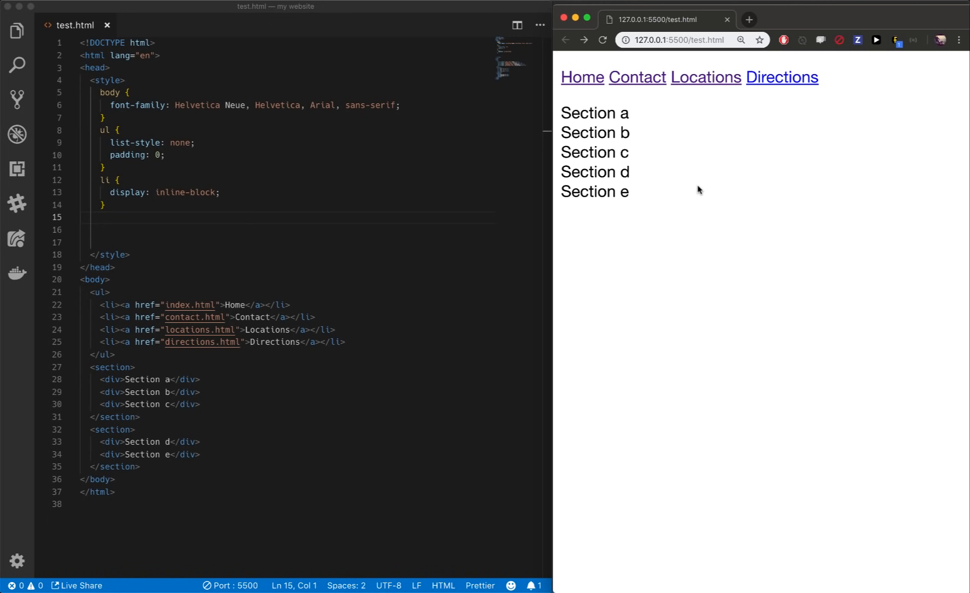
mouse_move(209, 145)
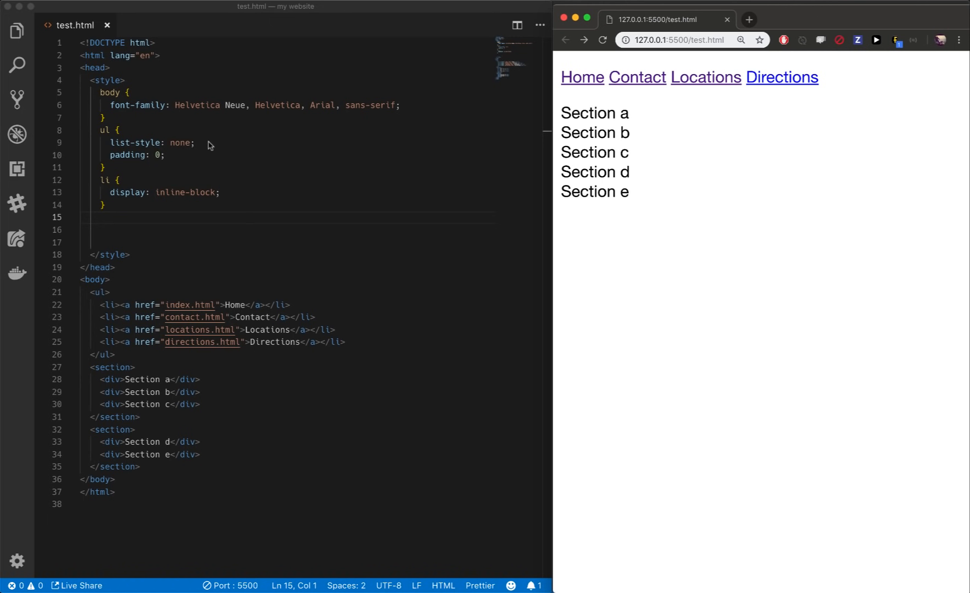
Step: Review the existing body and li rules in the style block before adding new ones
drag(101, 92, 105, 117)
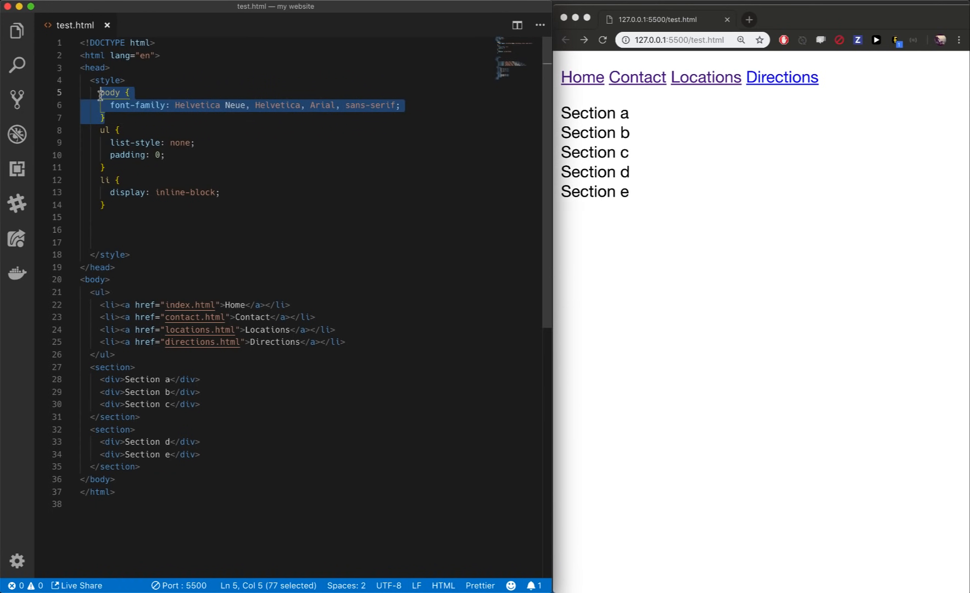
click(102, 92)
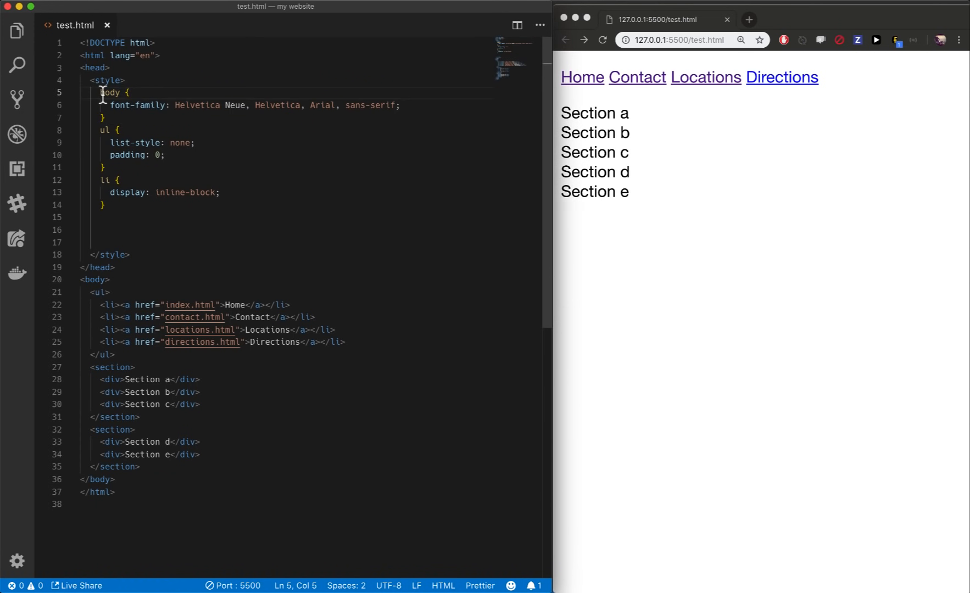
double_click(110, 93)
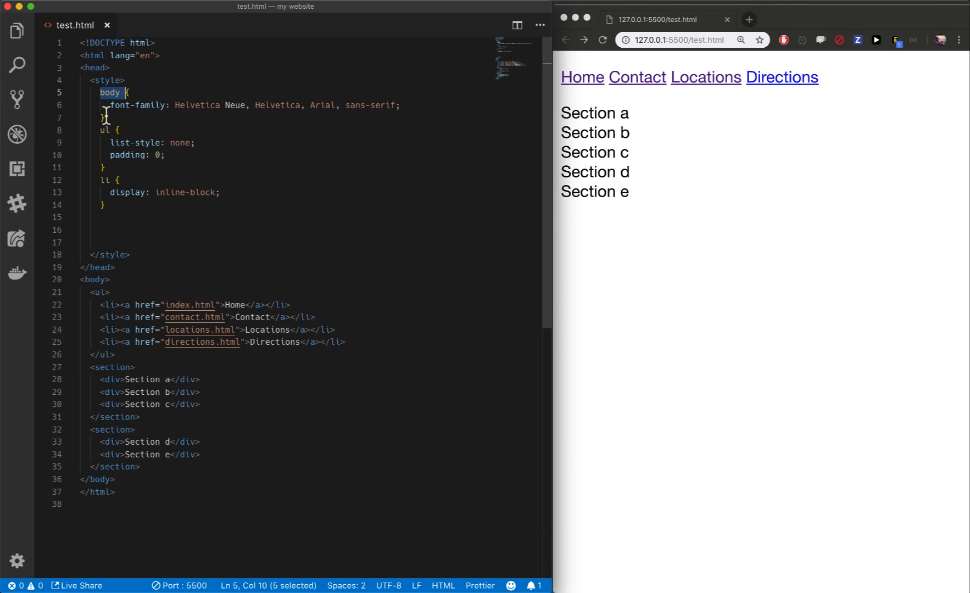
double_click(139, 105)
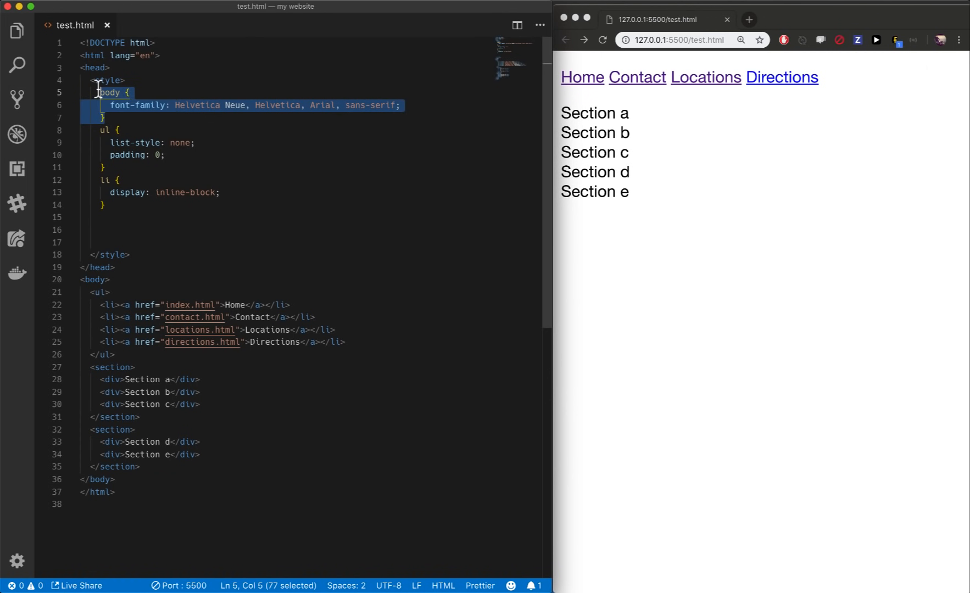
click(101, 92)
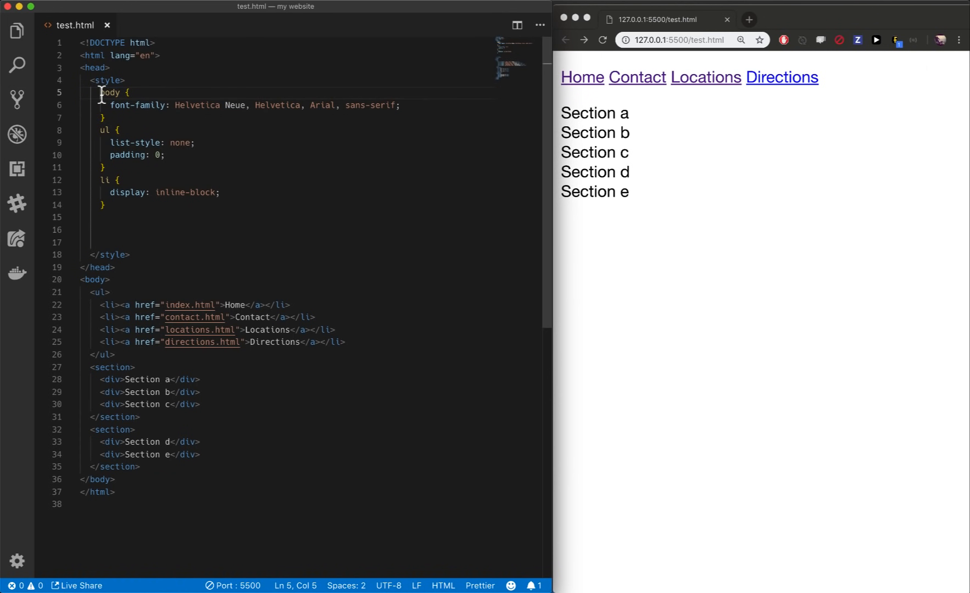
double_click(110, 92)
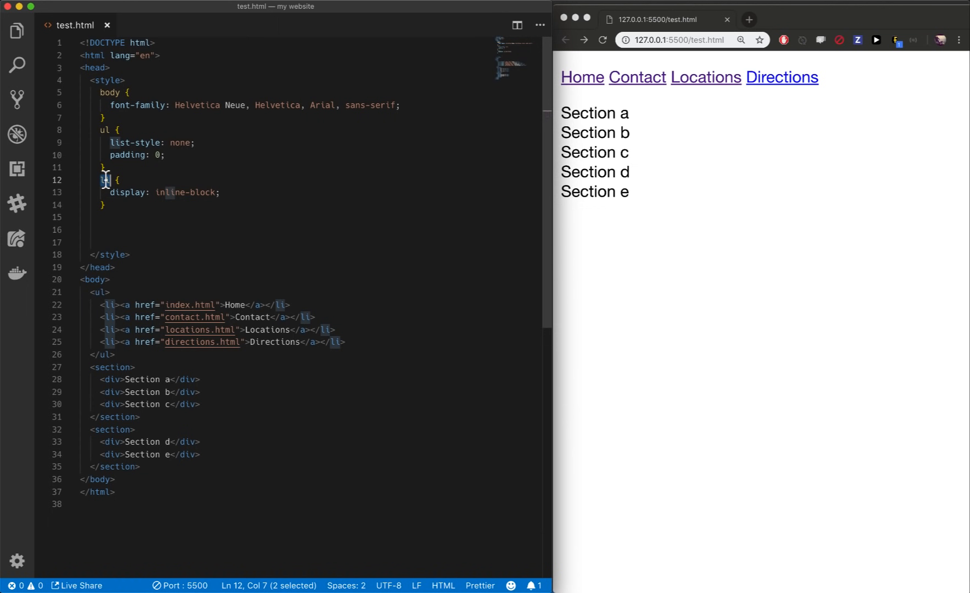
Step: Add a section rule with display: flex after the li rule
click(81, 217)
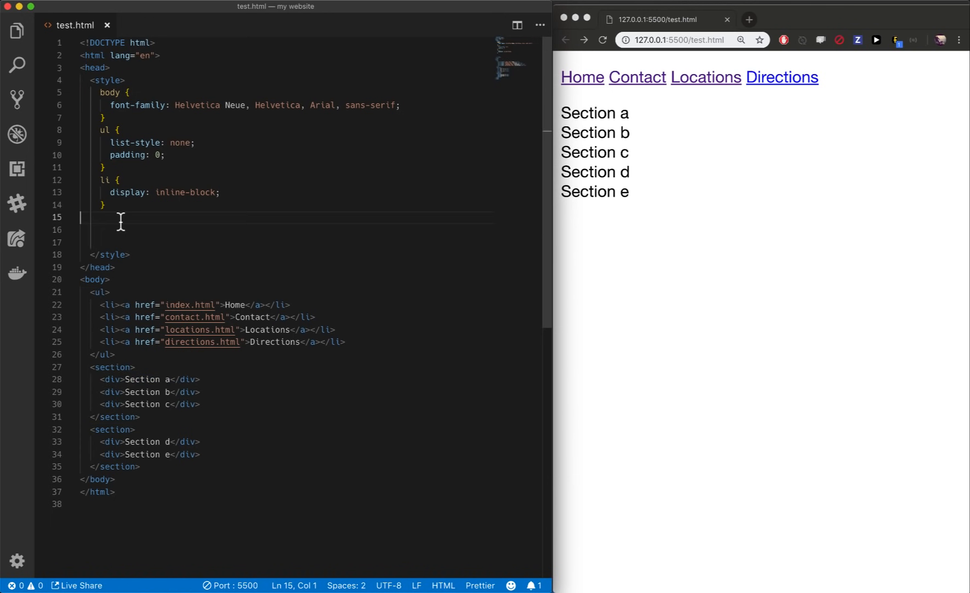
text(section {)
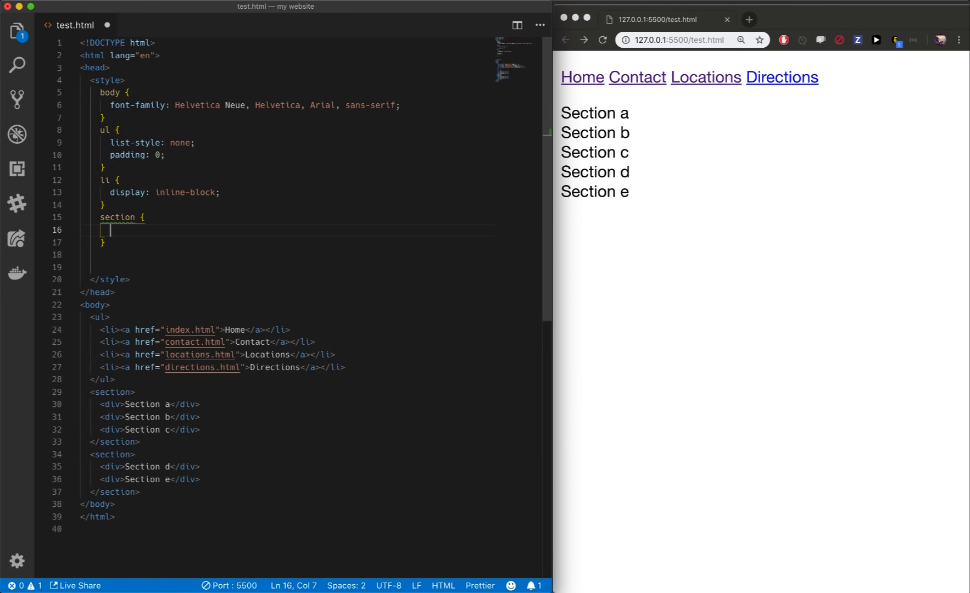
text(display: flex;)
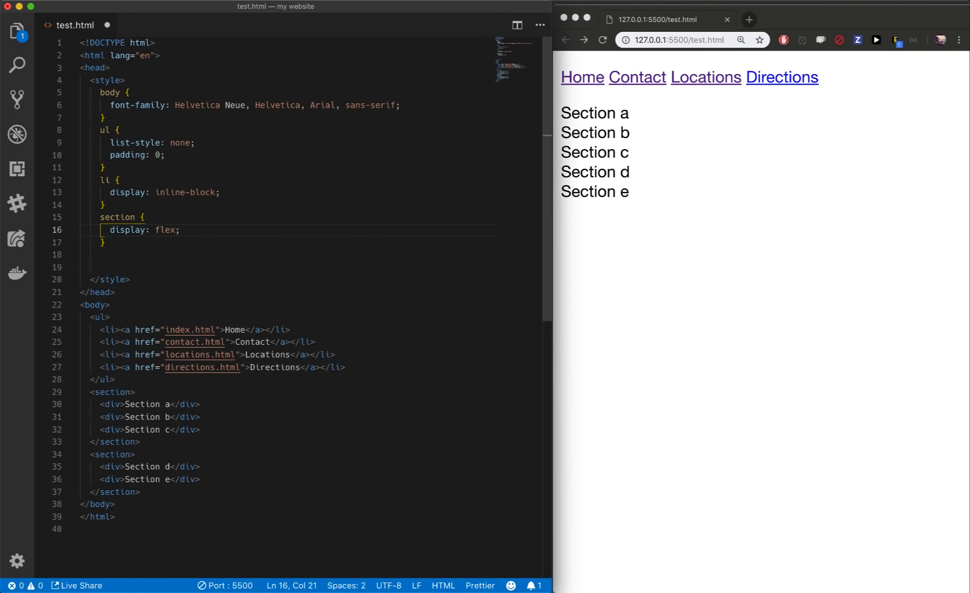
Step: Add a section div rule with gray background, 100% width and 1px margin
click(102, 255)
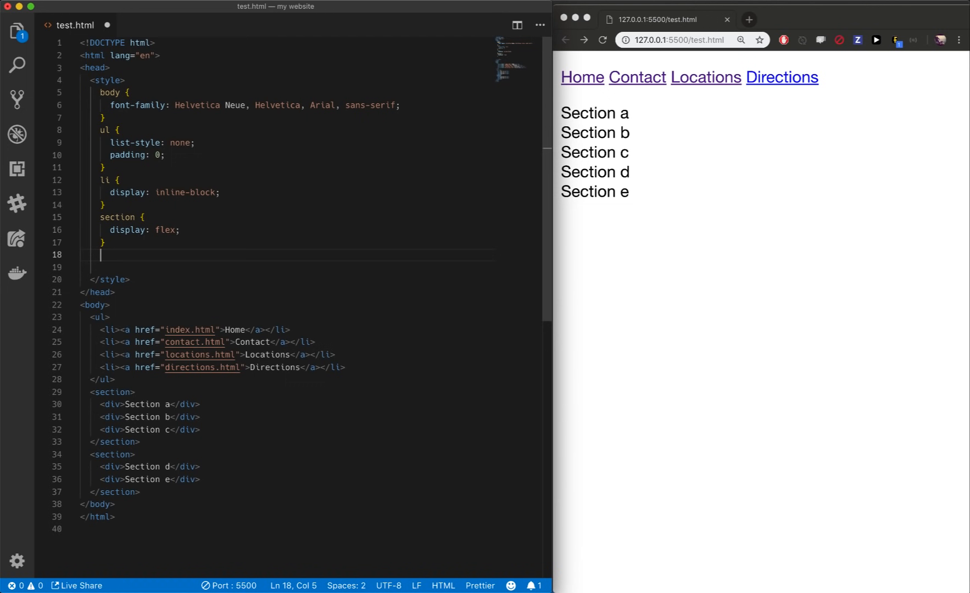
text(section div {)
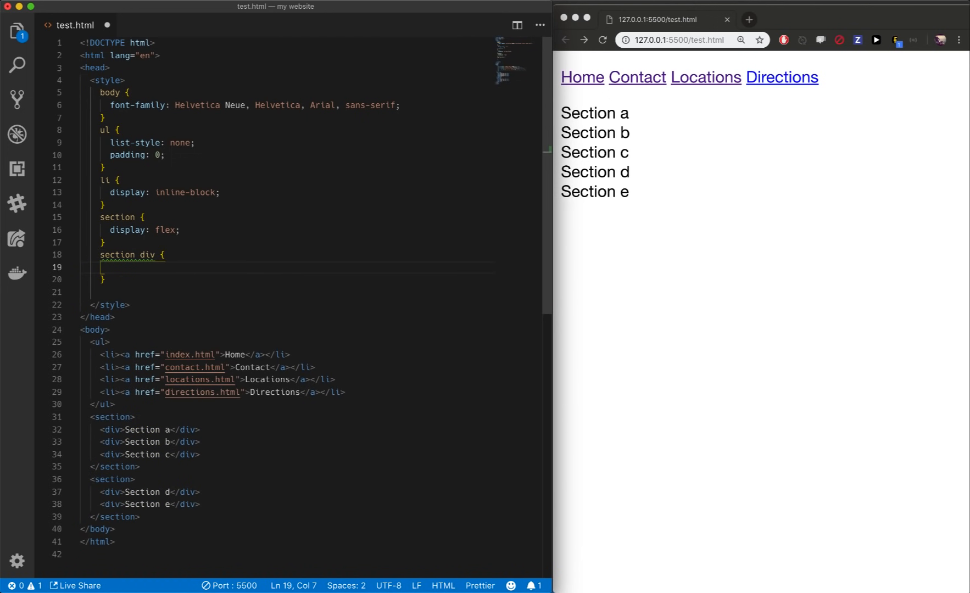
text(background: gray;)
text(width: 100%;)
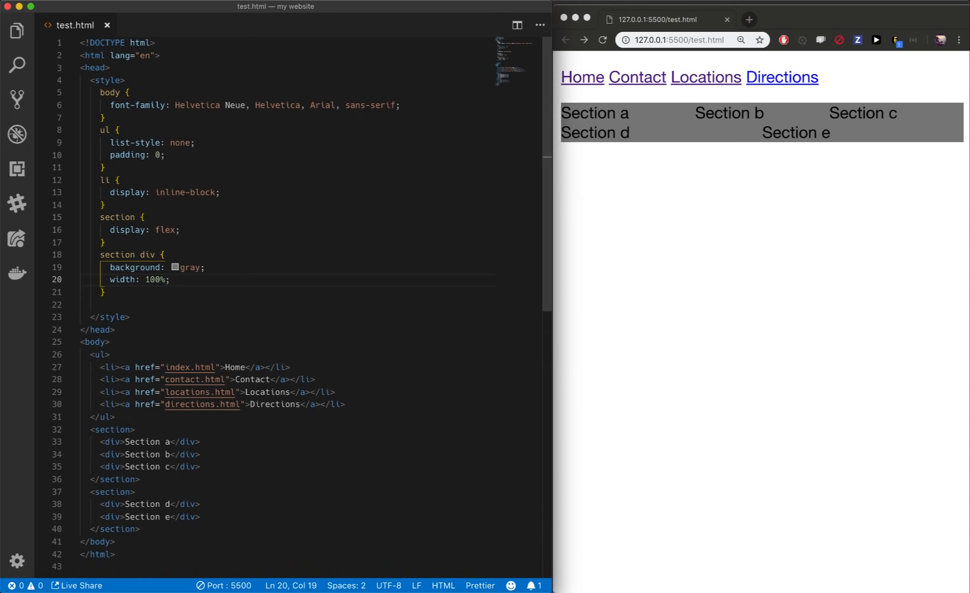
text(margin: 1px;)
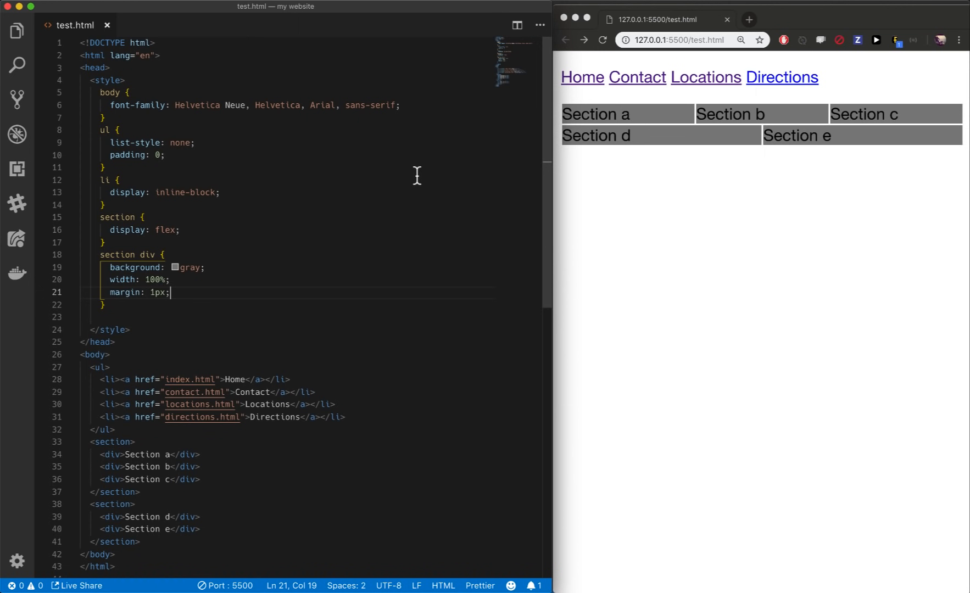
mouse_move(620, 159)
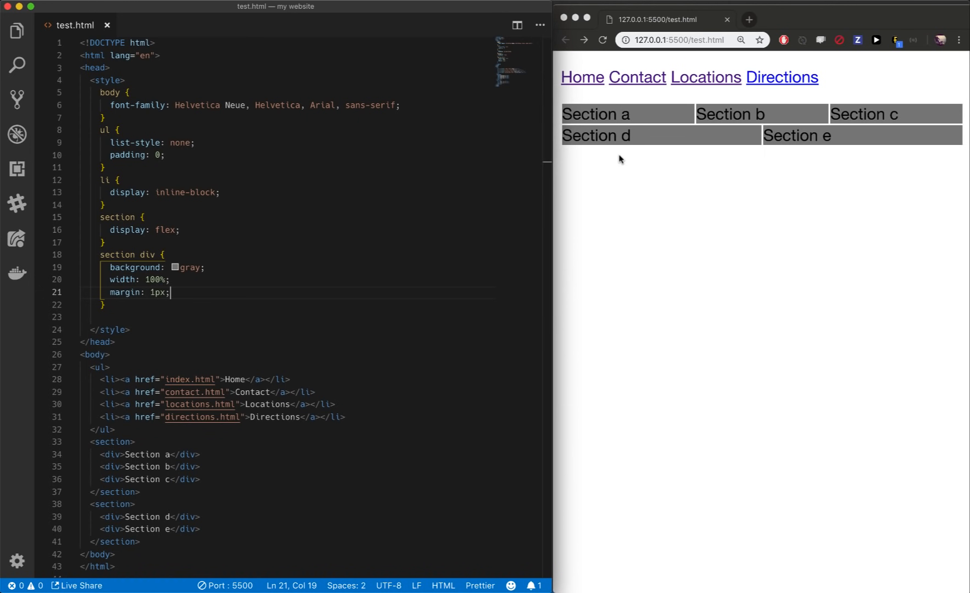
mouse_move(686, 151)
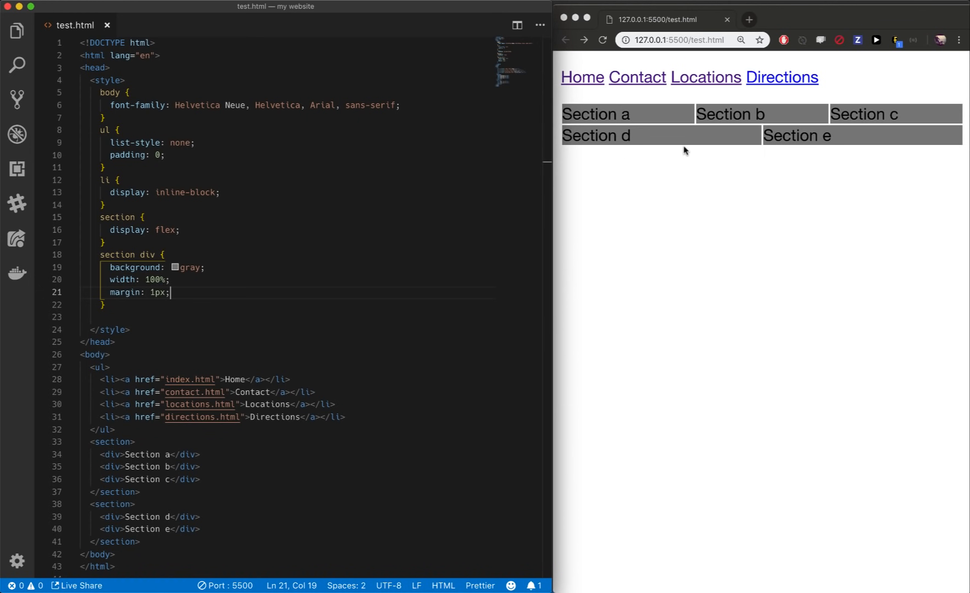
mouse_move(232, 300)
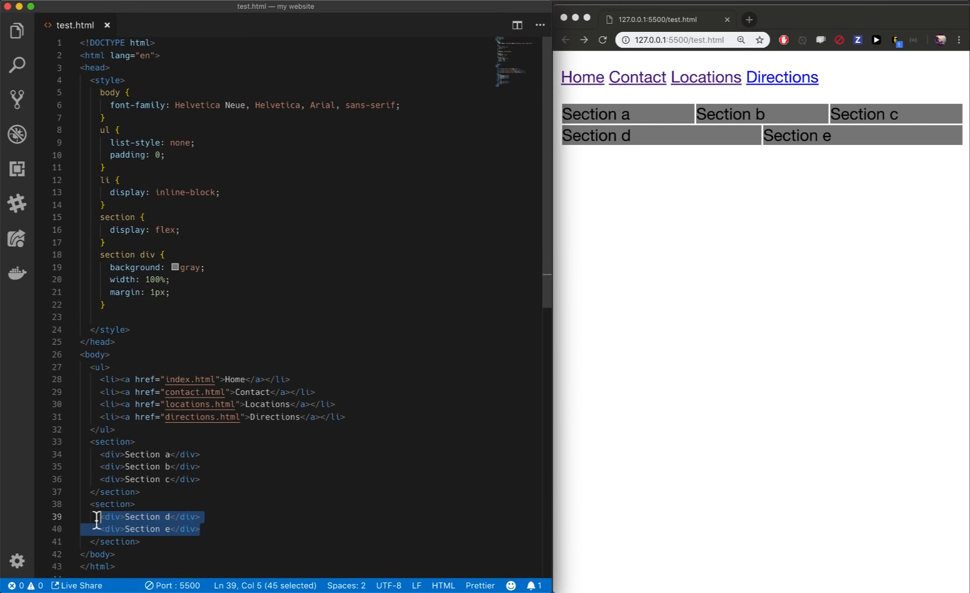
text(red)
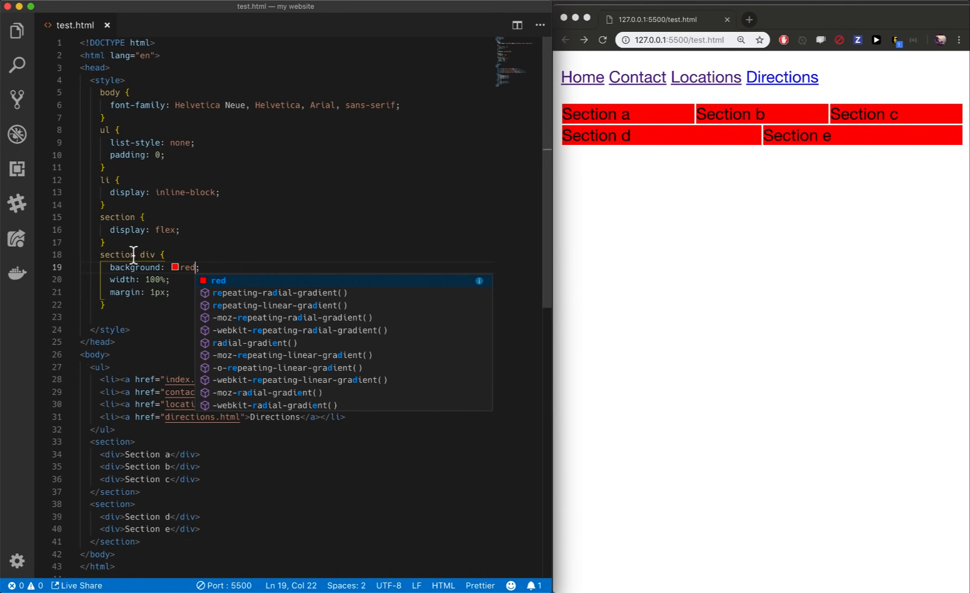
text(gray)
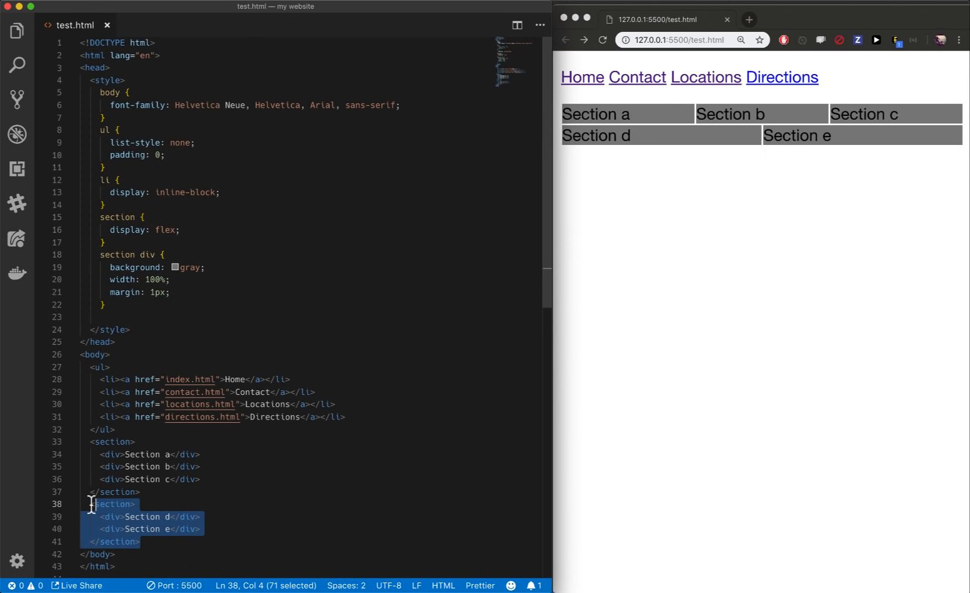
click(89, 503)
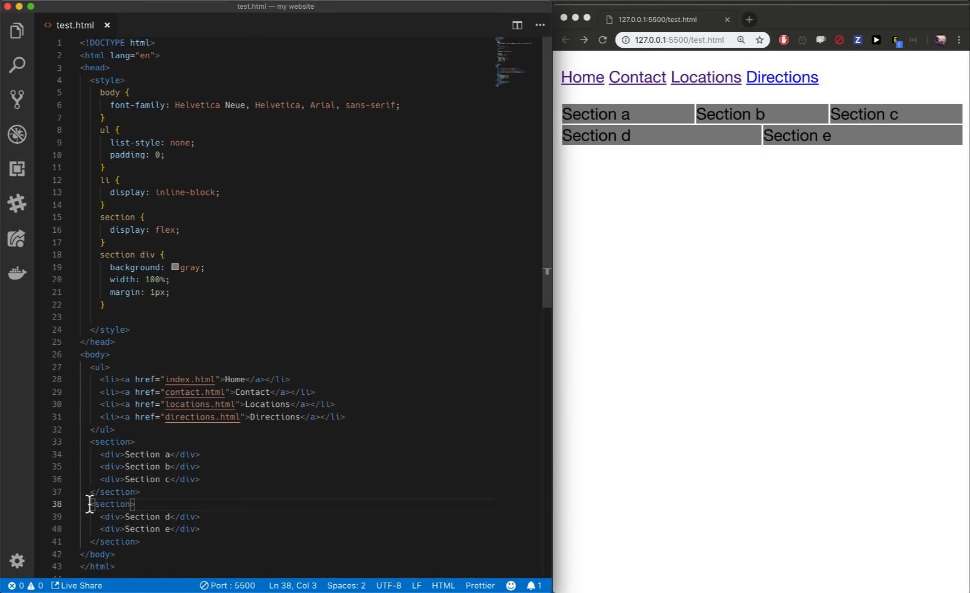
mouse_move(156, 256)
text(div )
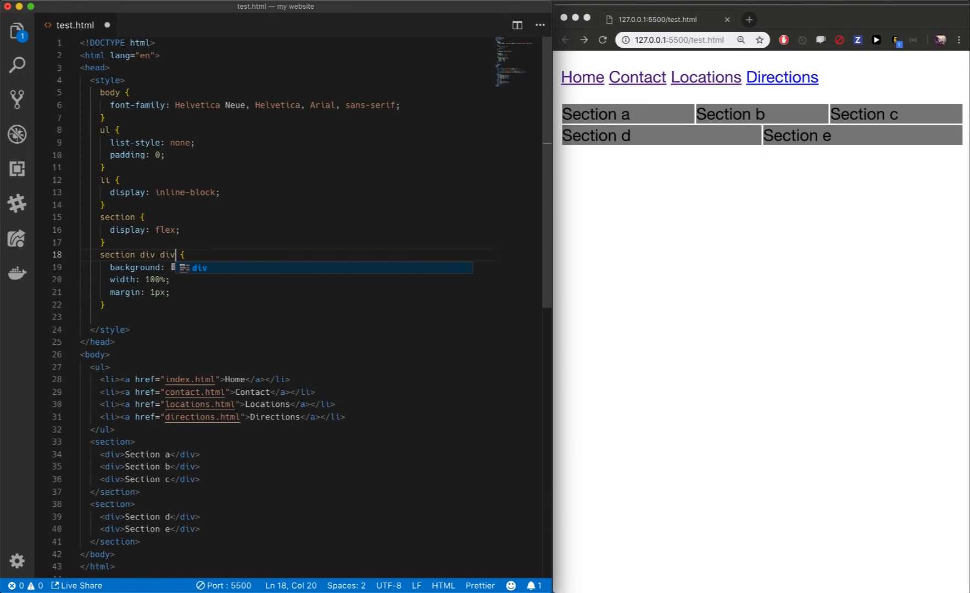
text(ul li a)
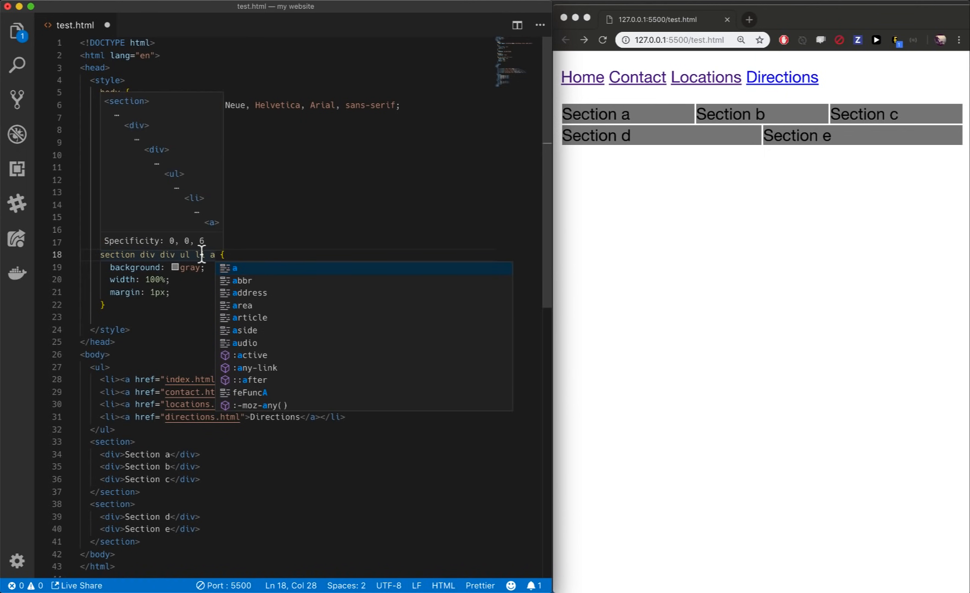
mouse_move(165, 258)
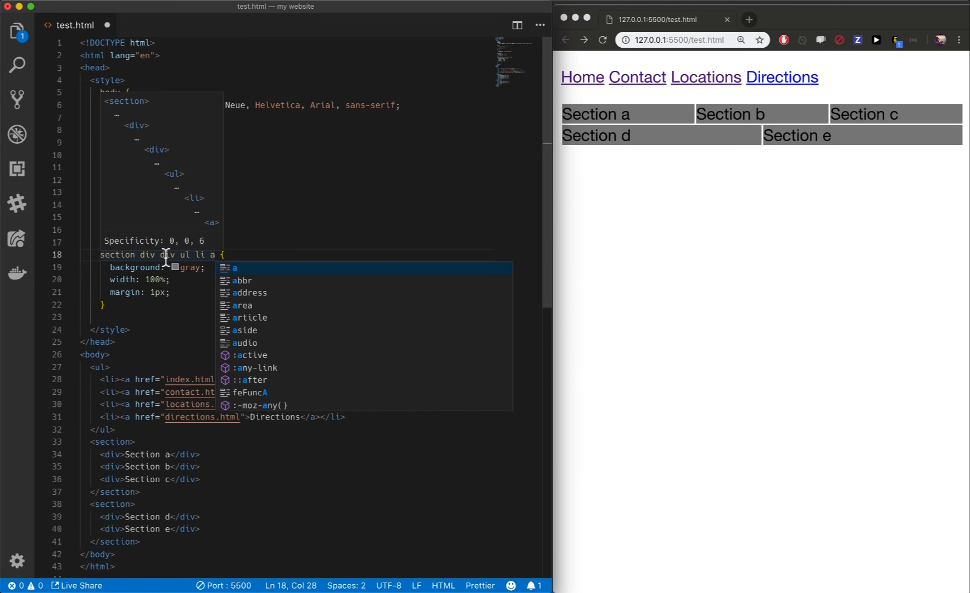
key(Escape)
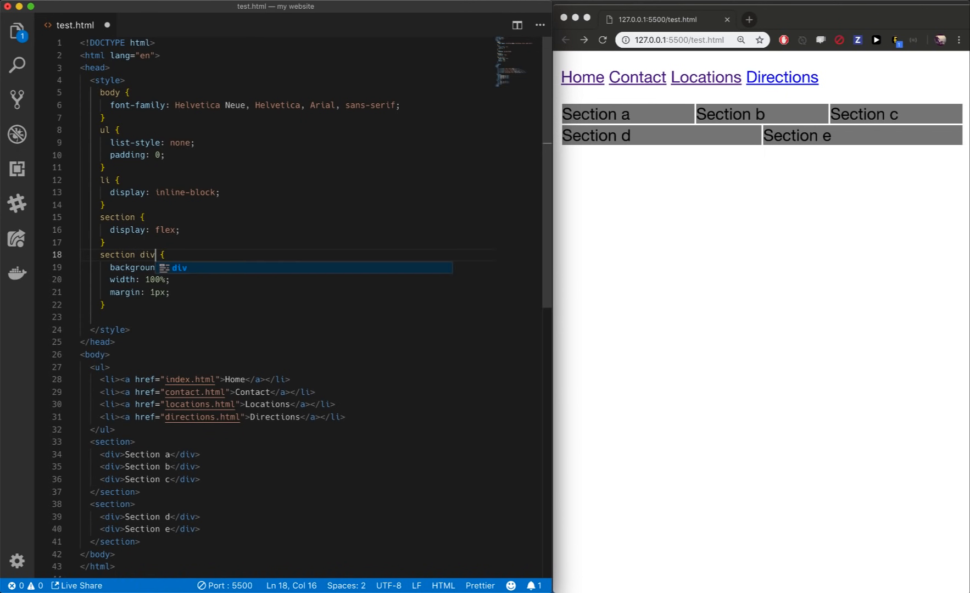
Step: Try adding a and body to the gray rule's selector, then trim it back to section div
text(,)
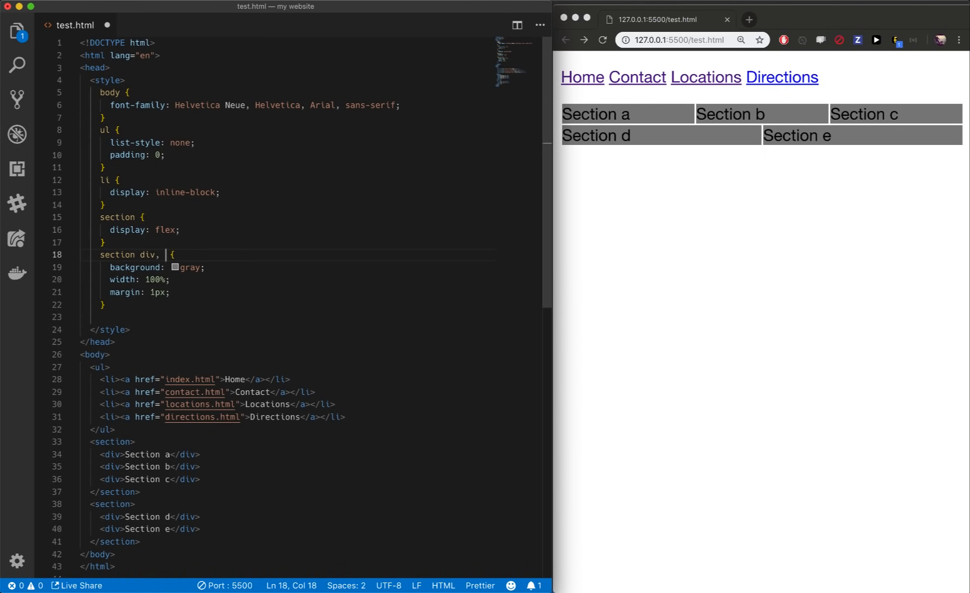
text(a)
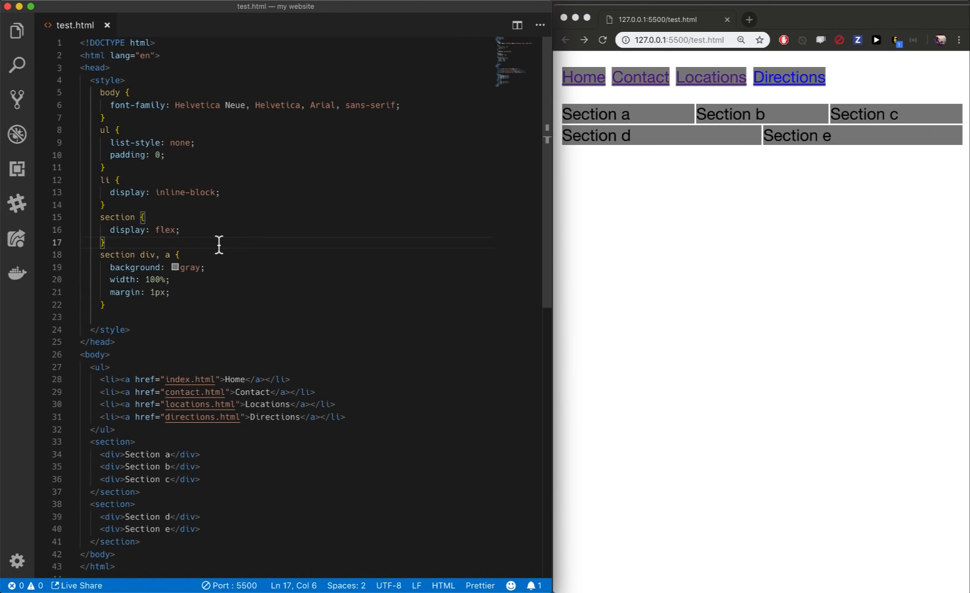
mouse_move(173, 254)
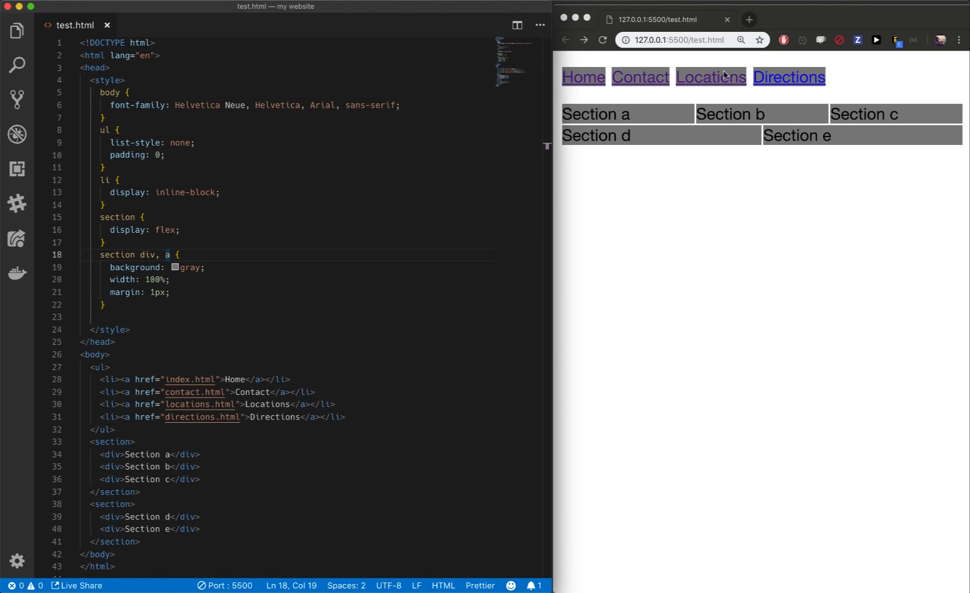
mouse_move(130, 279)
text(,)
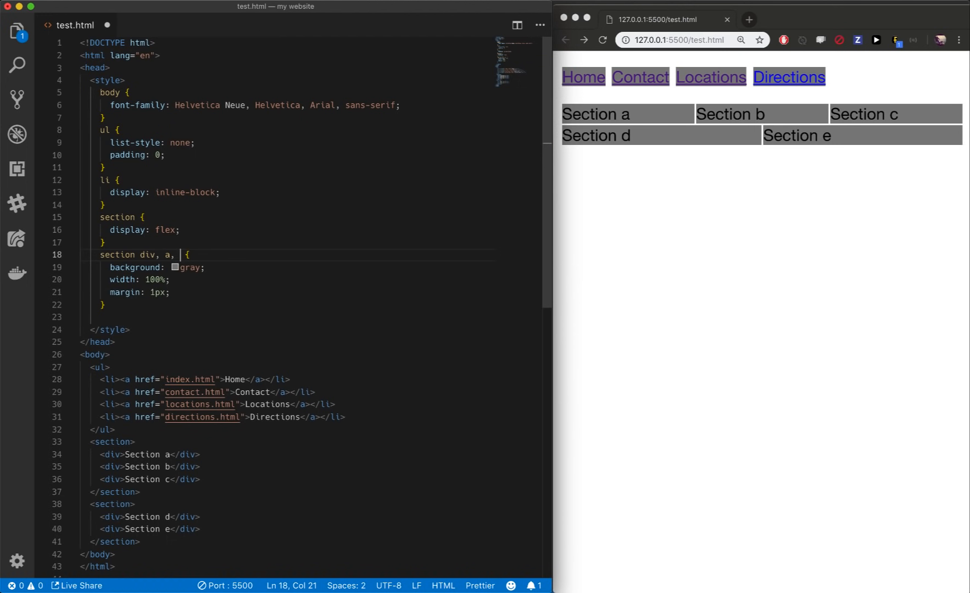
text(body)
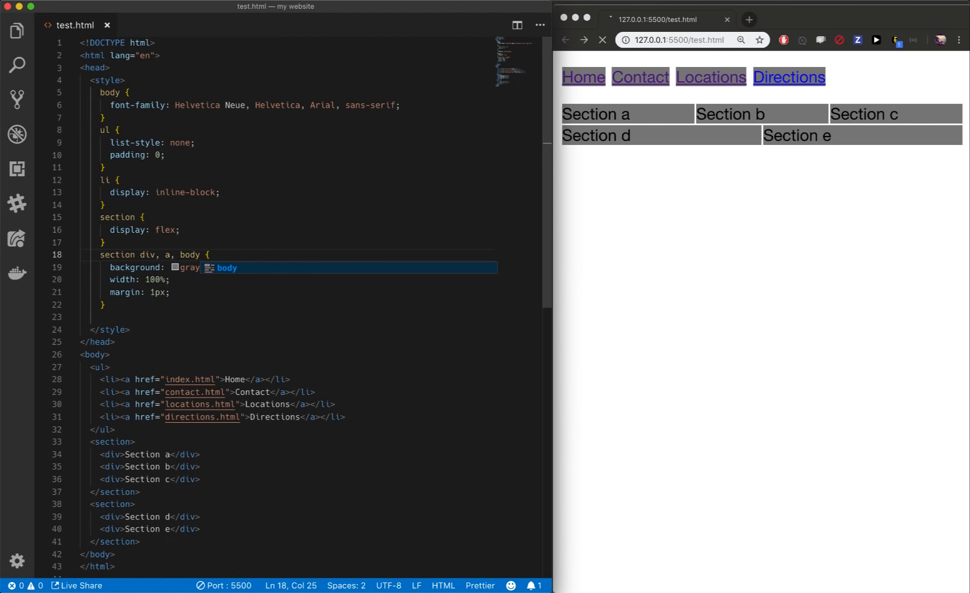
click(602, 40)
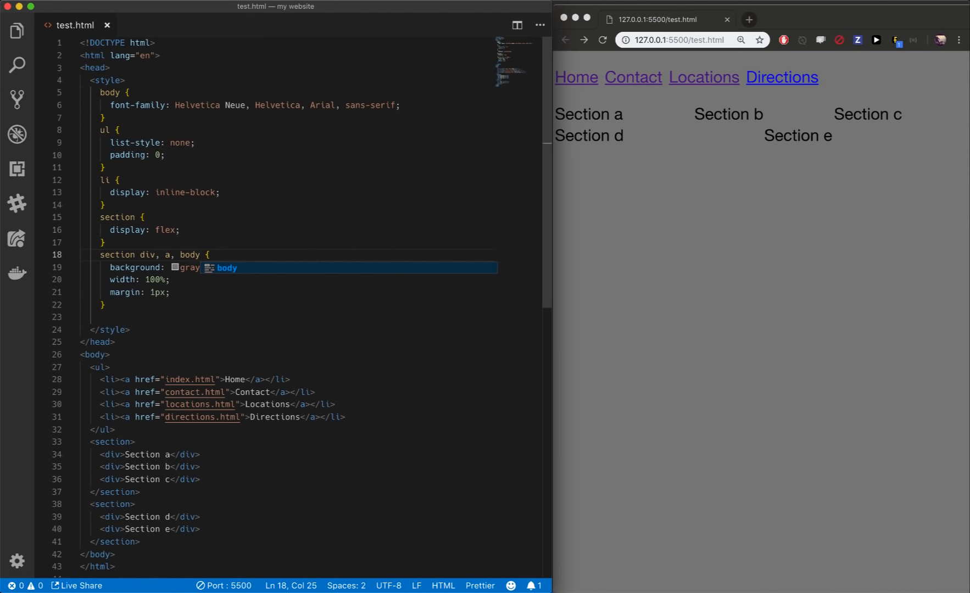
key(Backspace)
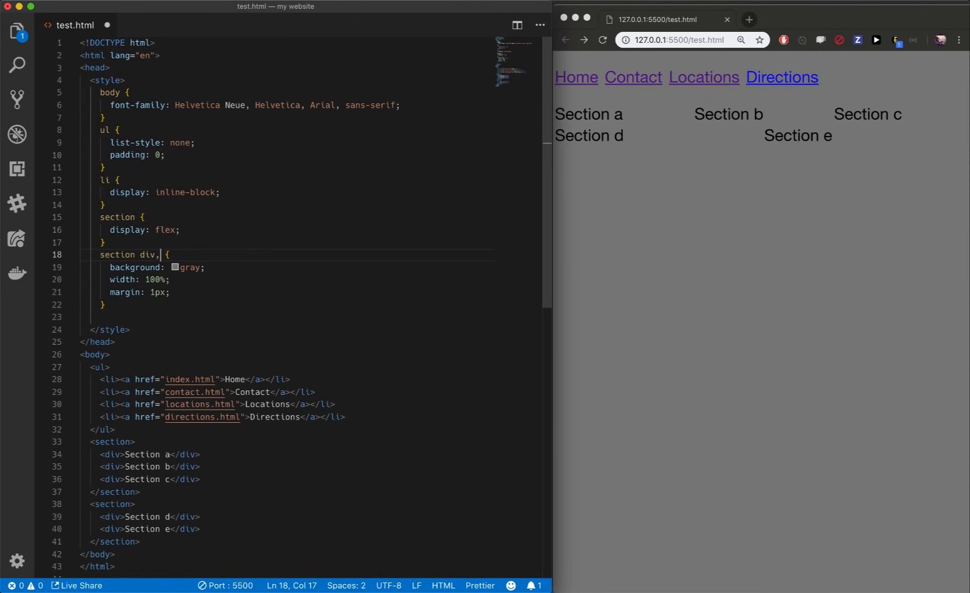
key(Backspace)
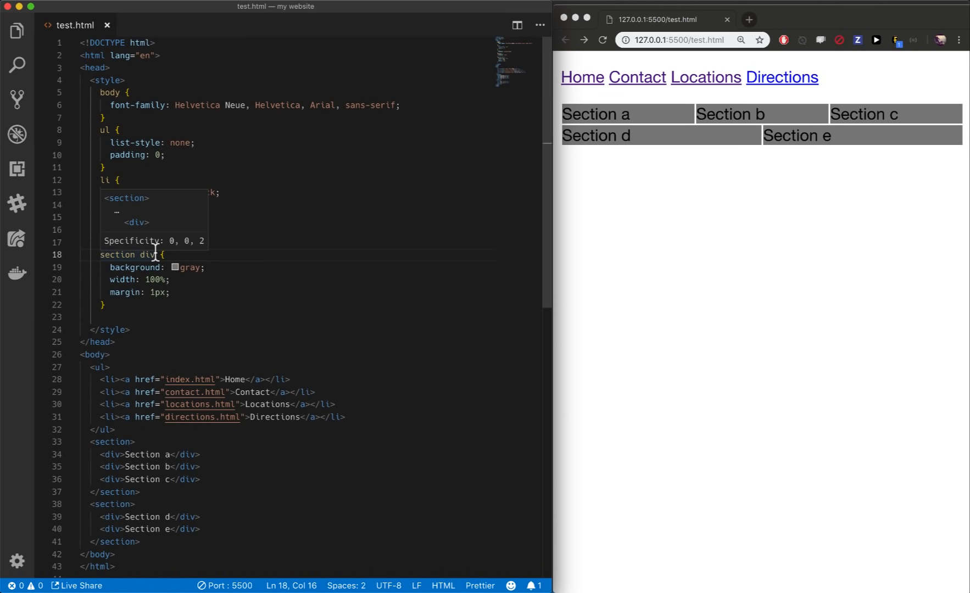
mouse_move(155, 253)
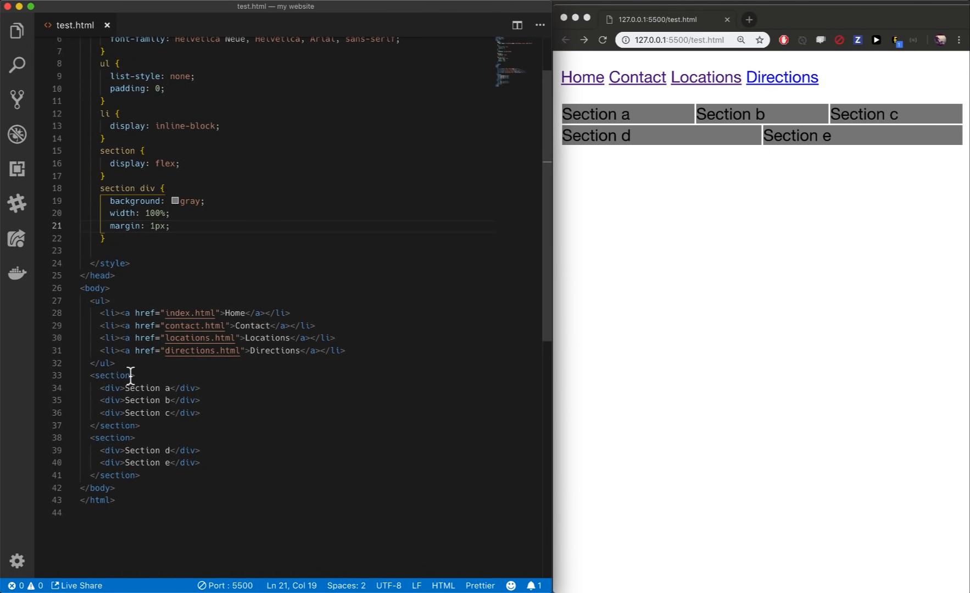
Step: Add class="feature-box sales" to the first section tag
text(class=)
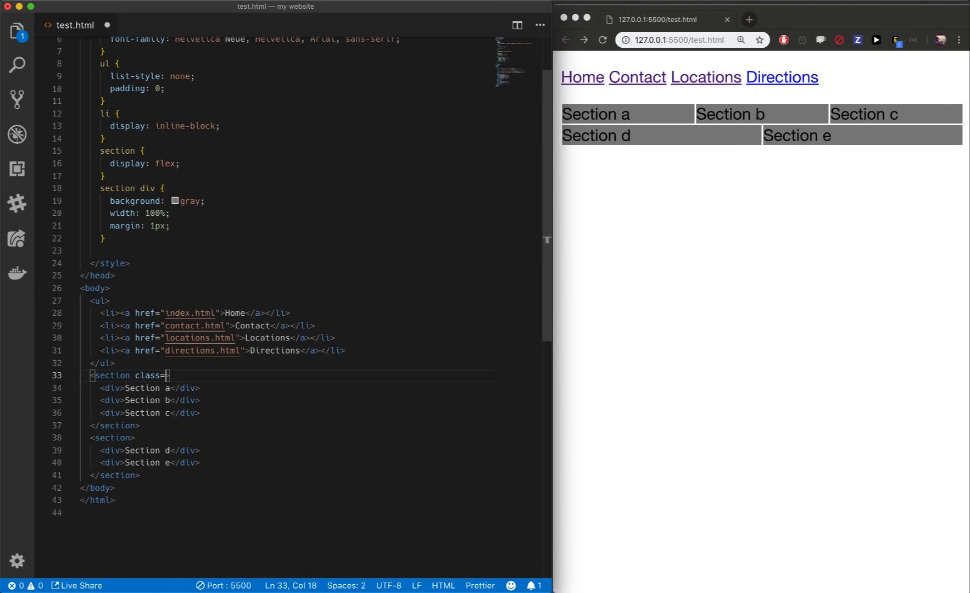
text("")
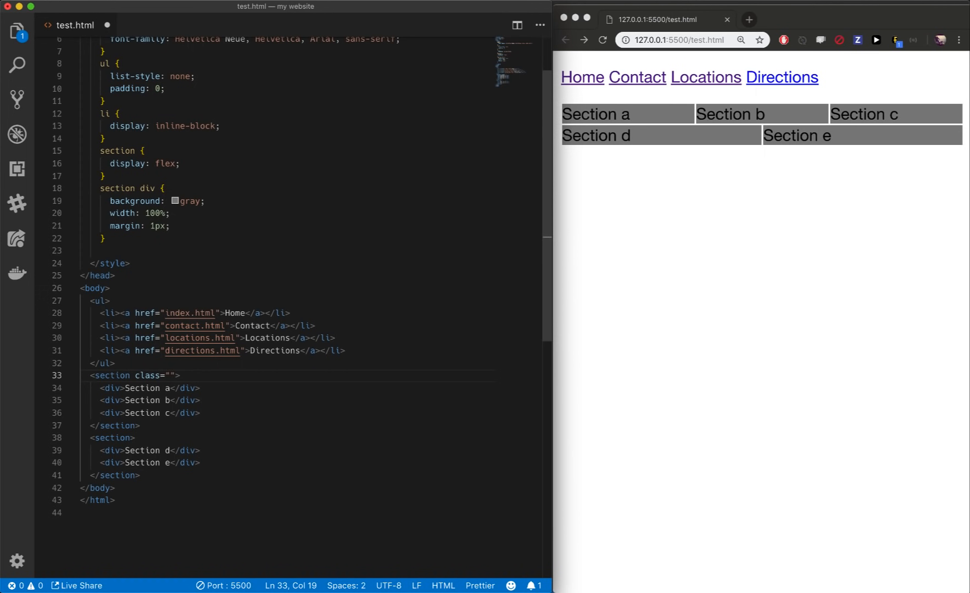
text(feature-box)
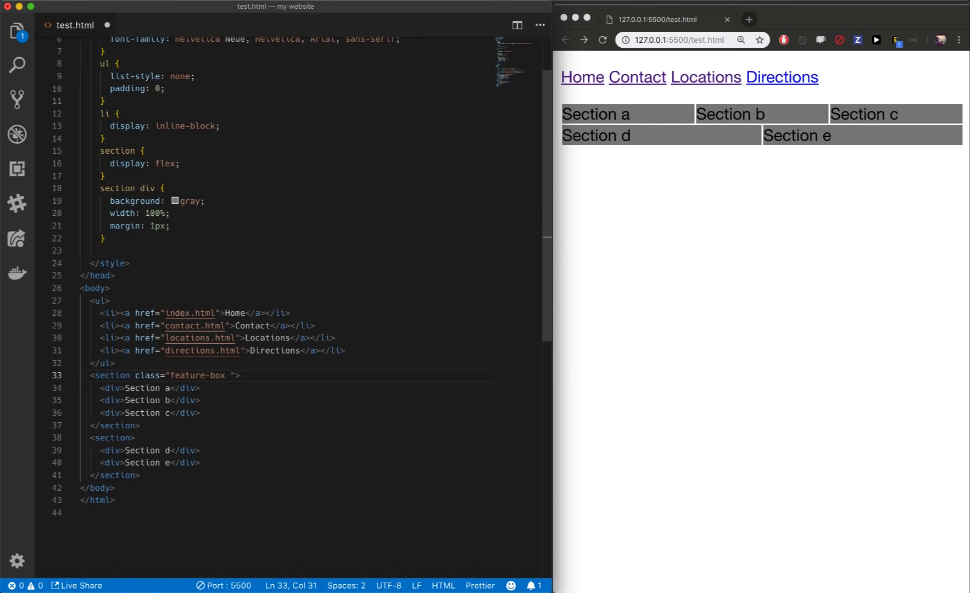
text(sales)
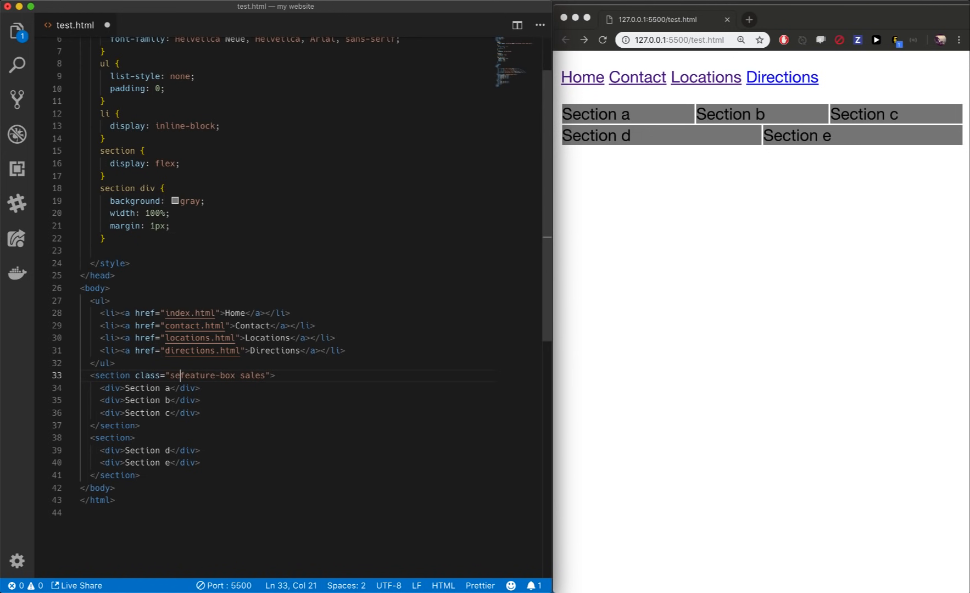
text(sales)
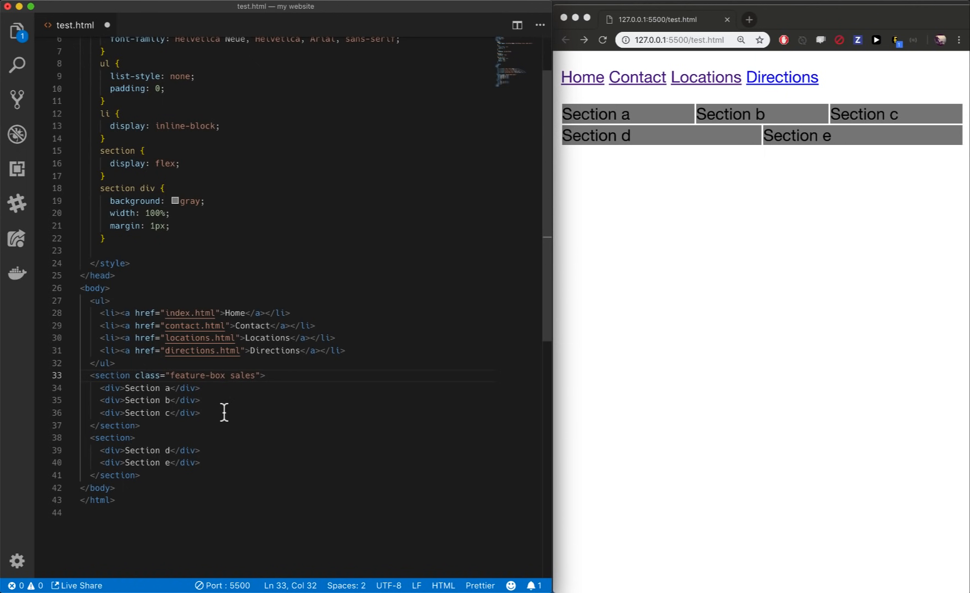
click(172, 413)
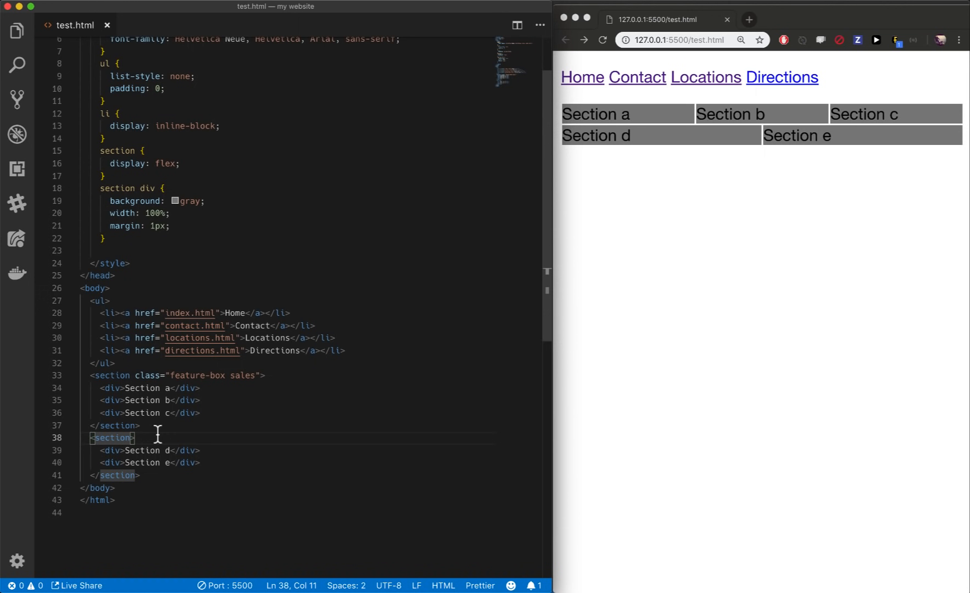
Step: Add class="feature-box closeouts" to the second section tag and save
text(class="")
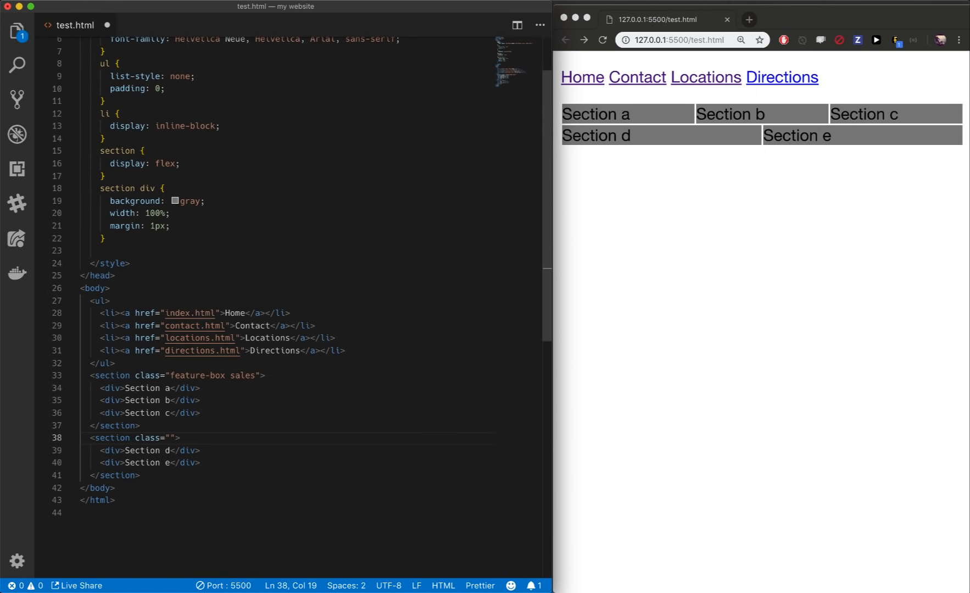
text(feature-box)
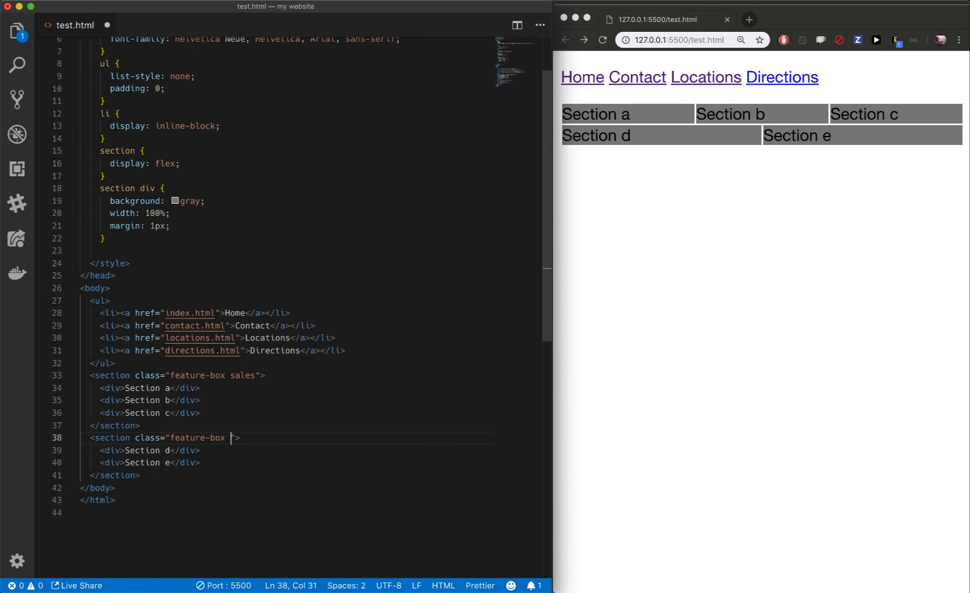
text(closeout)
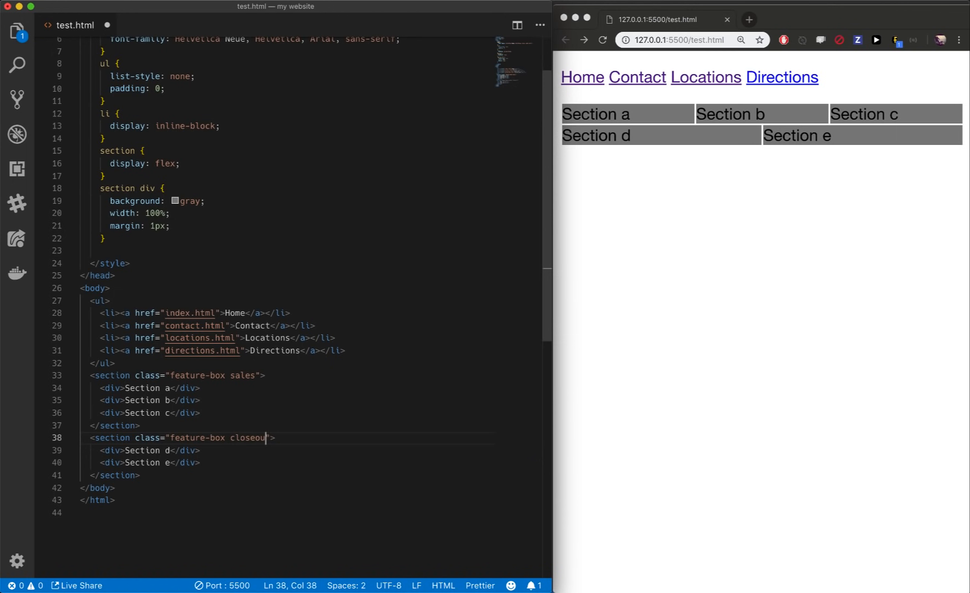
text(ts)
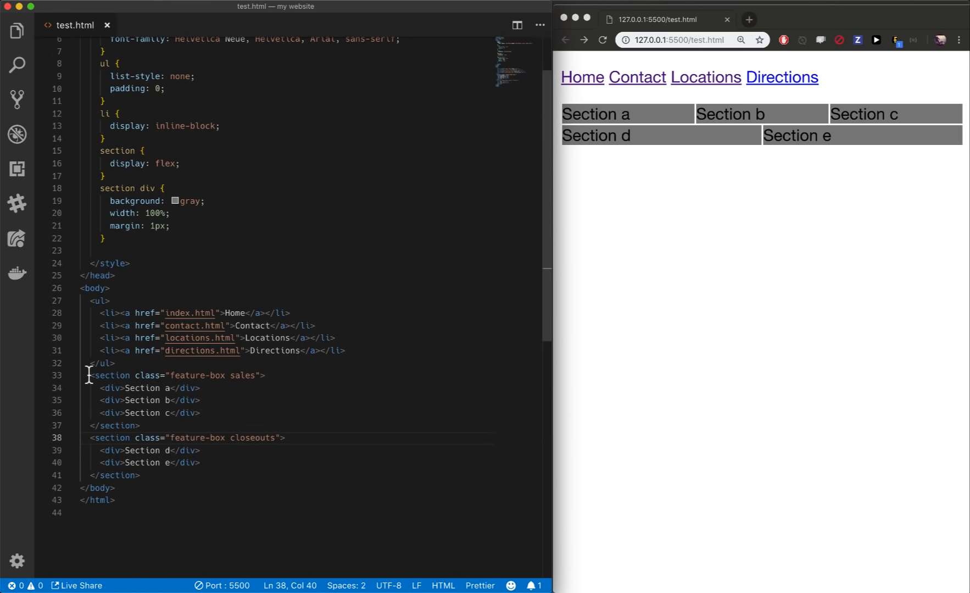
click(91, 439)
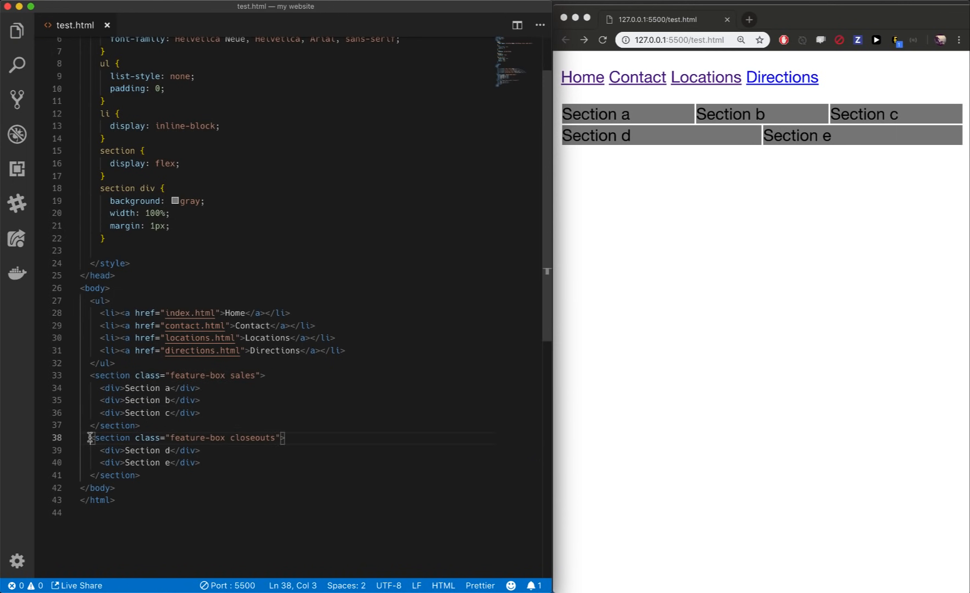
click(141, 475)
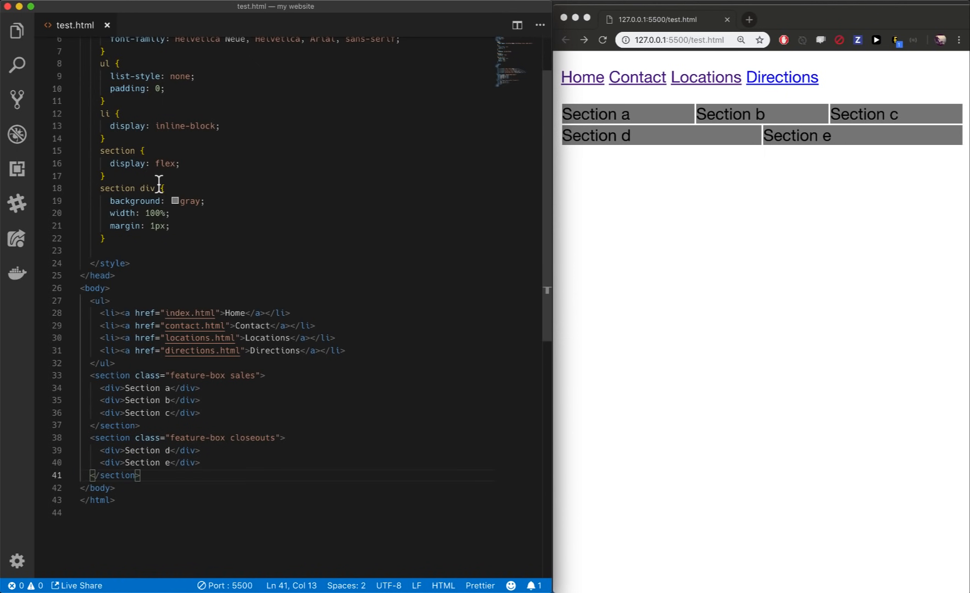
click(179, 164)
text(.)
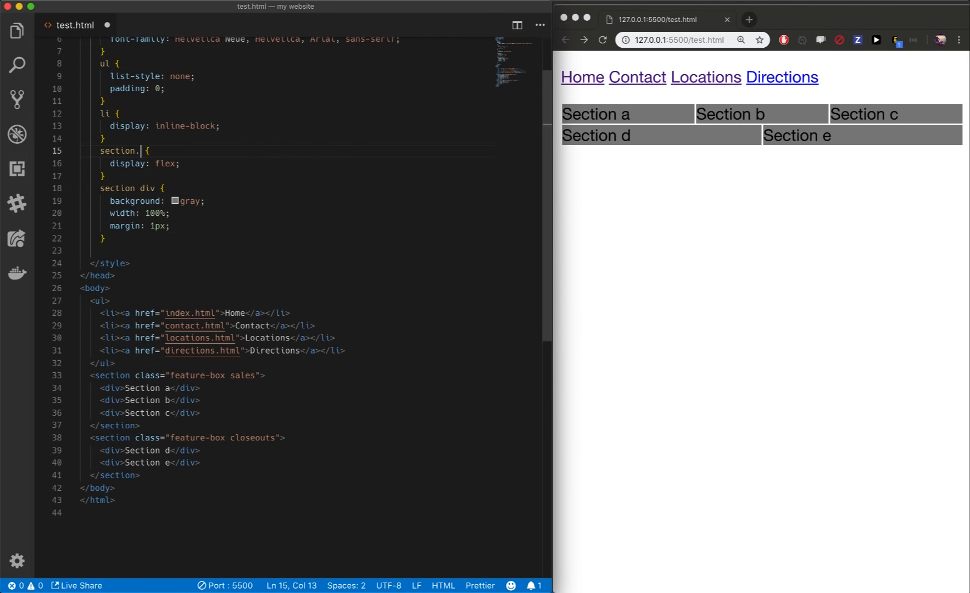
Step: Change the selectors to section.feature-box and section.feature-box div
text(feature-b)
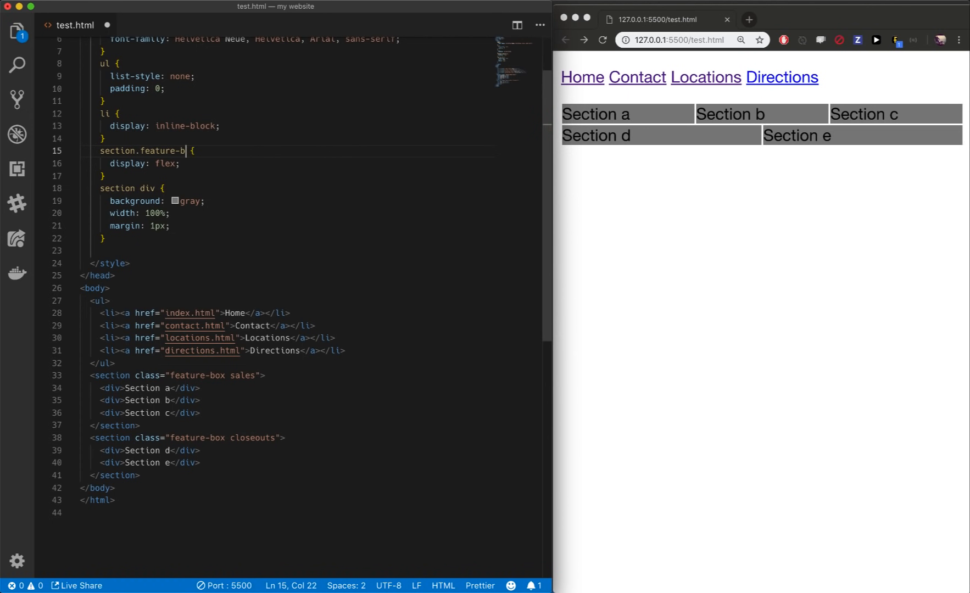
text(ox)
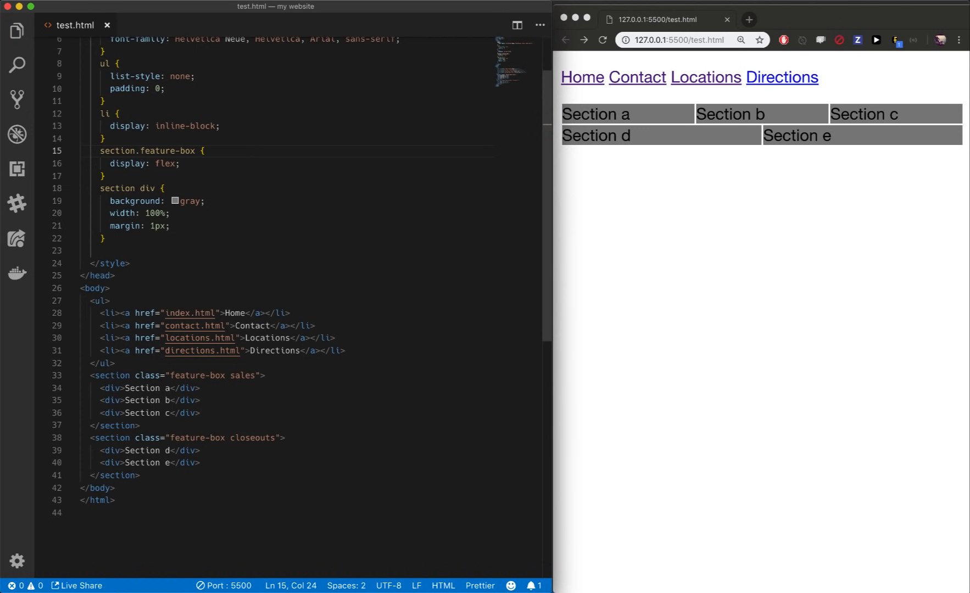
mouse_move(162, 224)
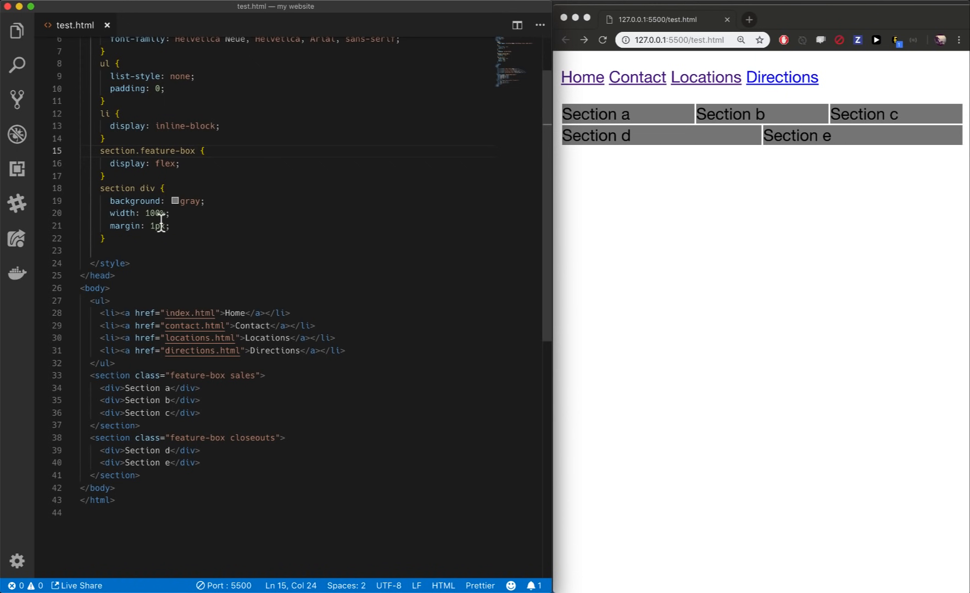
mouse_move(235, 375)
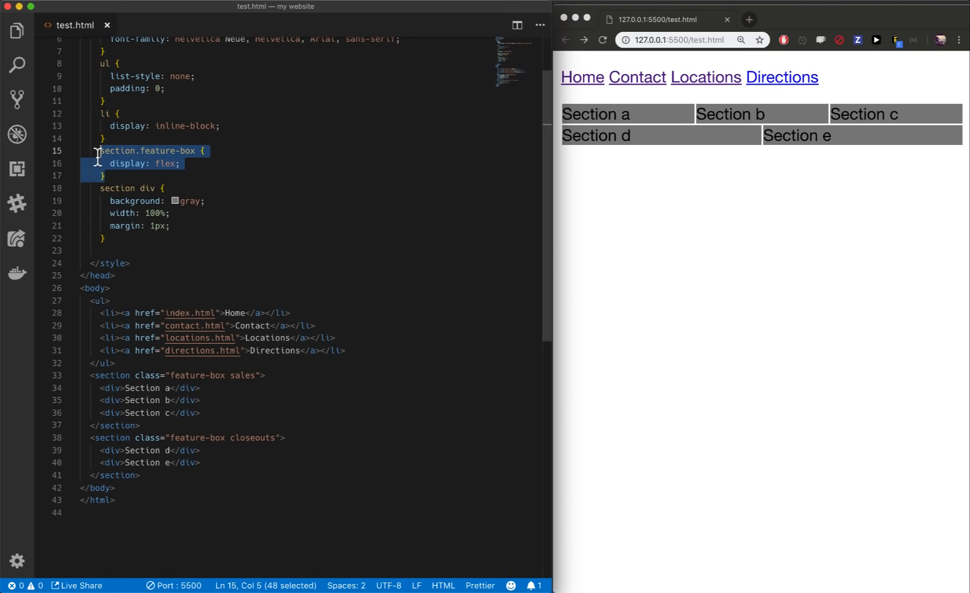
click(144, 193)
text(.)
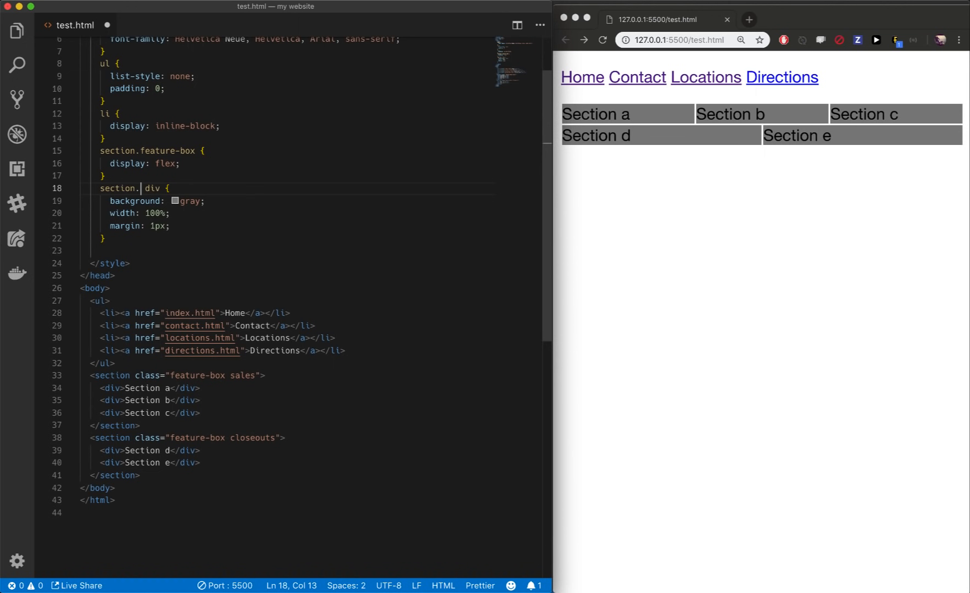
text(feature-box)
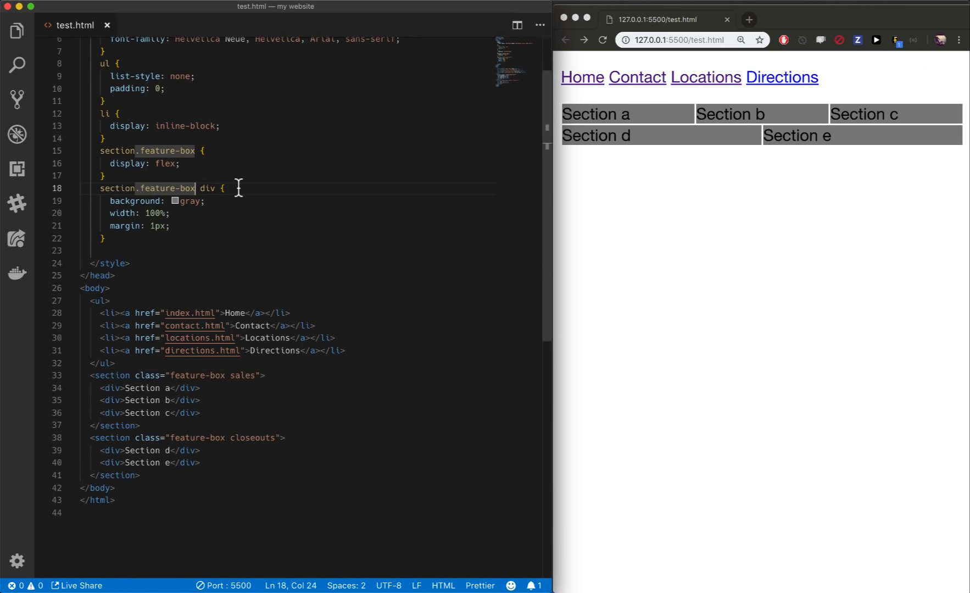
Step: Narrow the div rule to section.feature-box.sales div and start a duplicate closeouts rule below
text(.sales)
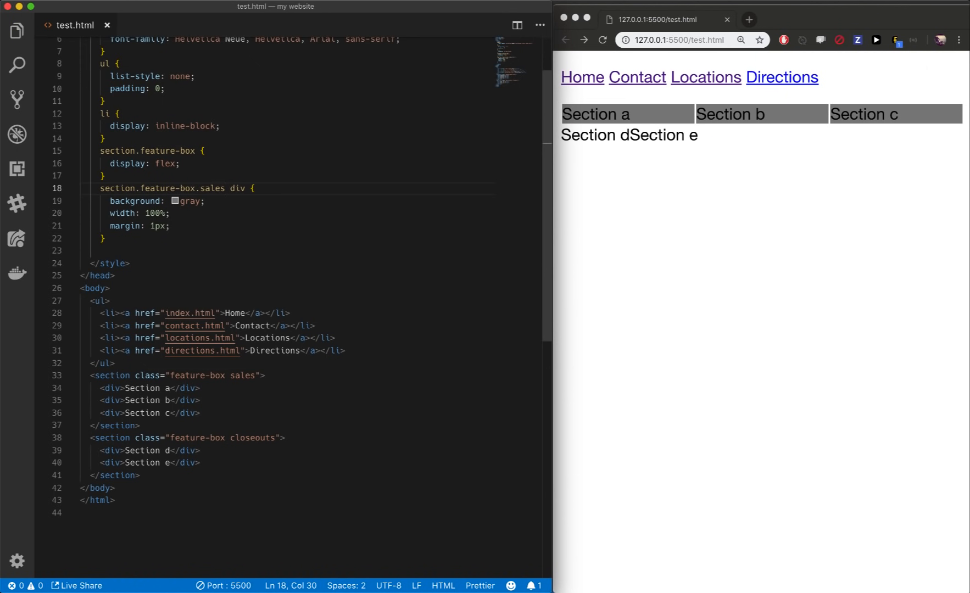
mouse_move(156, 192)
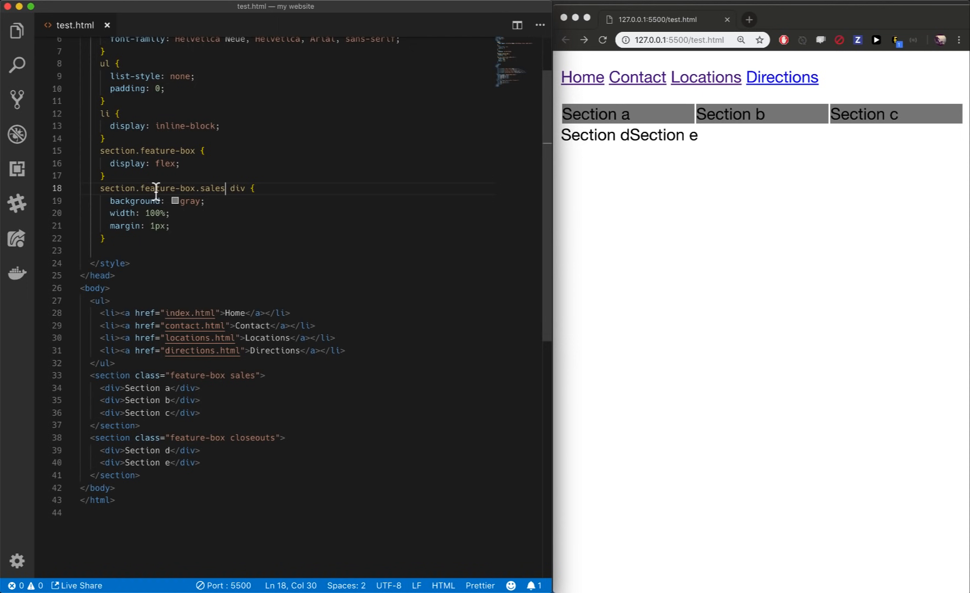
mouse_move(199, 190)
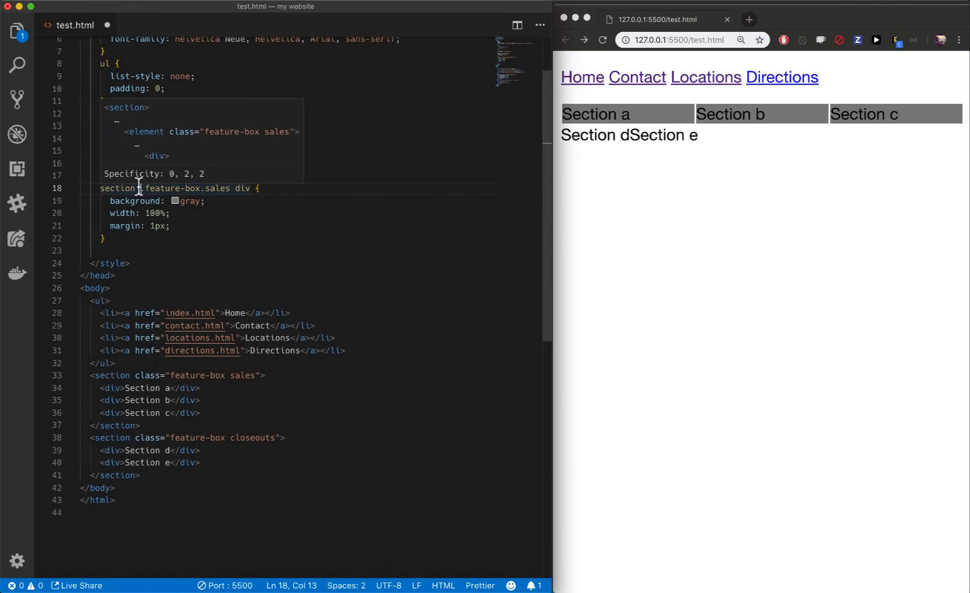
mouse_move(198, 192)
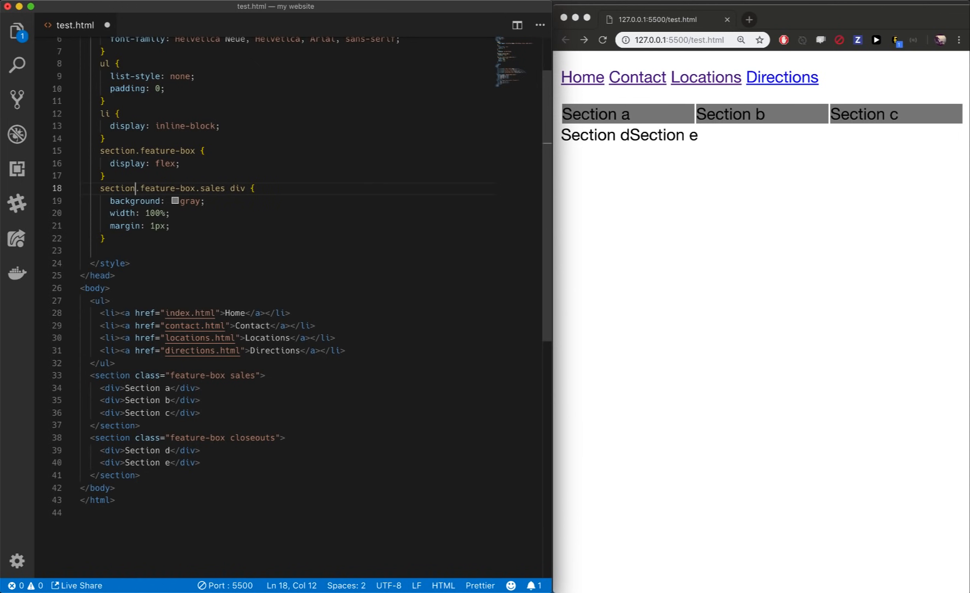
mouse_move(174, 189)
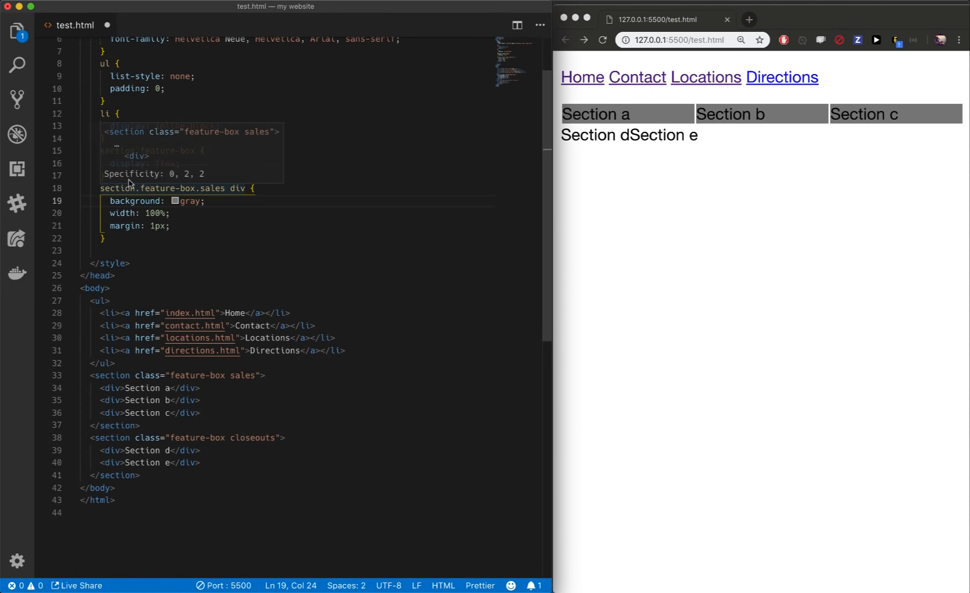
mouse_move(136, 197)
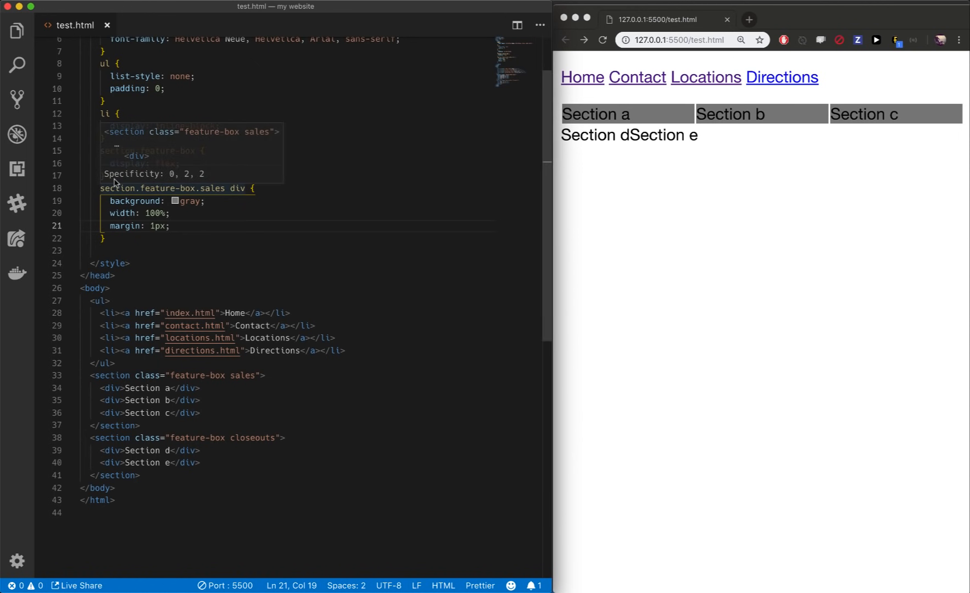
click(100, 151)
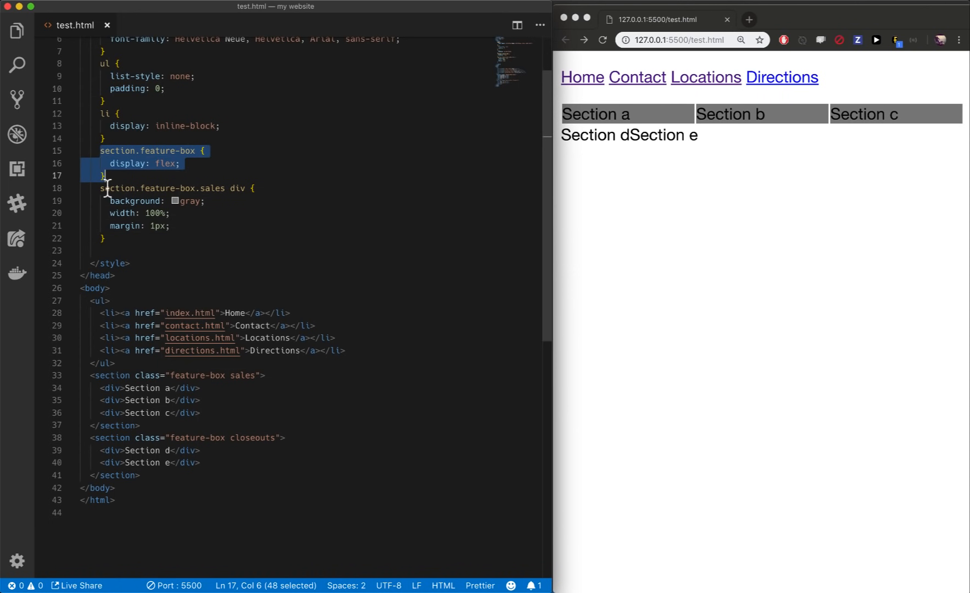
click(100, 188)
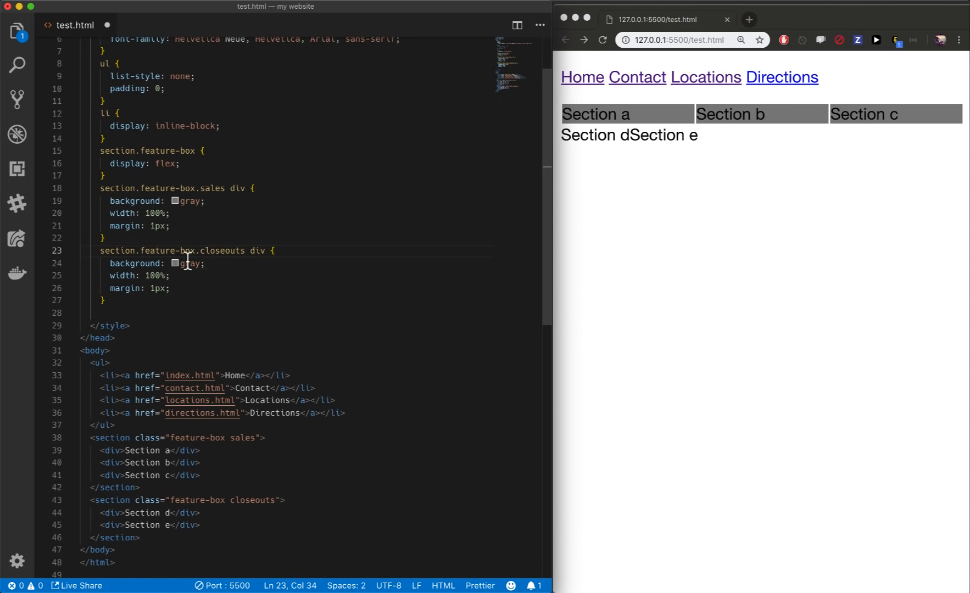
Step: Set the closeouts div rule's background to red
text(red)
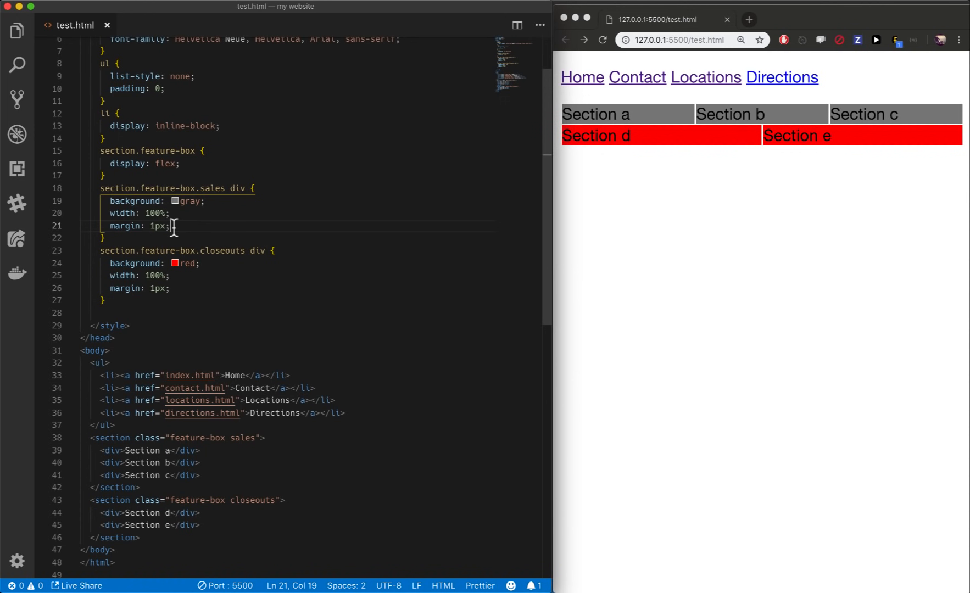
mouse_move(174, 288)
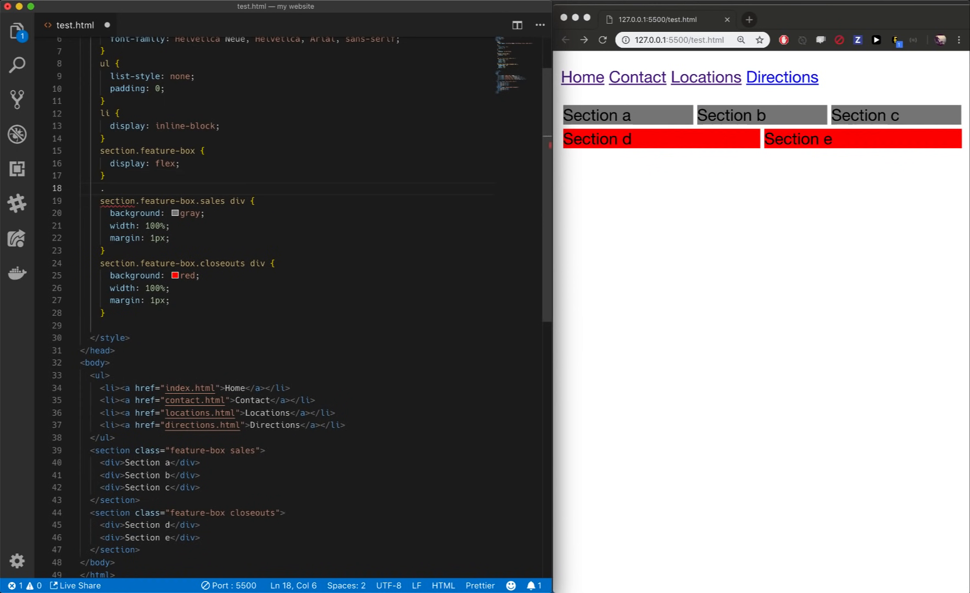
Step: Create a shared .feature-box div rule with width: 100% and margin: 1px, removing the duplicates
text(.feature-)
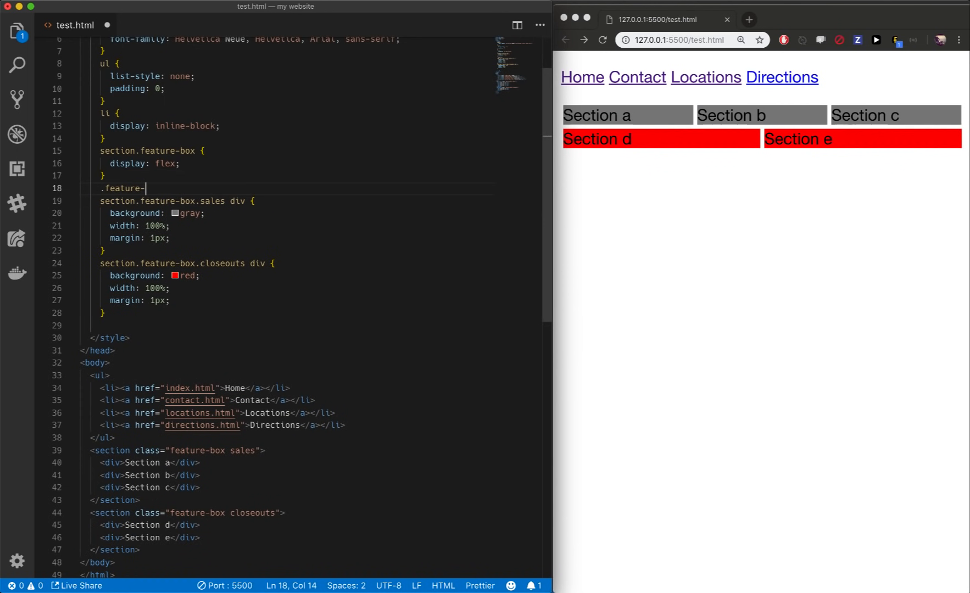
text(box div {)
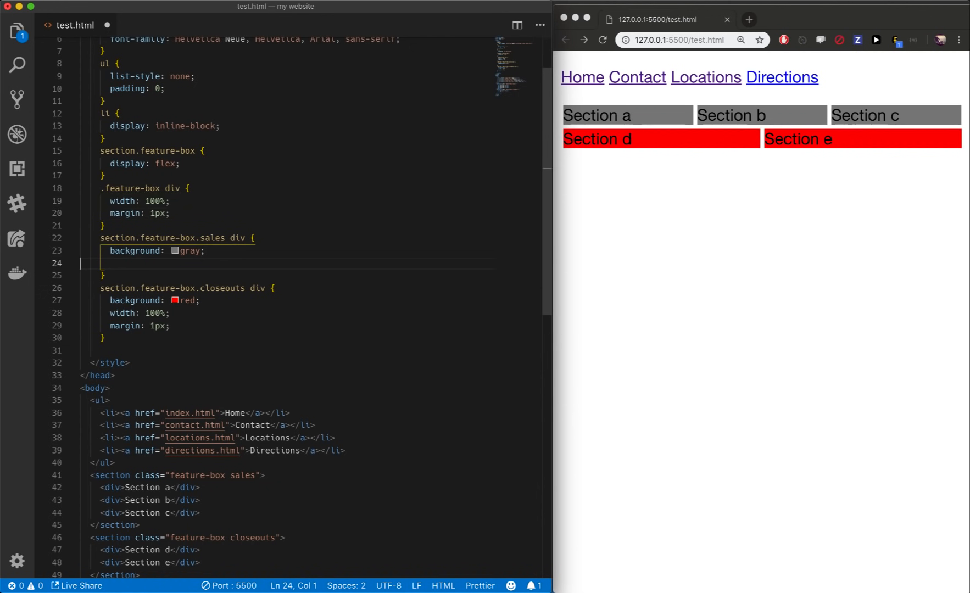
key(Backspace)
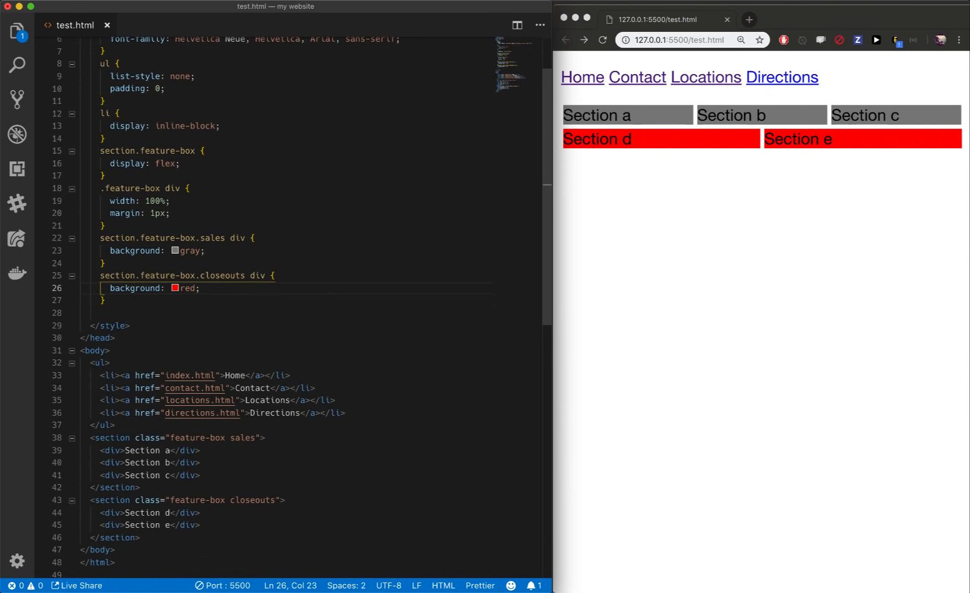
click(105, 262)
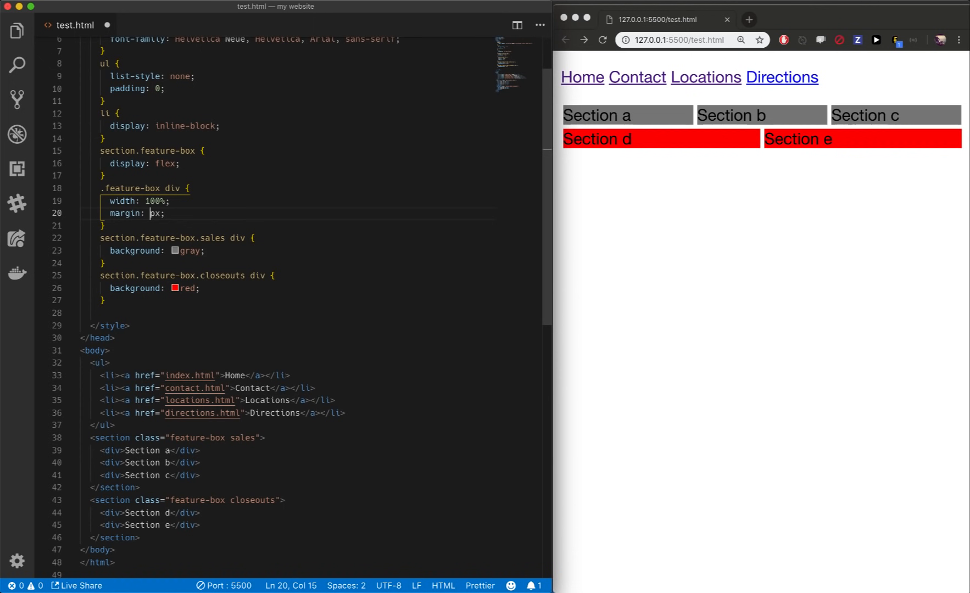
text(1)
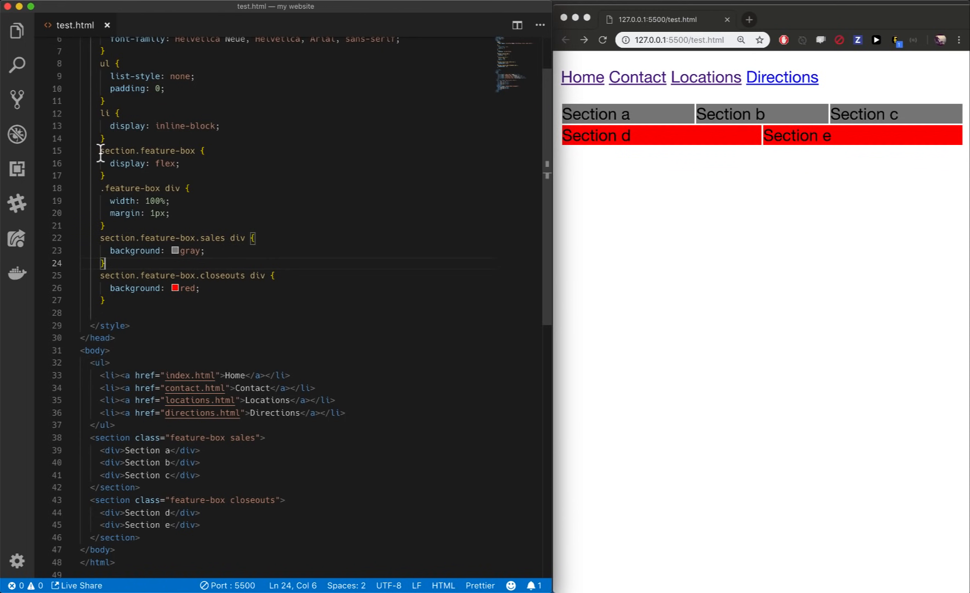
Step: Delete the section prefix so selectors read .feature-box, .feature-box.sales div, .feature-box.closeouts div
double_click(116, 151)
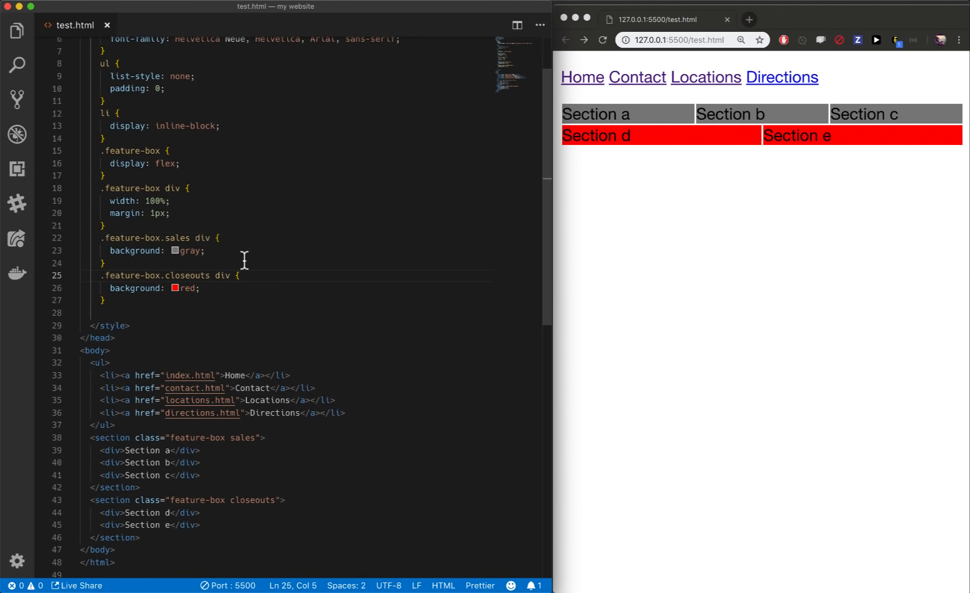
mouse_move(99, 153)
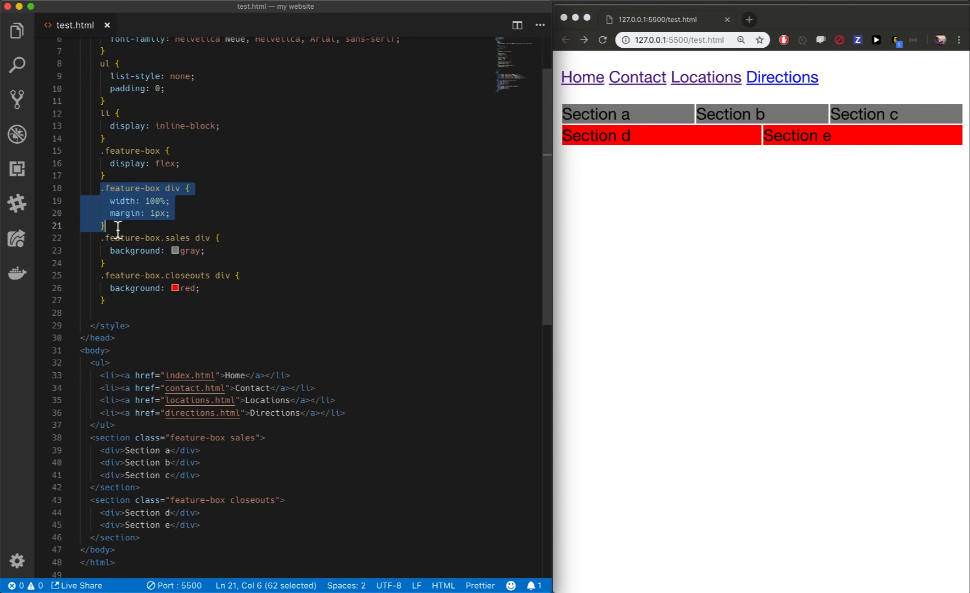
mouse_move(101, 244)
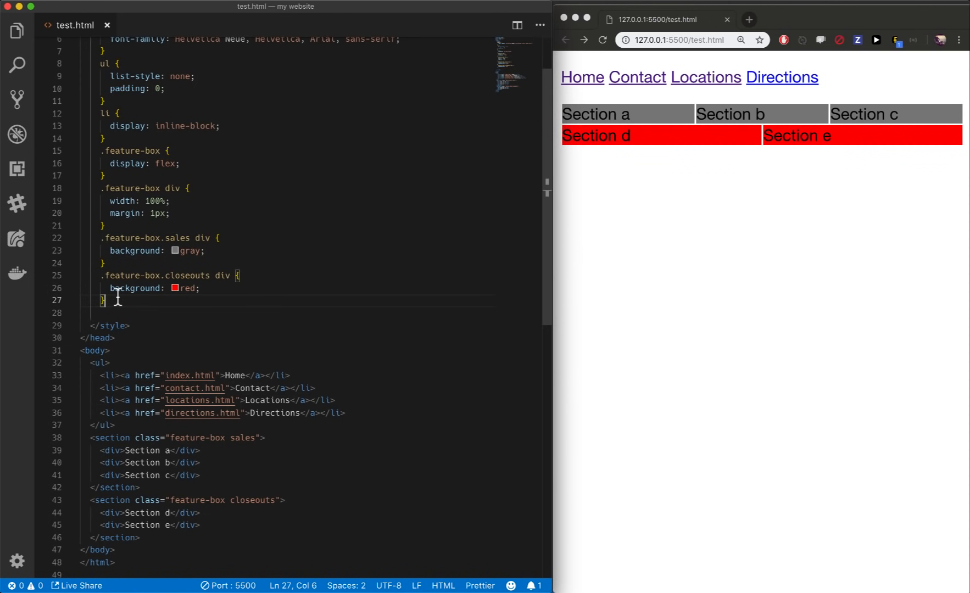
mouse_move(179, 449)
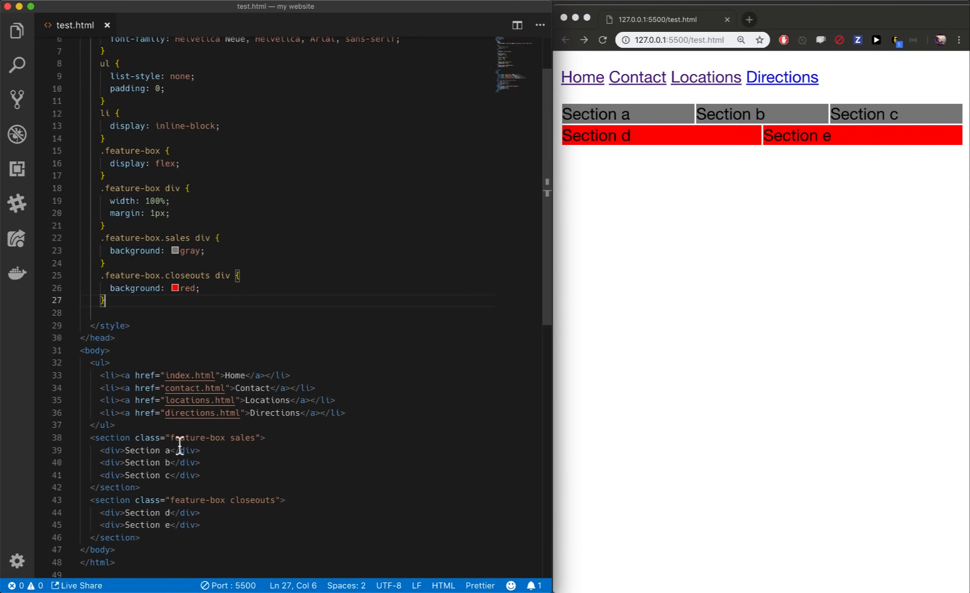
mouse_move(142, 345)
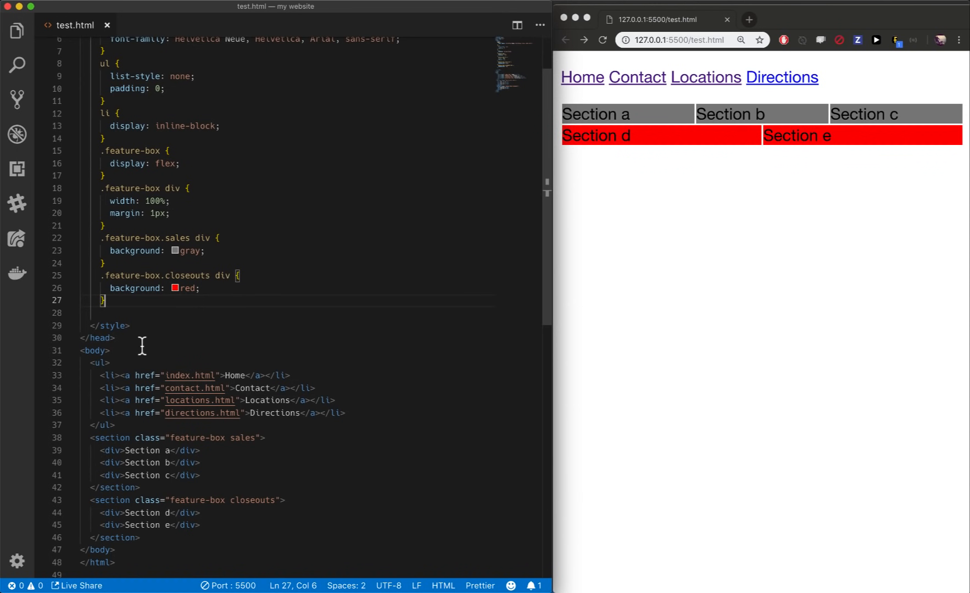
mouse_move(139, 425)
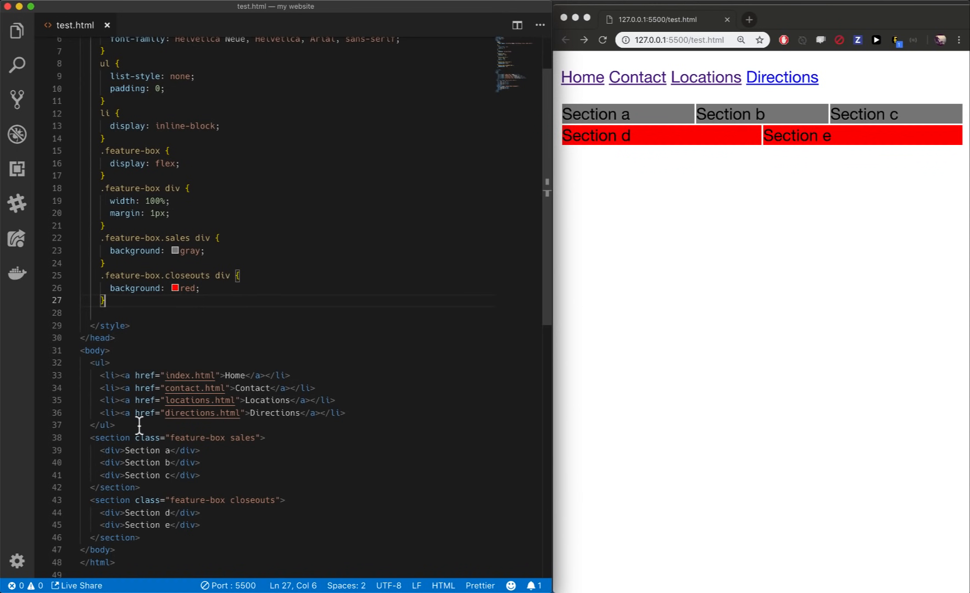
Step: Add id="frank" to the sales section tag
click(141, 437)
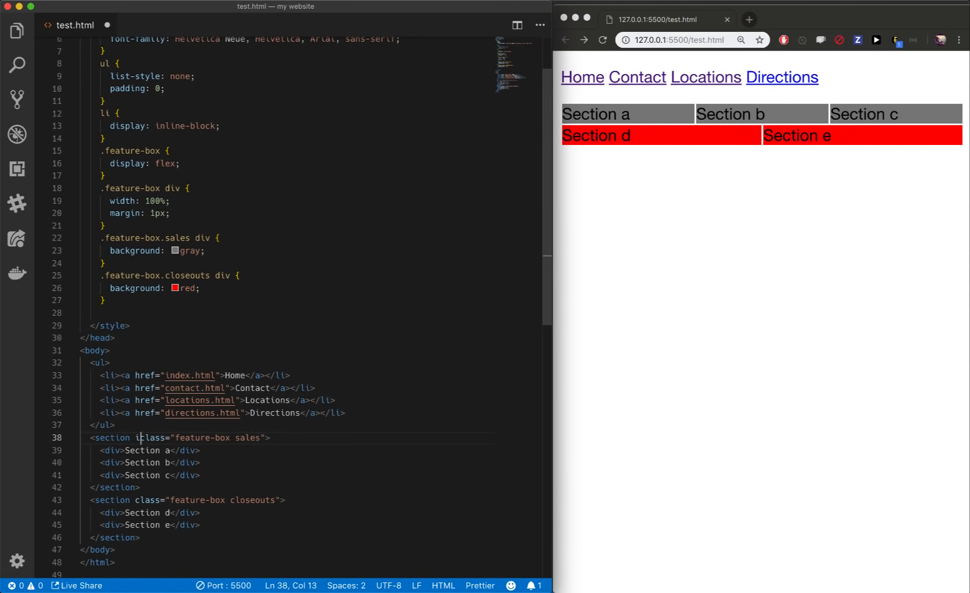
text(id="")
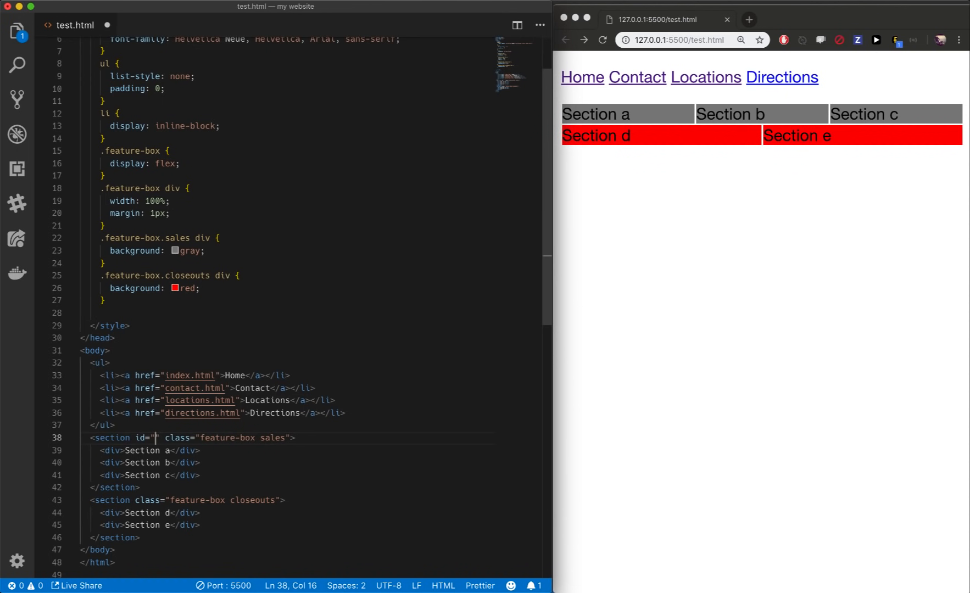
text(frank)
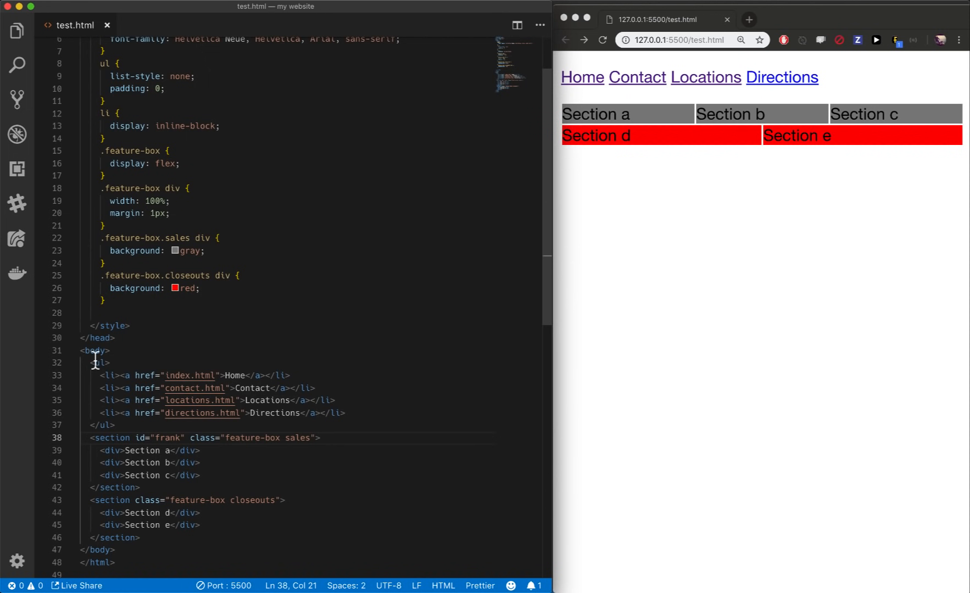
Step: Write a #frank rule with font-size: 200%
key(enter)
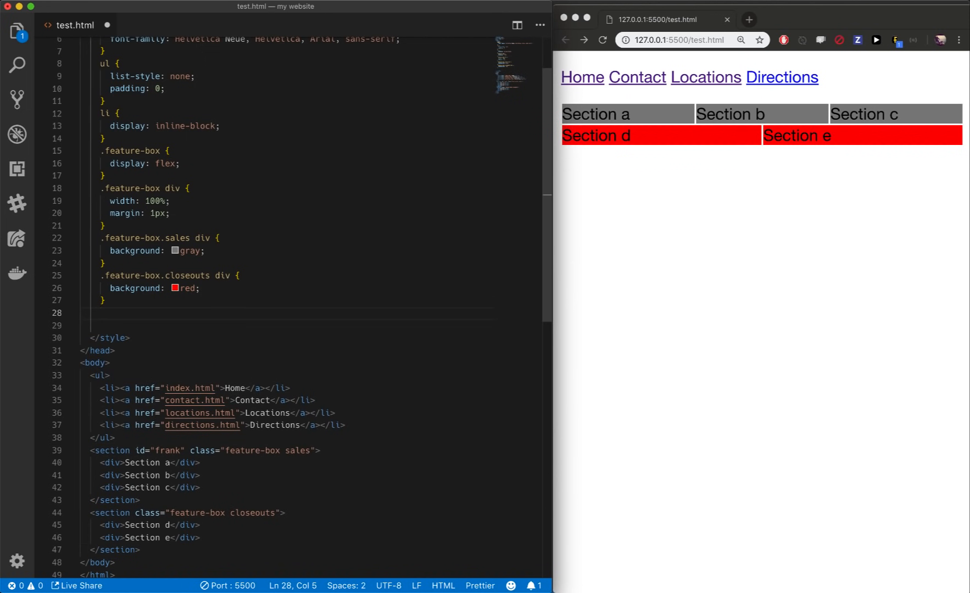
text(#frank {)
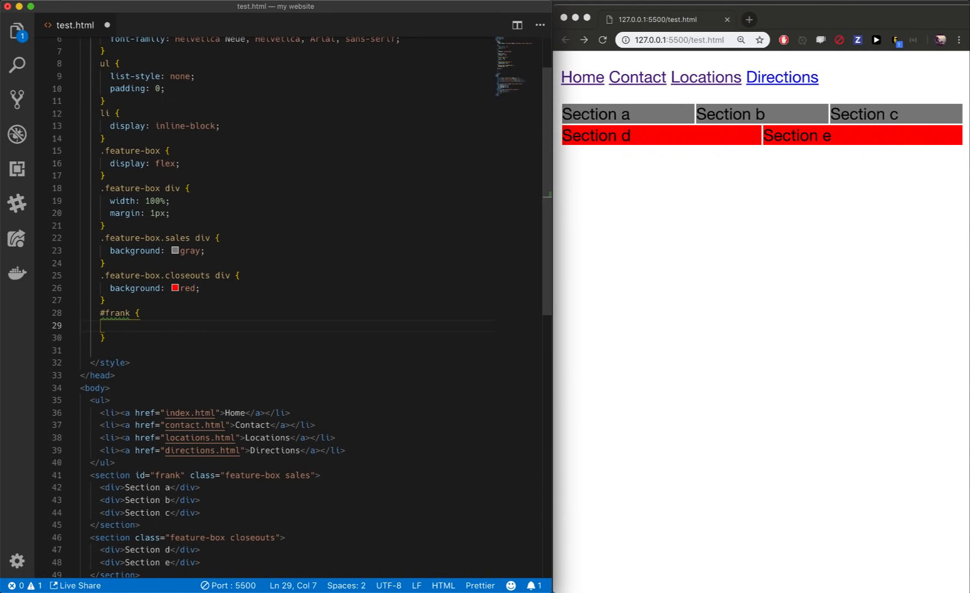
text(font-size: 20)
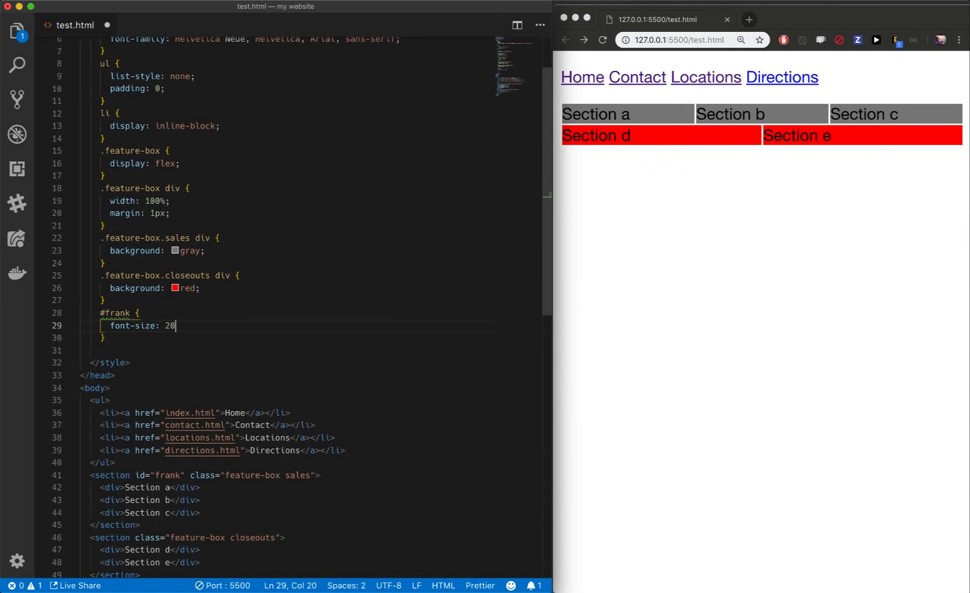
text(0)
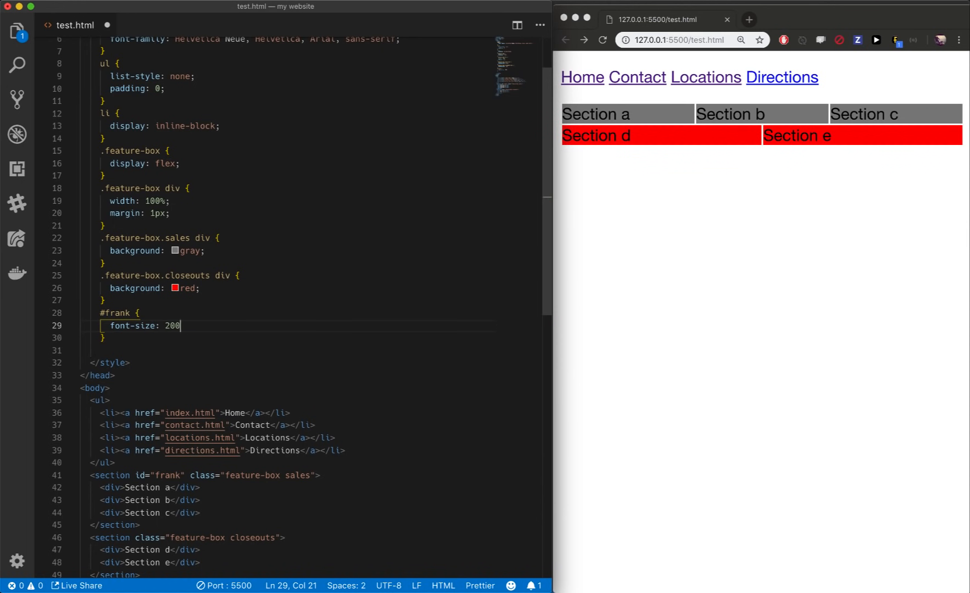
text(%;)
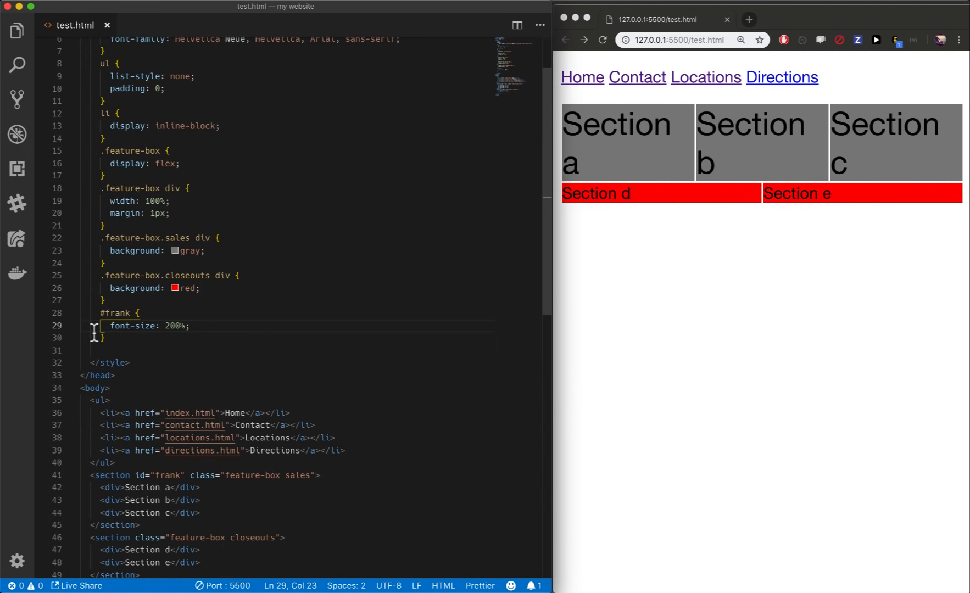
mouse_move(118, 312)
text( id="frank")
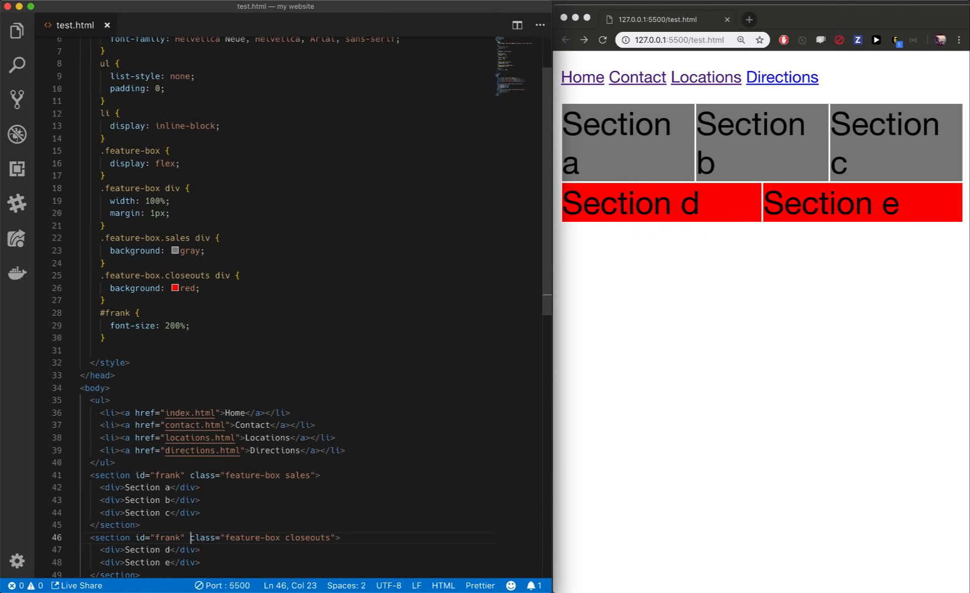
mouse_move(281, 416)
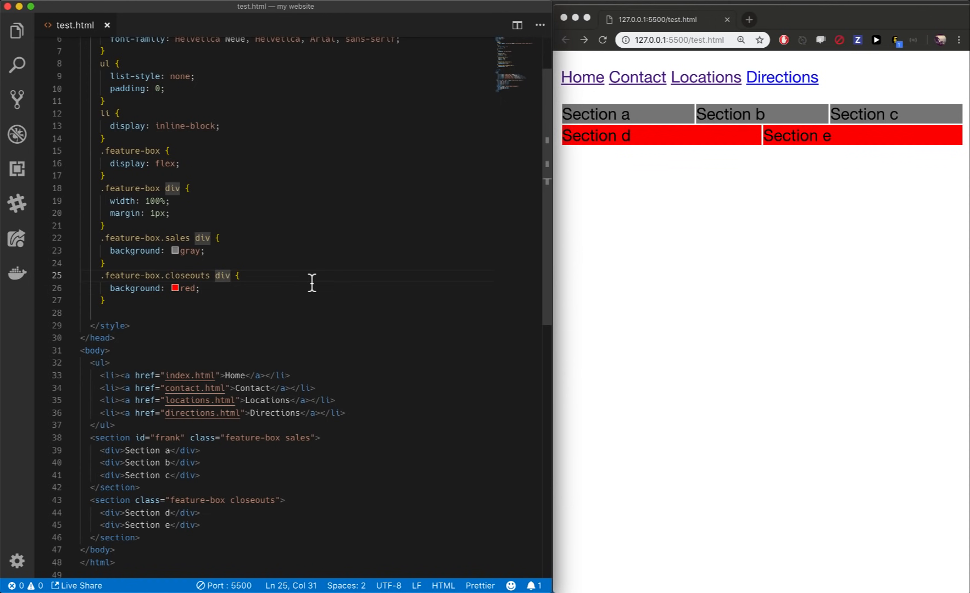
Step: Append the trial ', .non-feature-box.closeouts div' group to the closeouts selector on line 25
text(,)
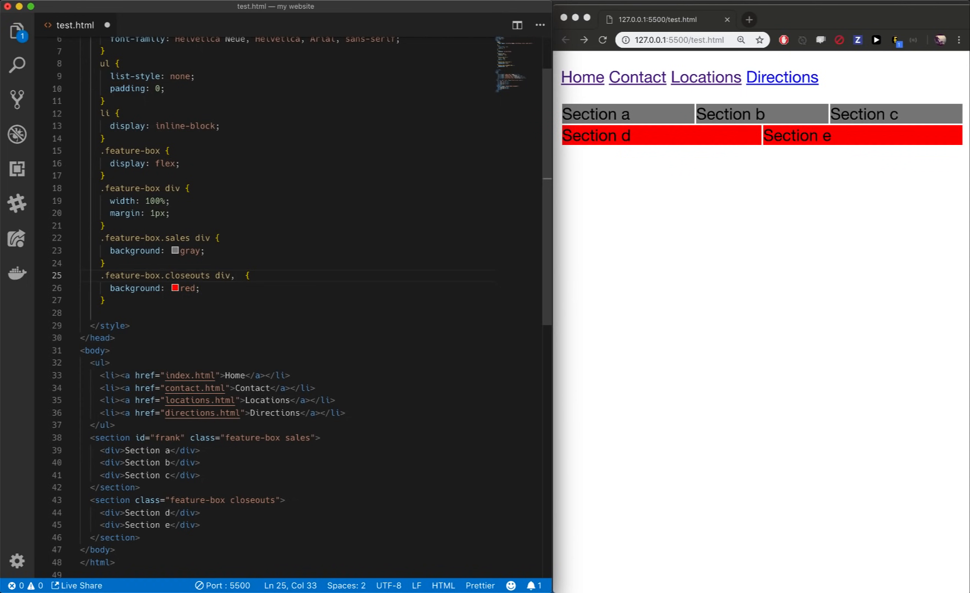
text(.)
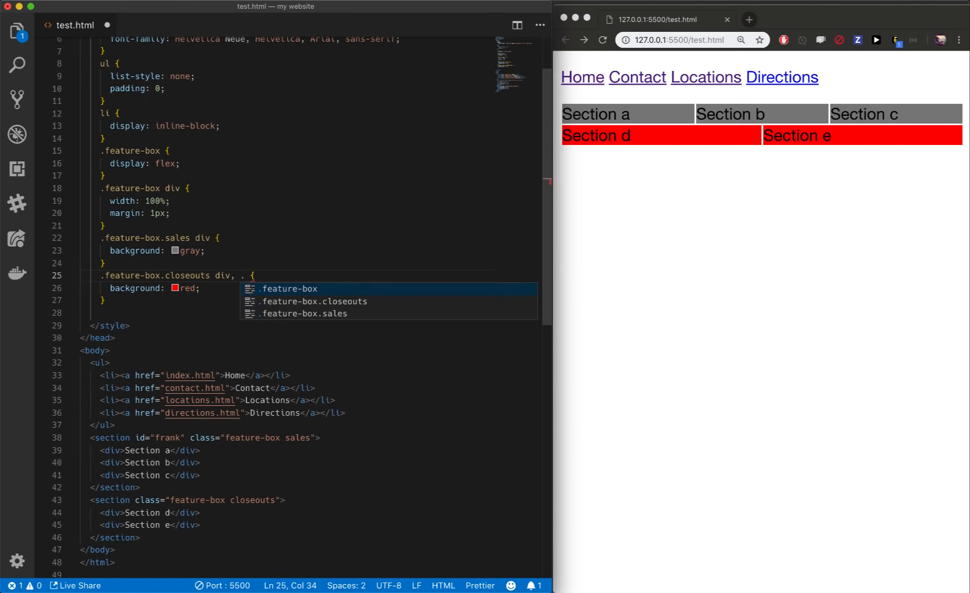
text(n)
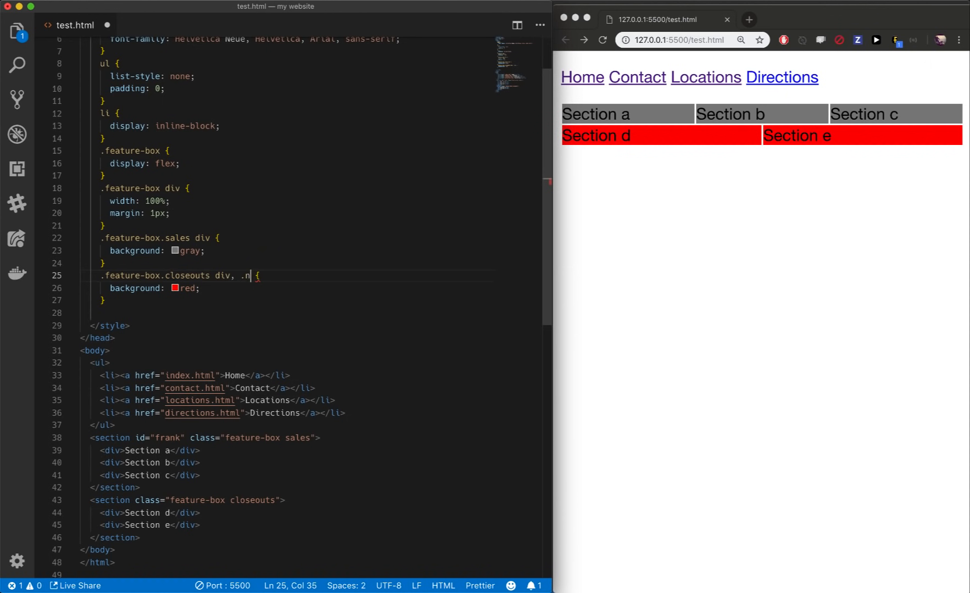
text(on-feature-box.closeouts)
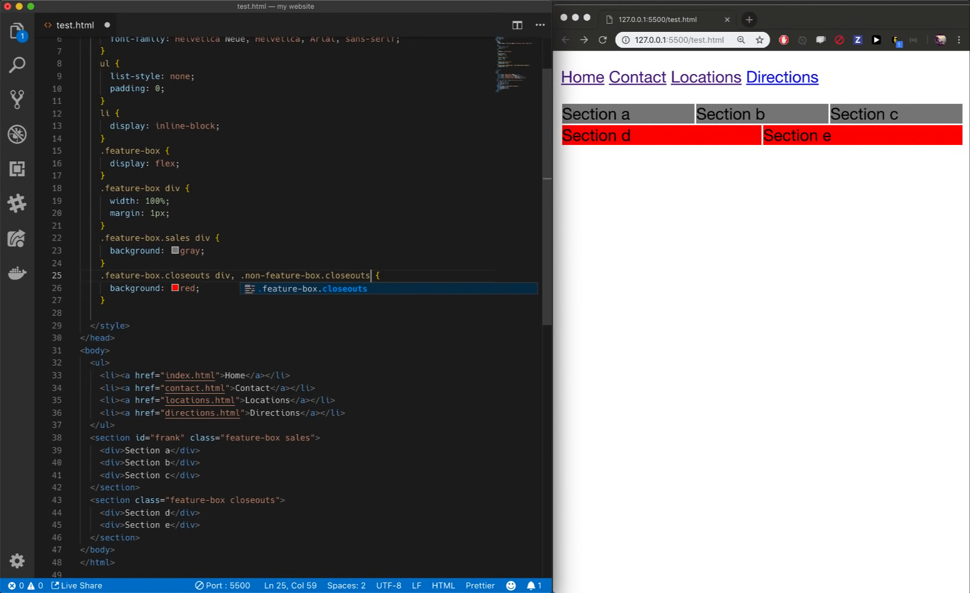
text(div)
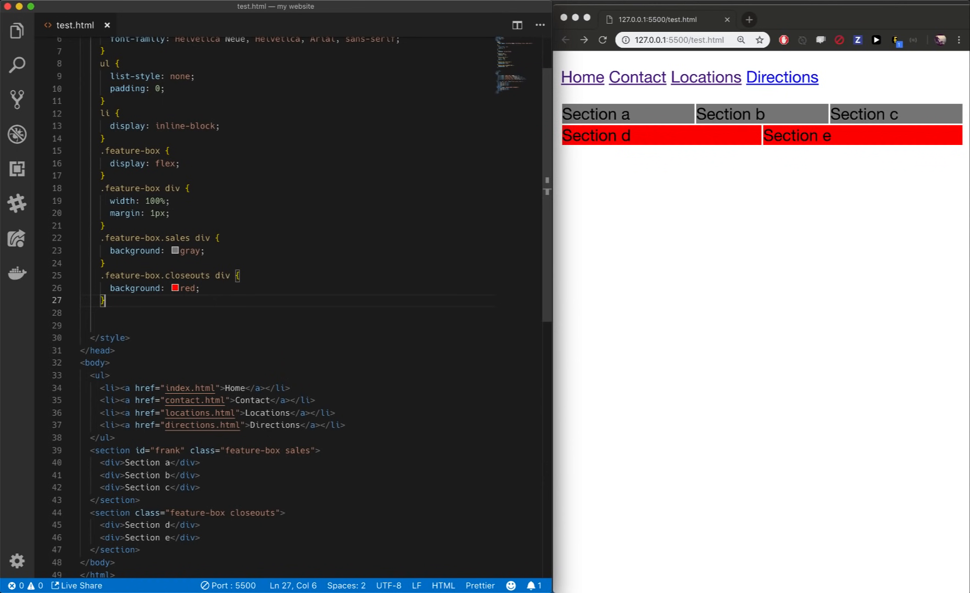
Step: Insert blank lines after the closeouts rule and begin a 'pseud' pseudo-class note
key(enter)
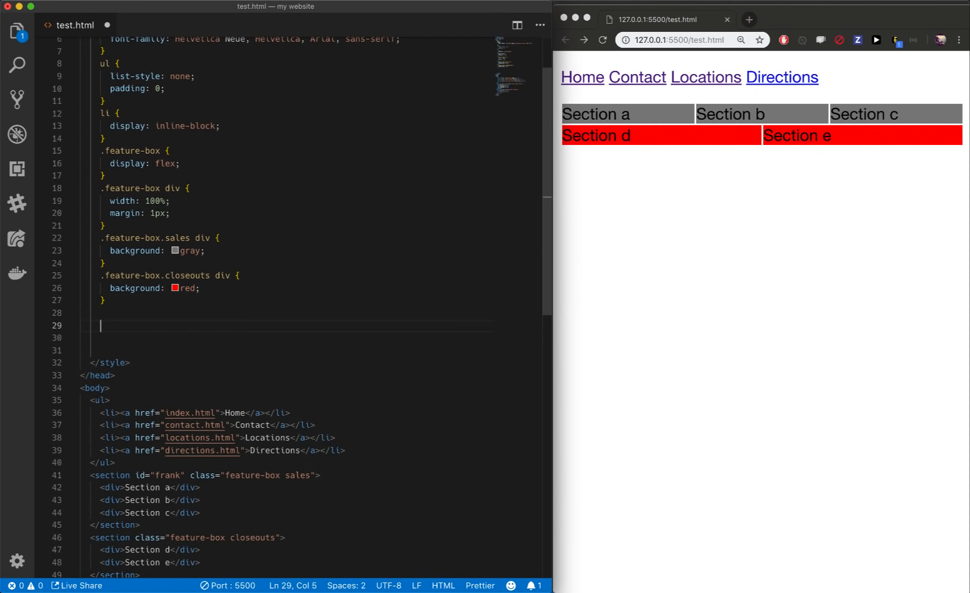
mouse_move(111, 326)
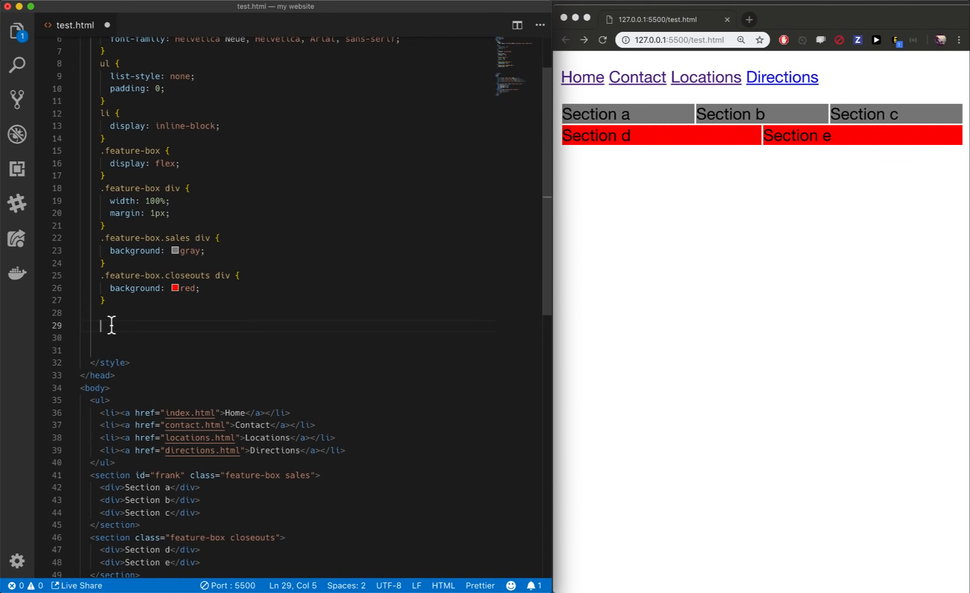
mouse_move(386, 304)
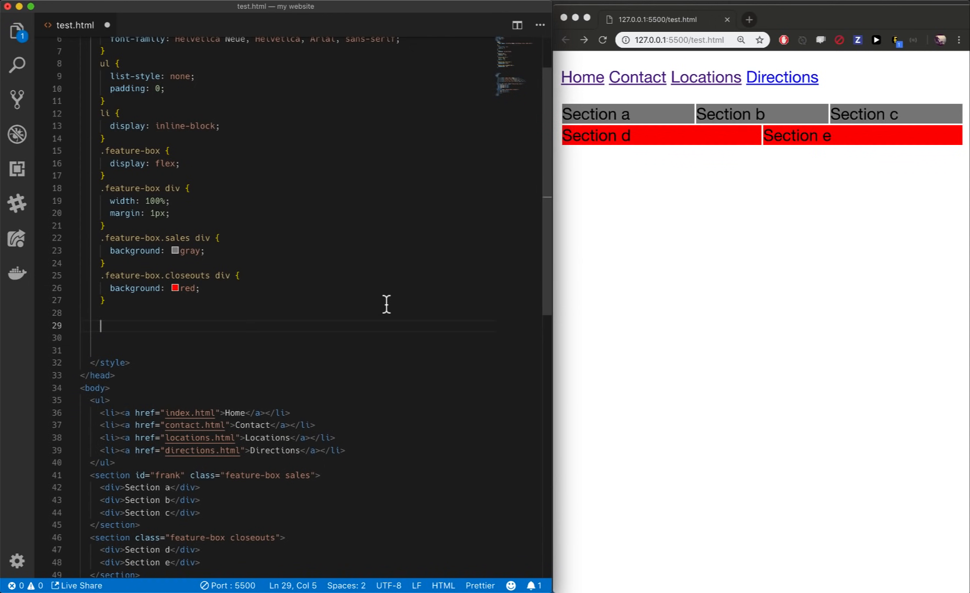
text(pseud)
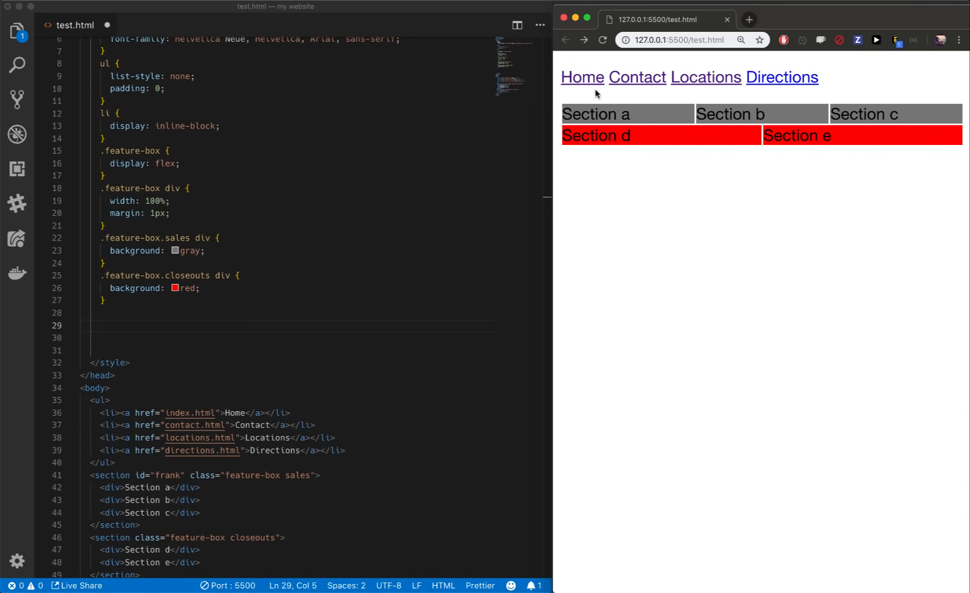
mouse_move(579, 84)
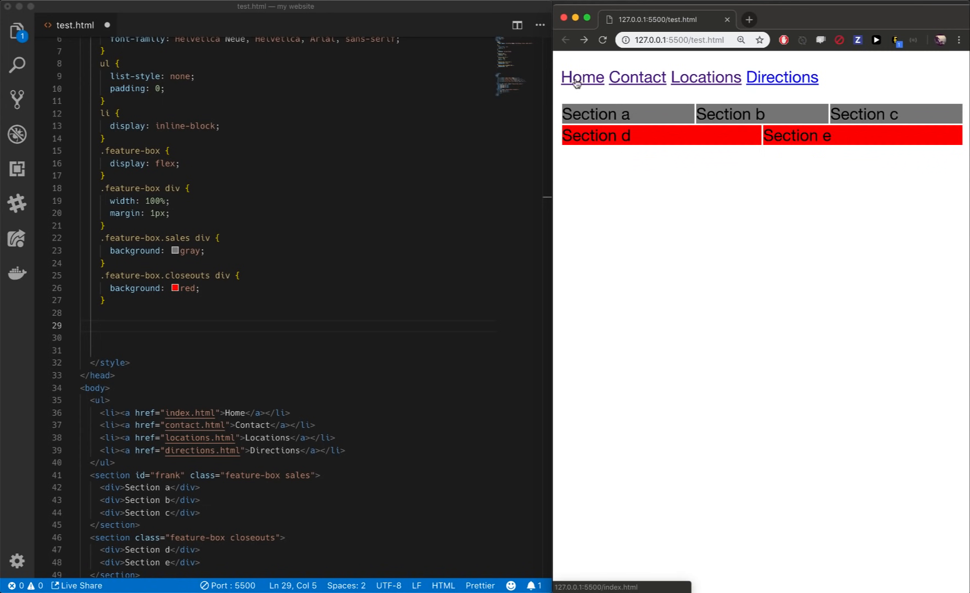
mouse_move(782, 82)
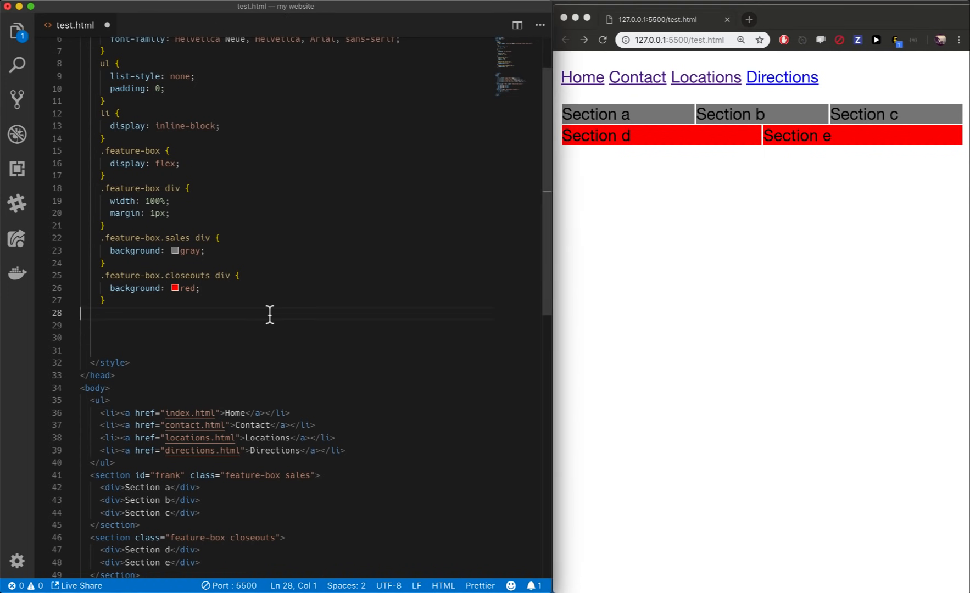
click(91, 400)
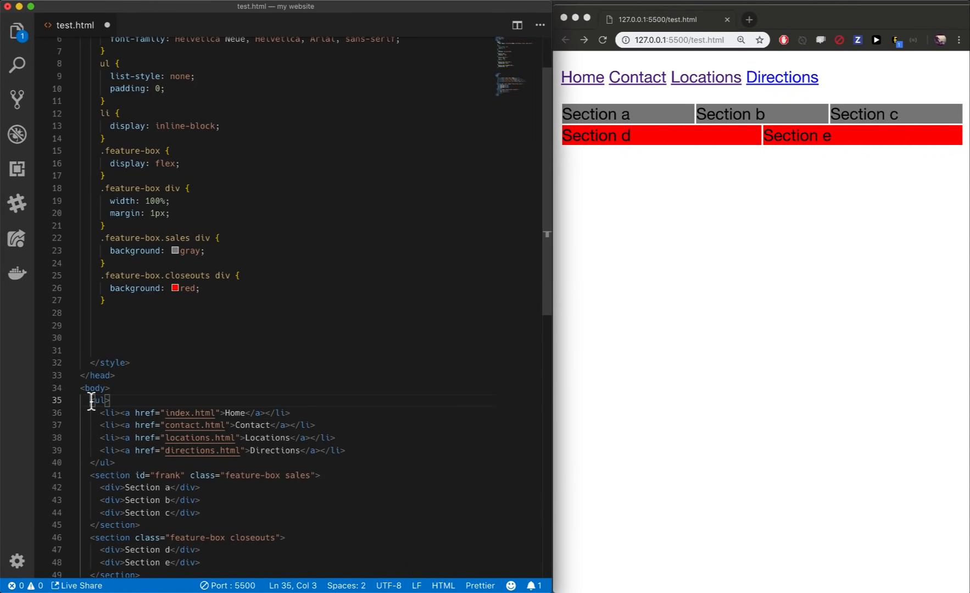
click(102, 413)
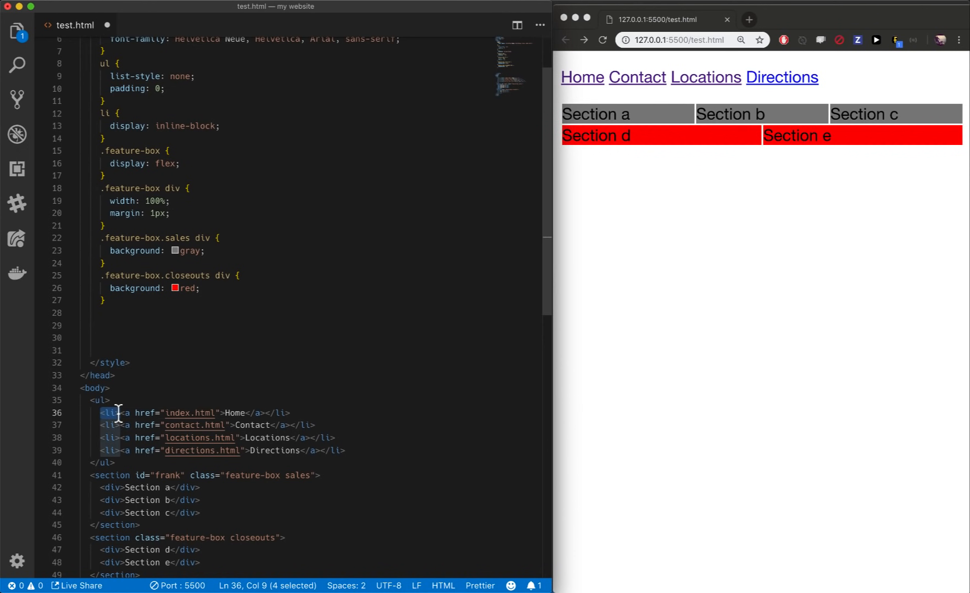
mouse_move(110, 413)
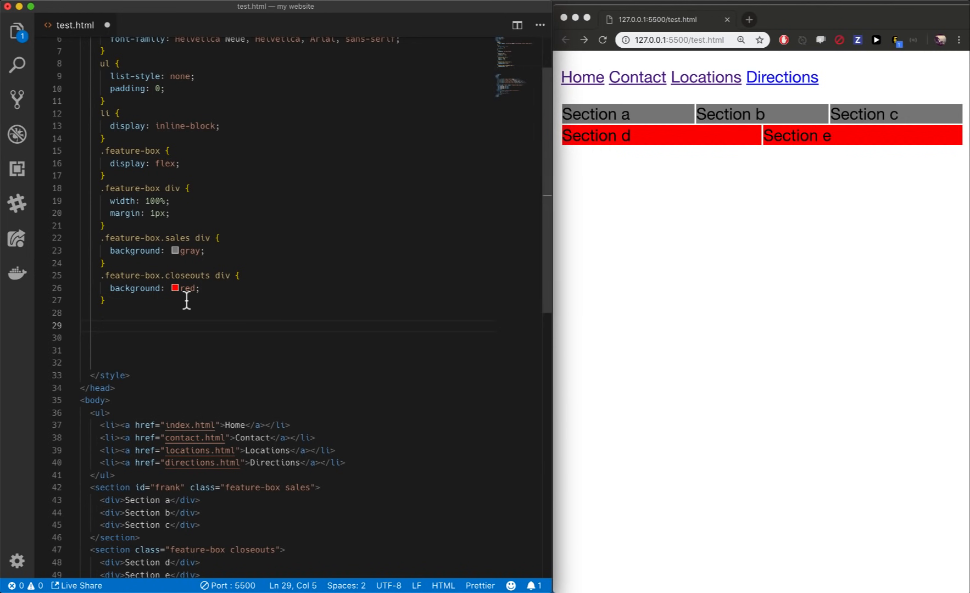
text(li:fir)
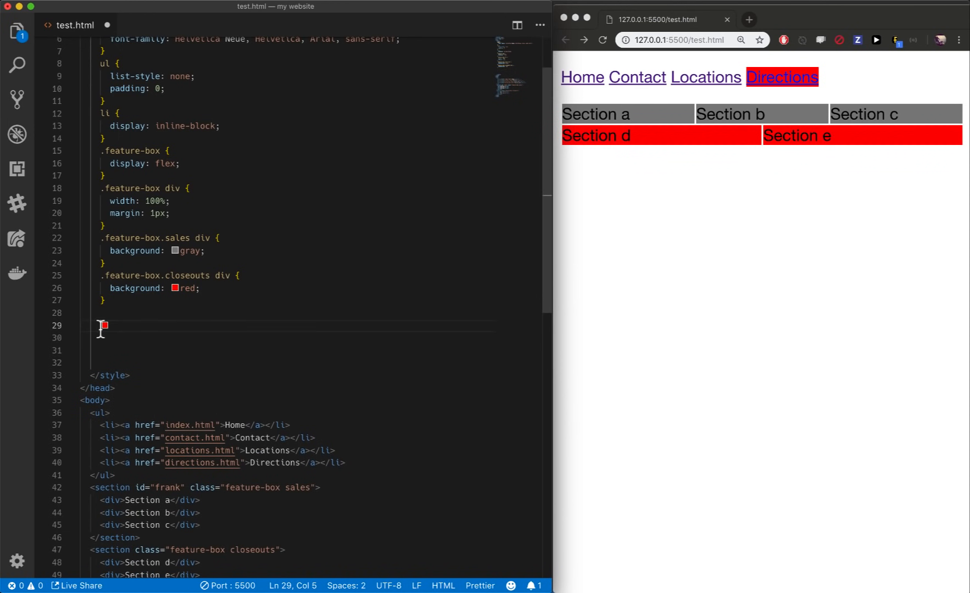
Step: Give the li rule gray background, 3px border-radius, 2px padding and 20px margin-left
text(background-color: gray;)
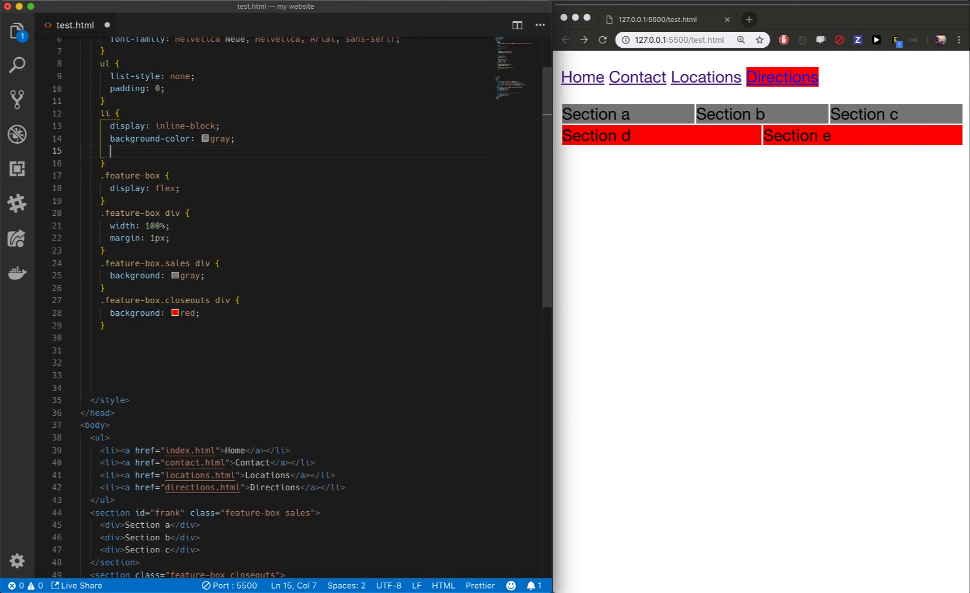
text(border-radius: 10px;)
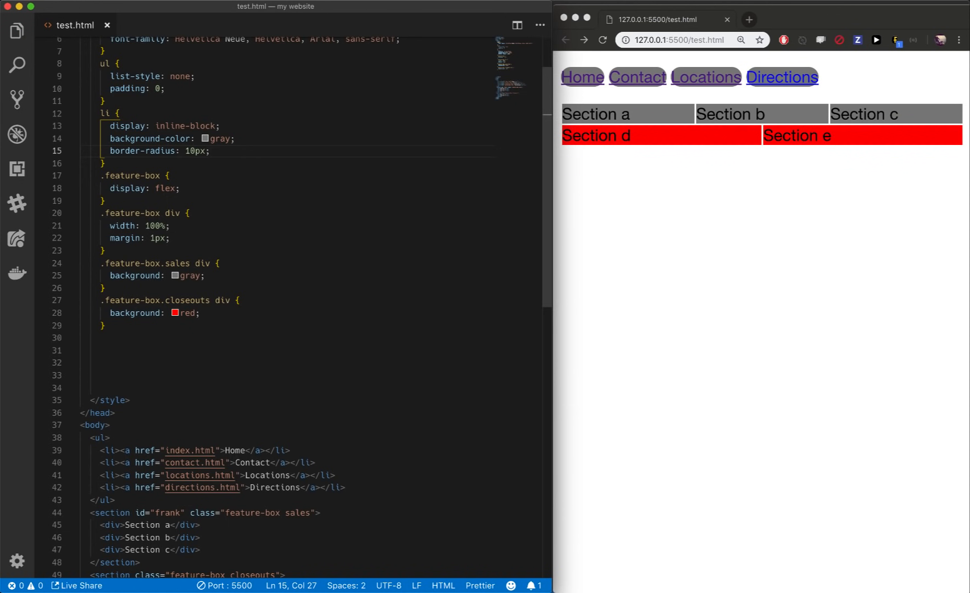
key(Backspace)
text(3)
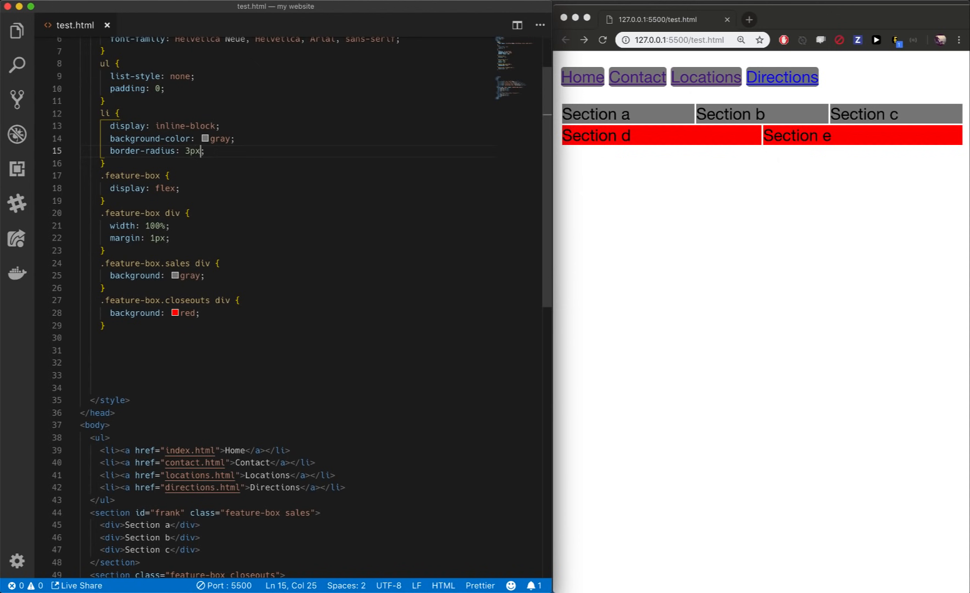
text(padding: 2px;)
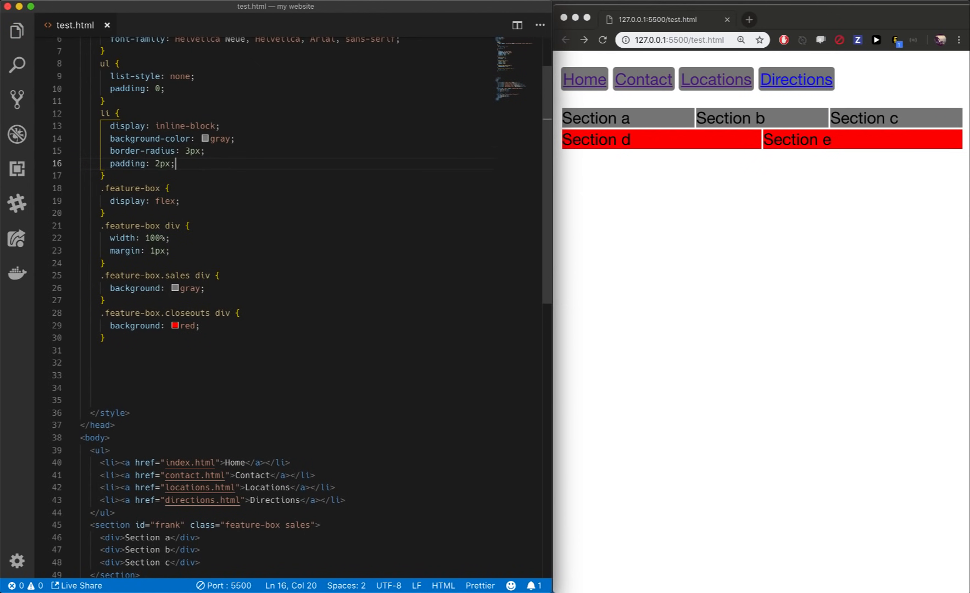
text(m)
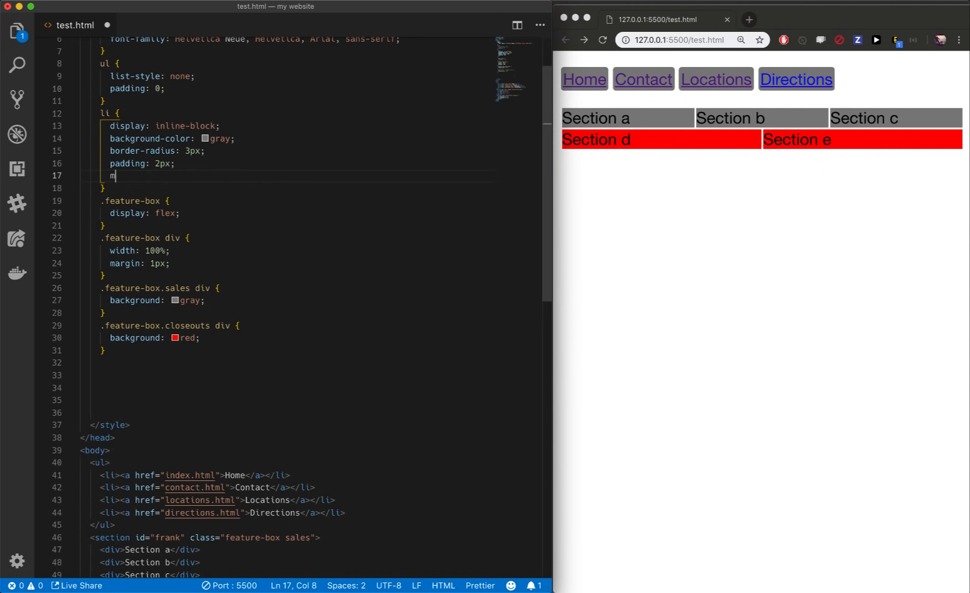
text(argin-left:)
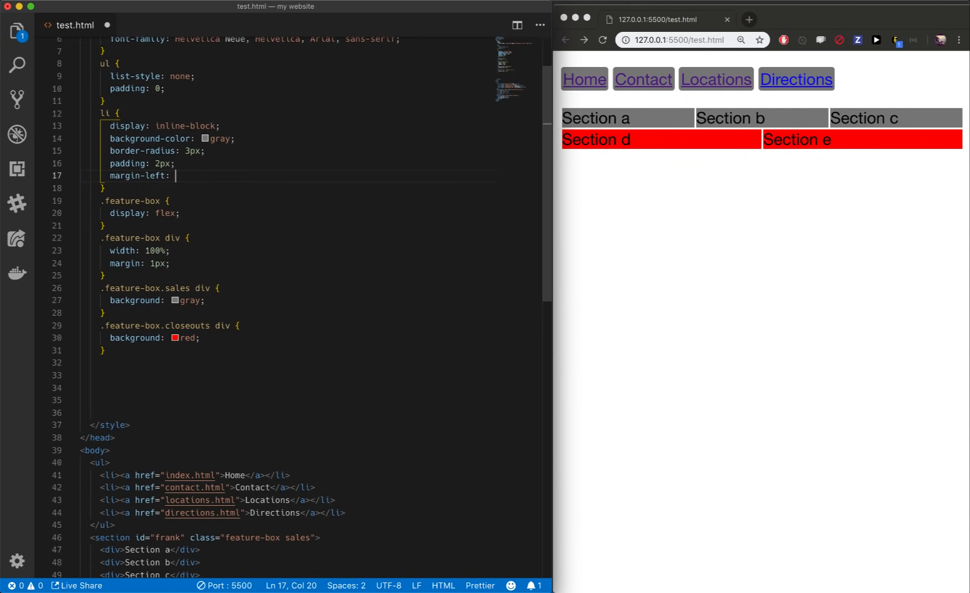
text(20px;)
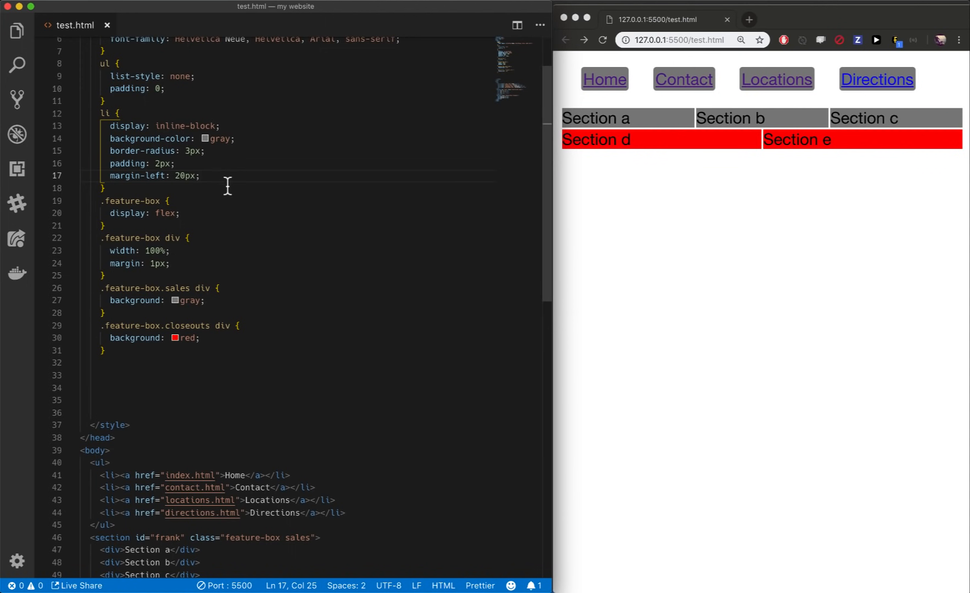
Step: Add an li:first-child rule with margin-left: 0 so Home sits flush left
key(enter)
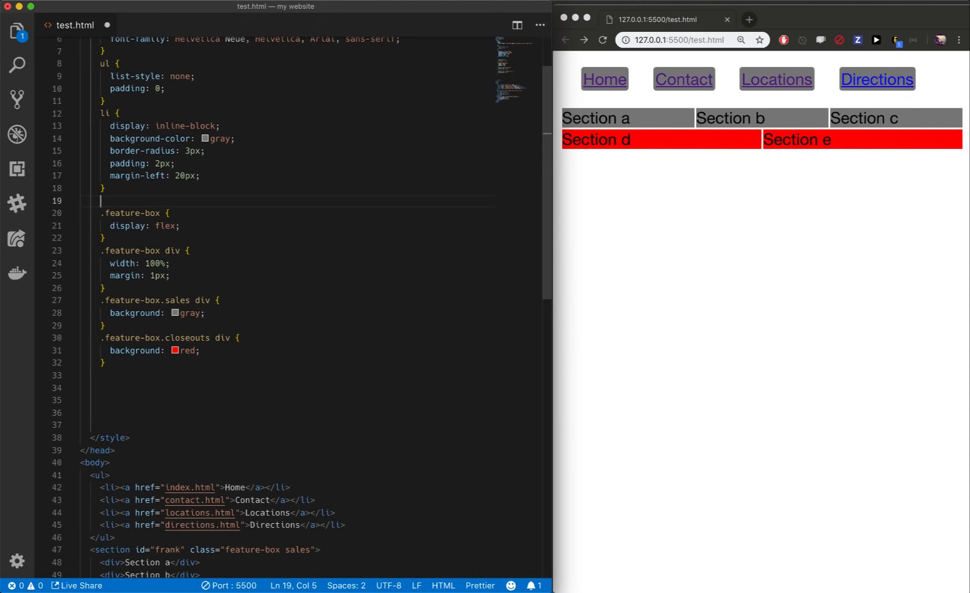
text(li:first-child {)
text(mari)
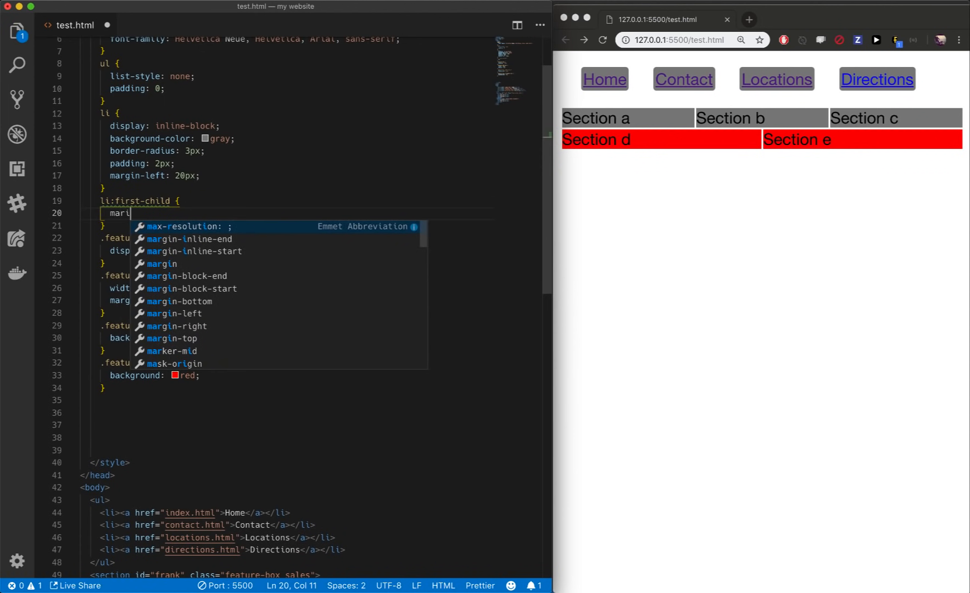
text(gin-left:)
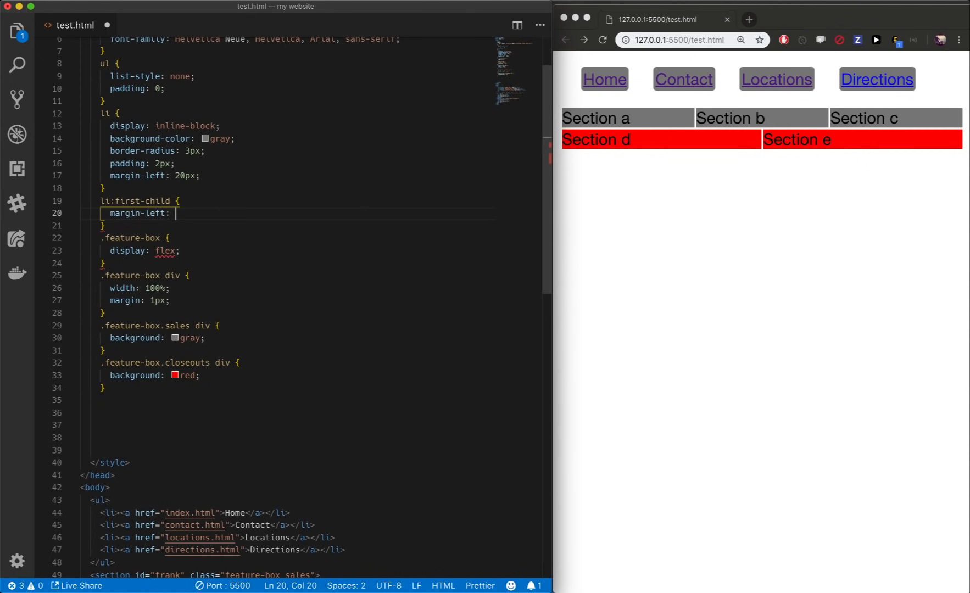
text(0;)
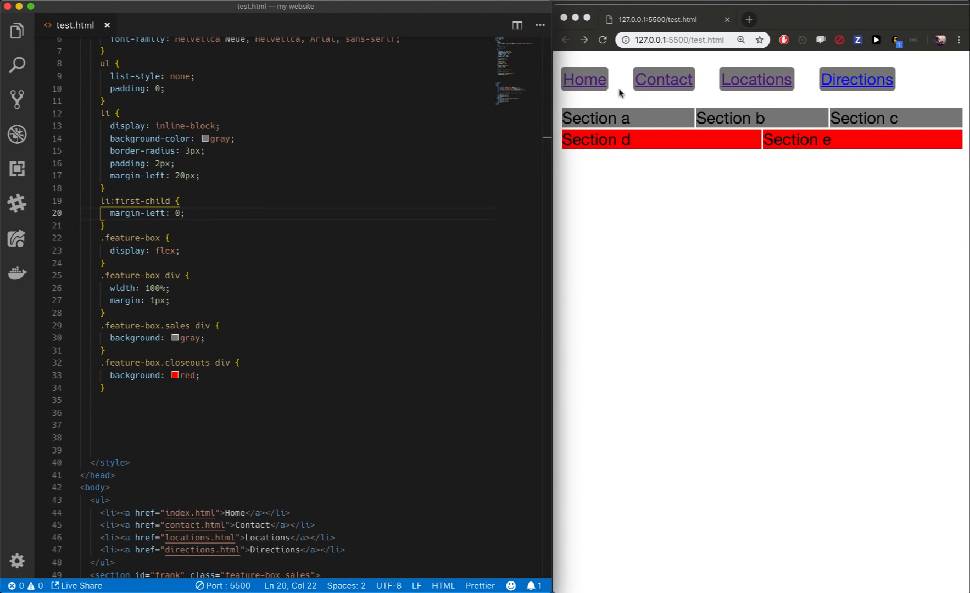
mouse_move(635, 94)
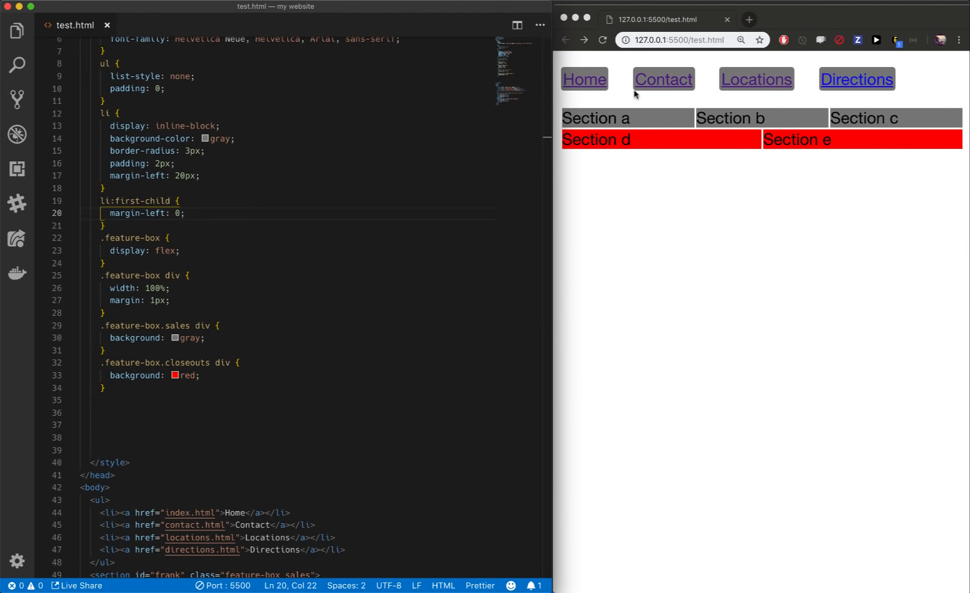
mouse_move(579, 107)
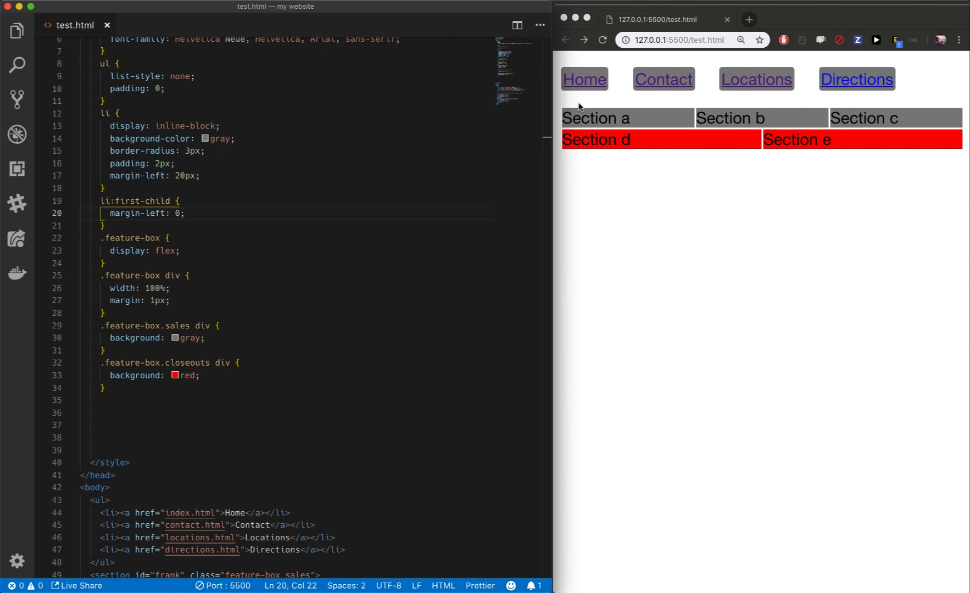
mouse_move(446, 170)
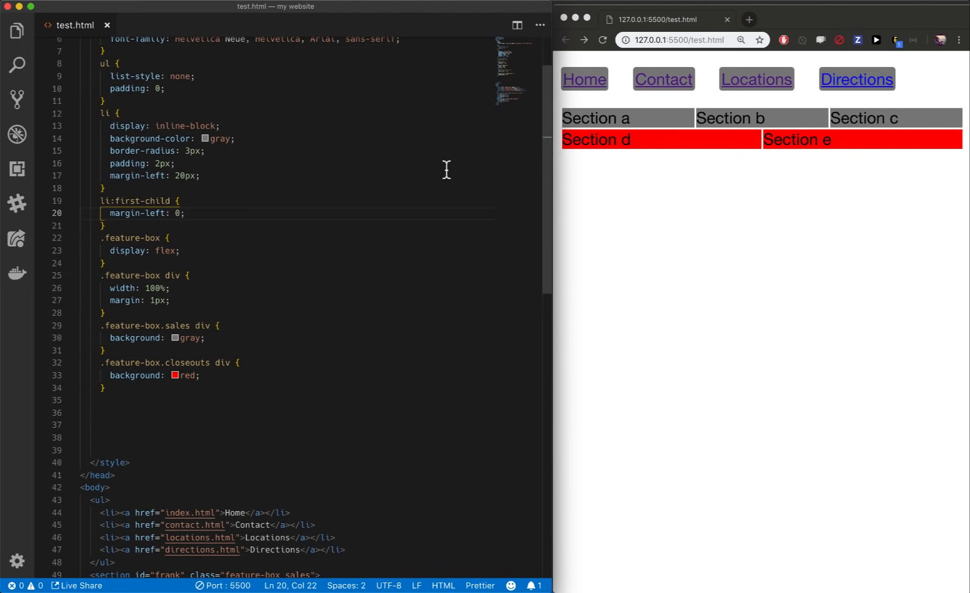
mouse_move(581, 96)
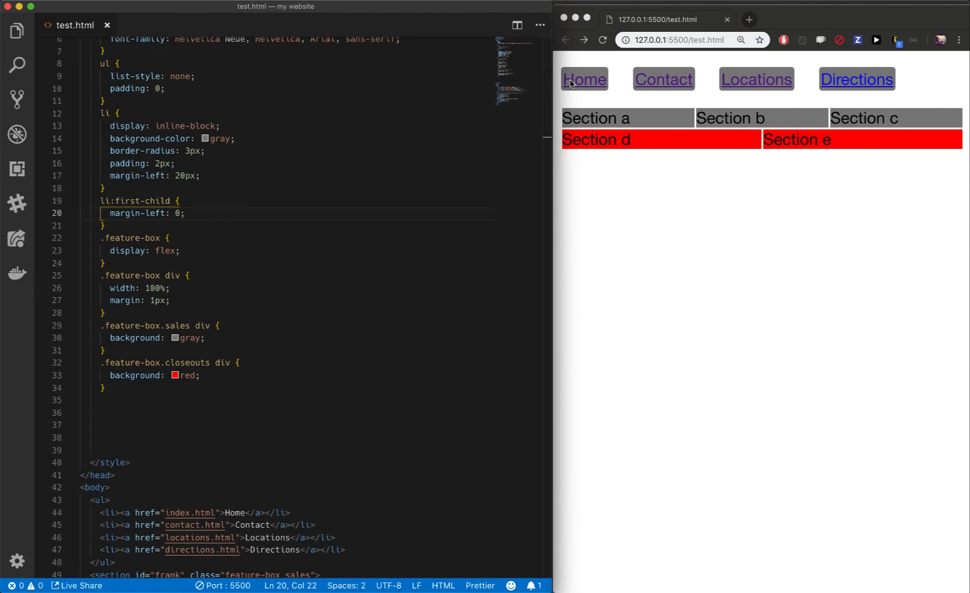
mouse_move(147, 197)
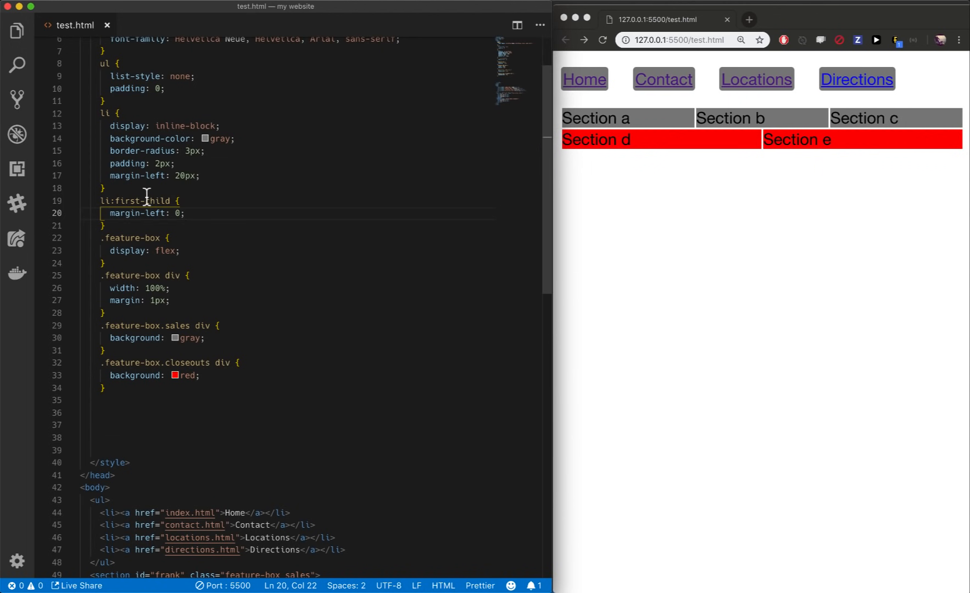
Step: Try an :active pseudo-class in place of first-child on the li selector
double_click(146, 200)
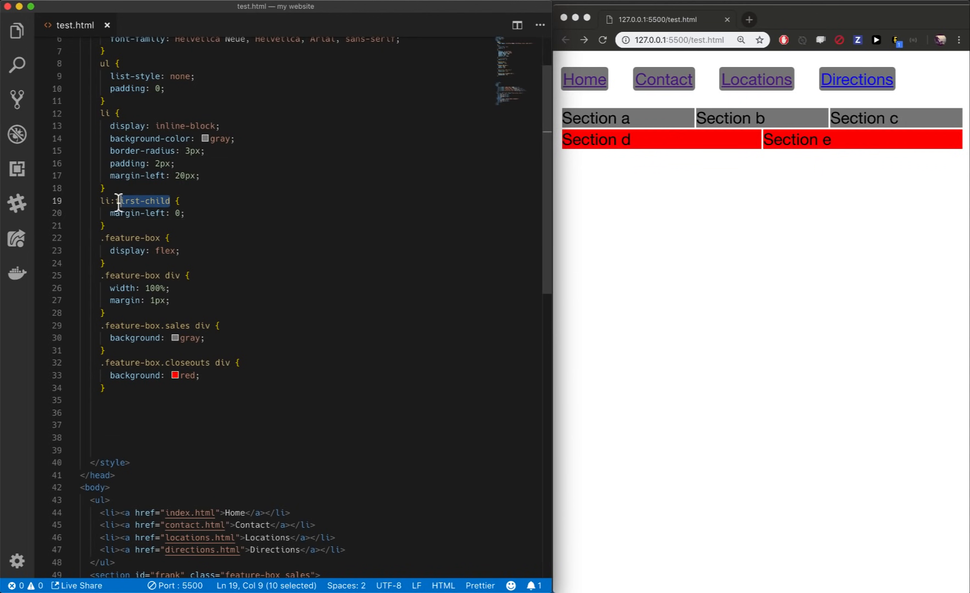
text(:)
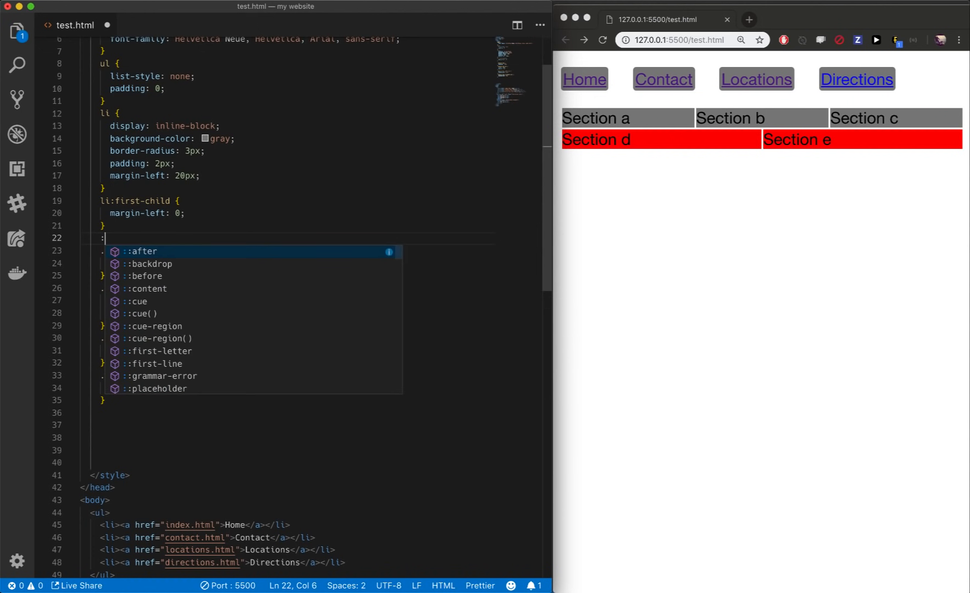
text(active)
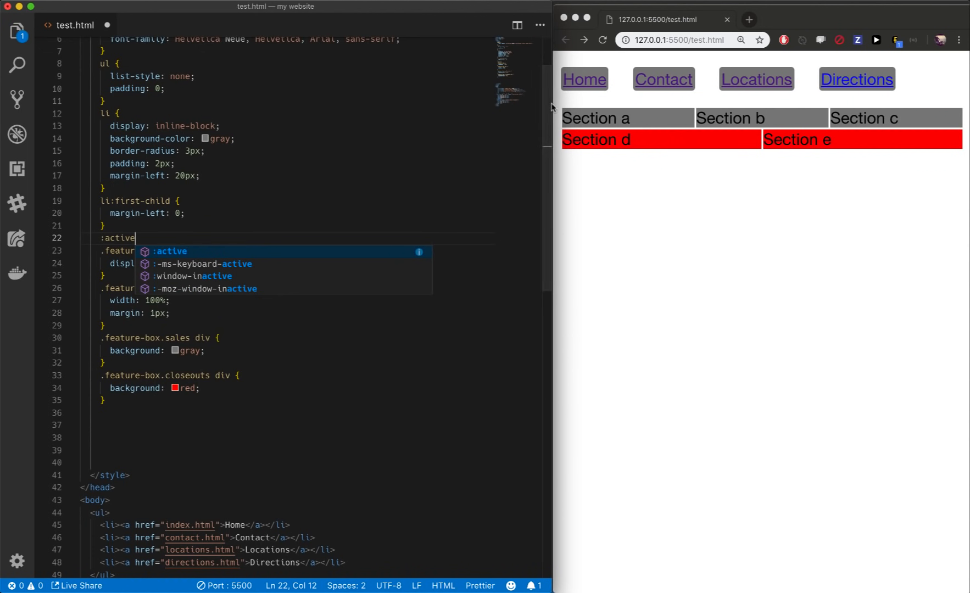
mouse_move(574, 89)
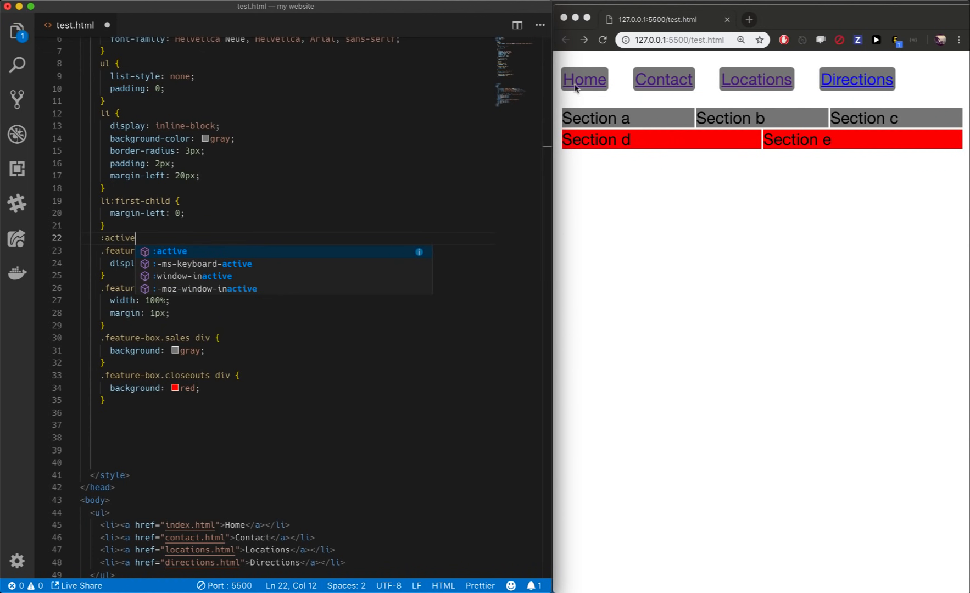
mouse_move(581, 85)
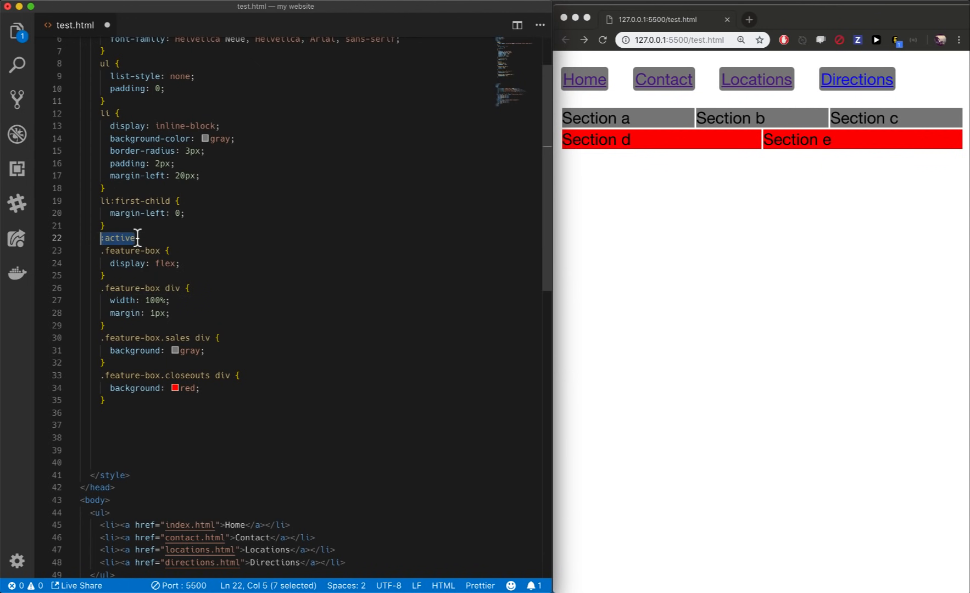
Step: Add an a:active rule with text-decoration: none, then change its selector to a:hover
text(a:active)
text(text-)
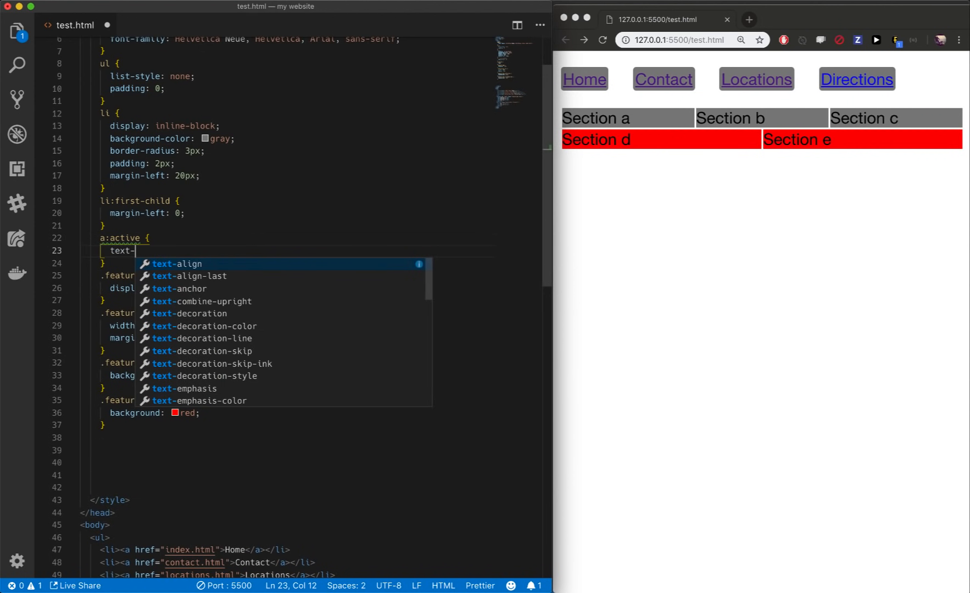
text(decoration: none;)
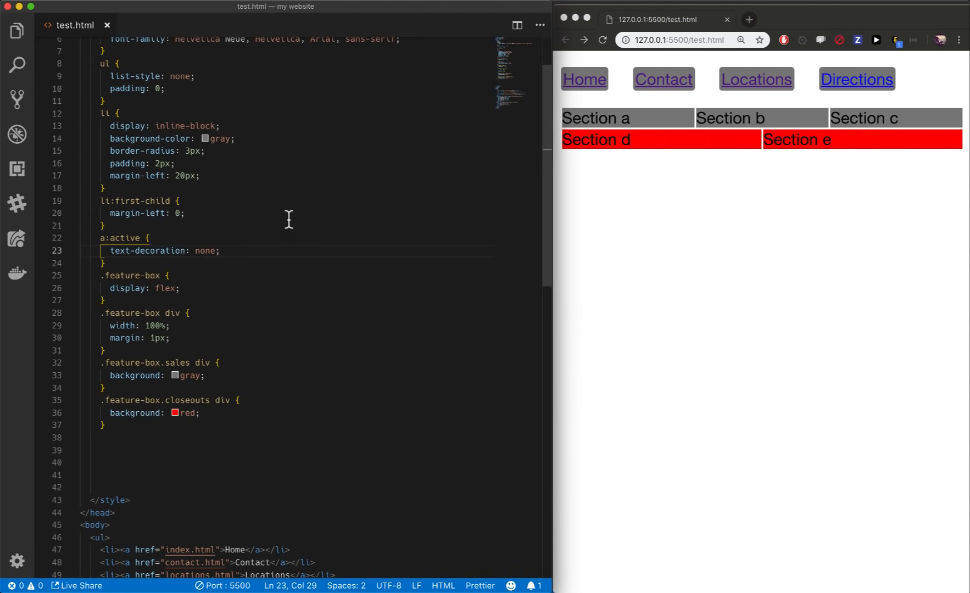
mouse_move(268, 266)
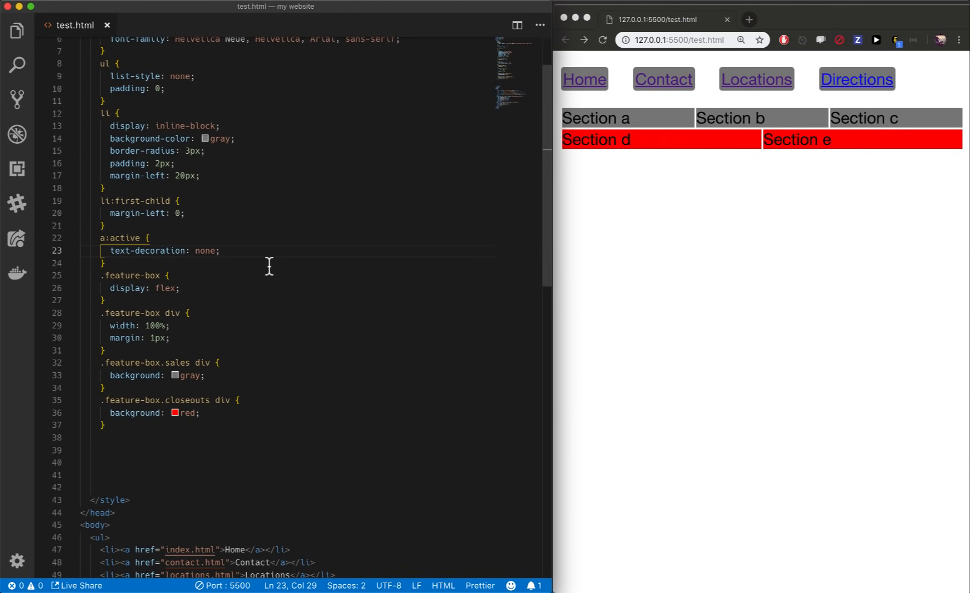
double_click(125, 237)
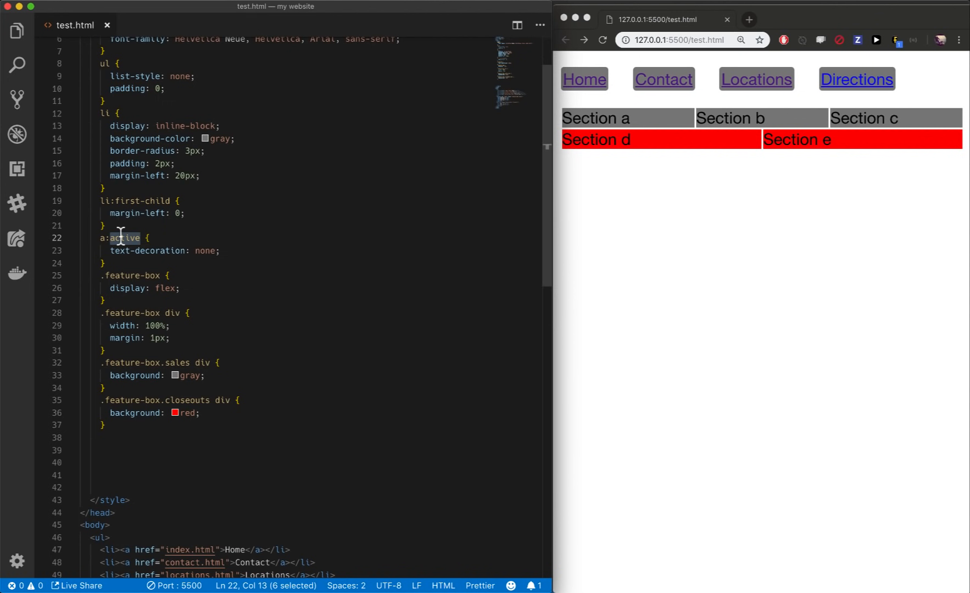
text(hover)
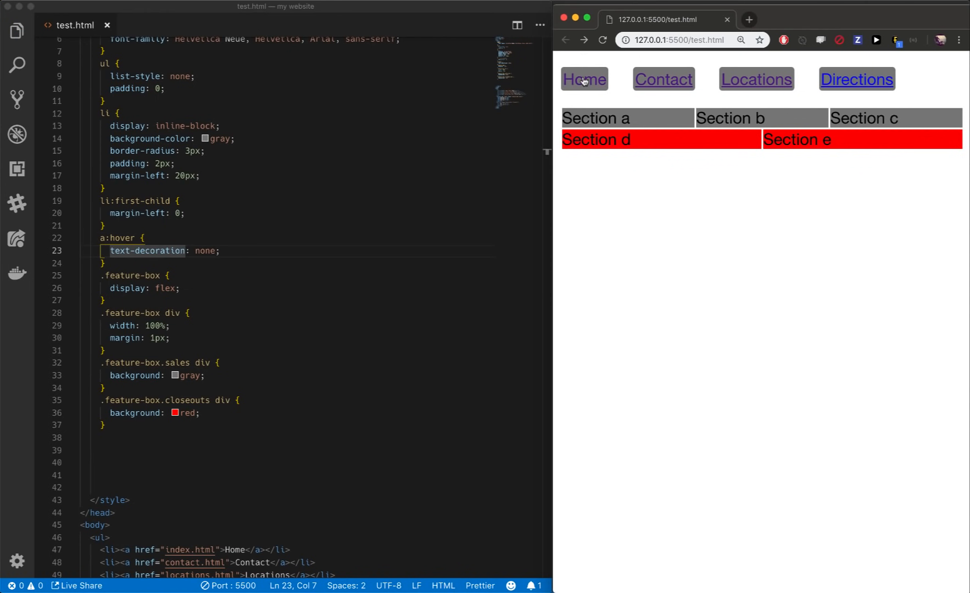
mouse_move(855, 79)
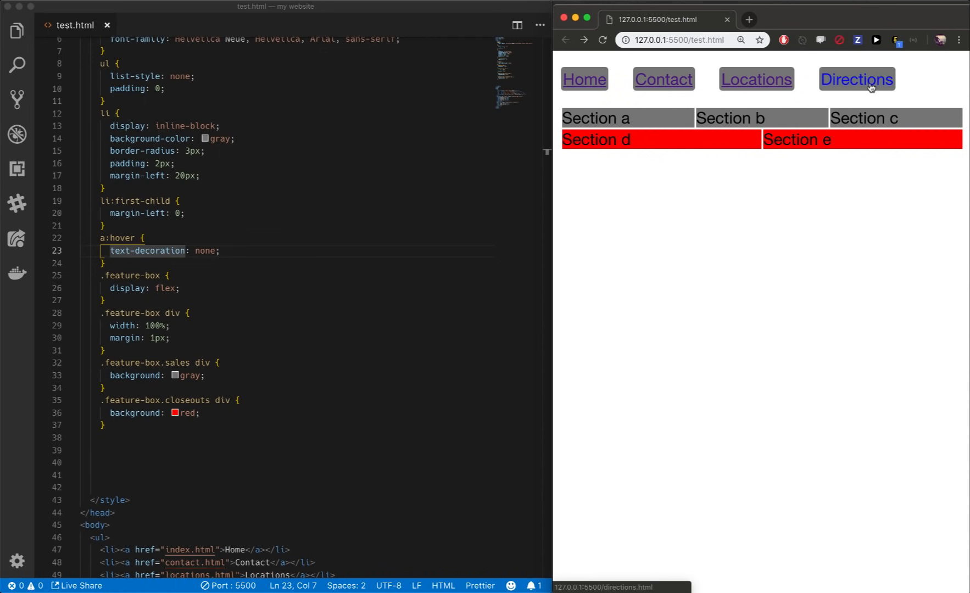
mouse_move(151, 243)
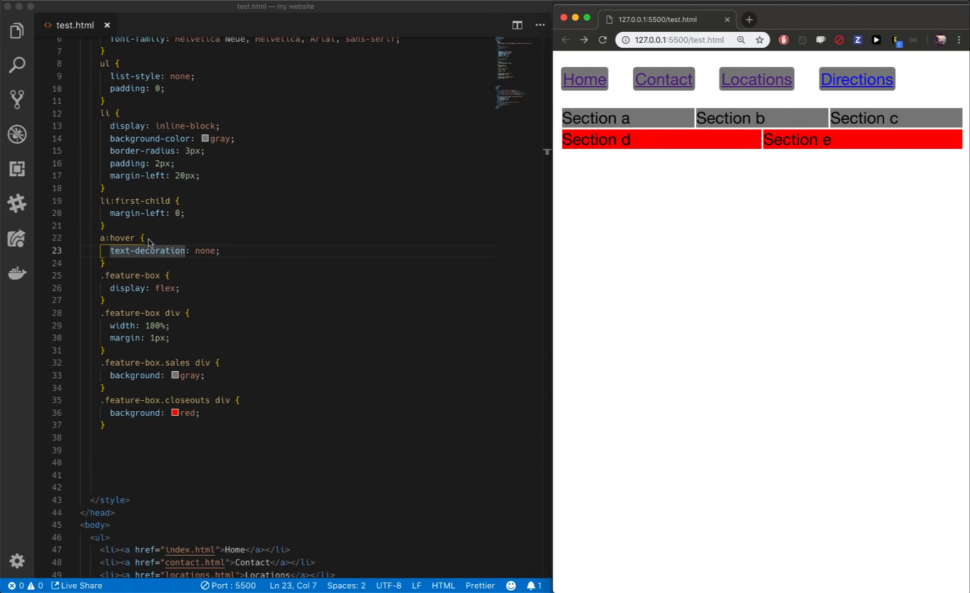
Step: Add an a rule with text-decoration: none and retarget a hover rule to li:hover
click(105, 226)
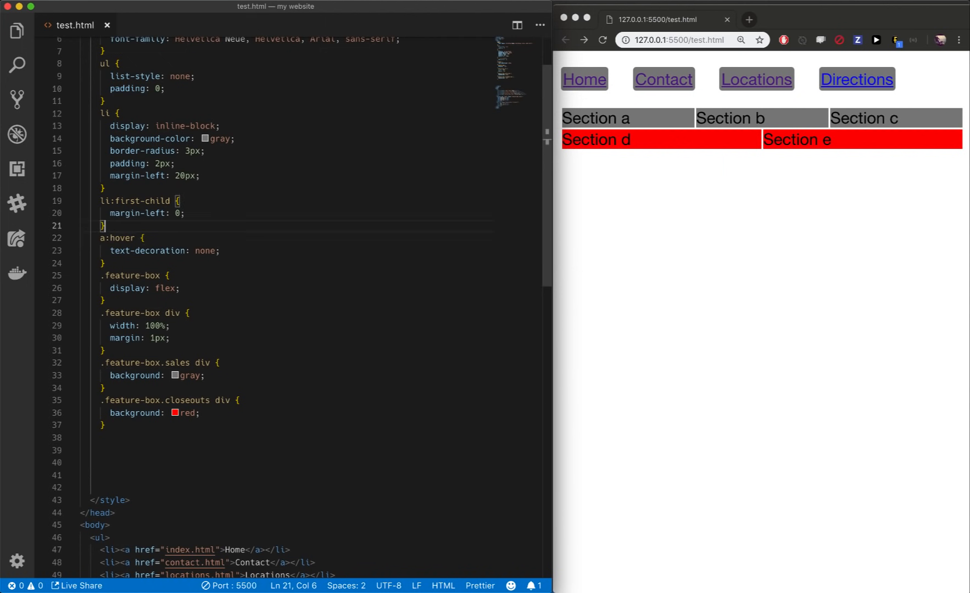
text(text-decoration: underline;)
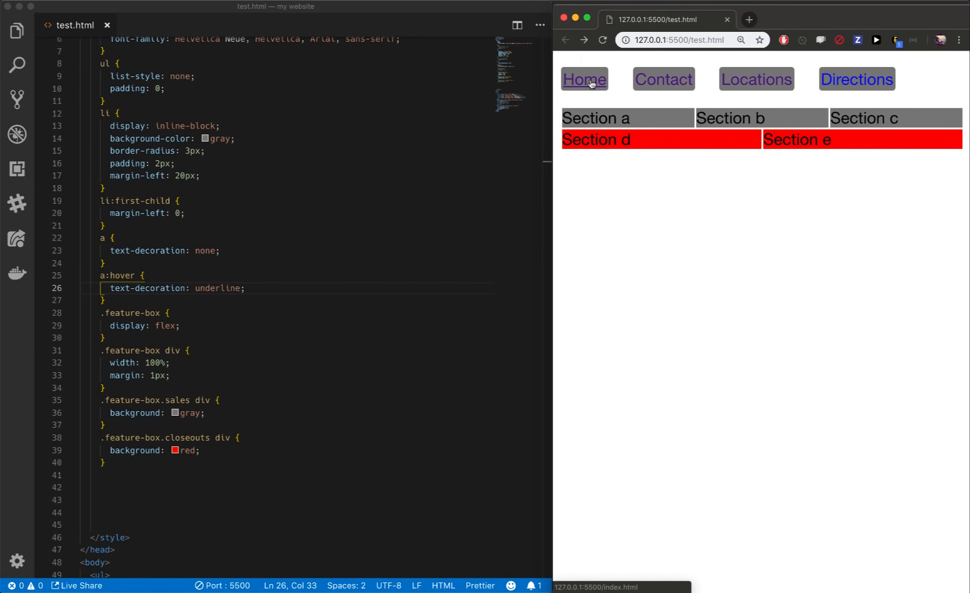
mouse_move(472, 116)
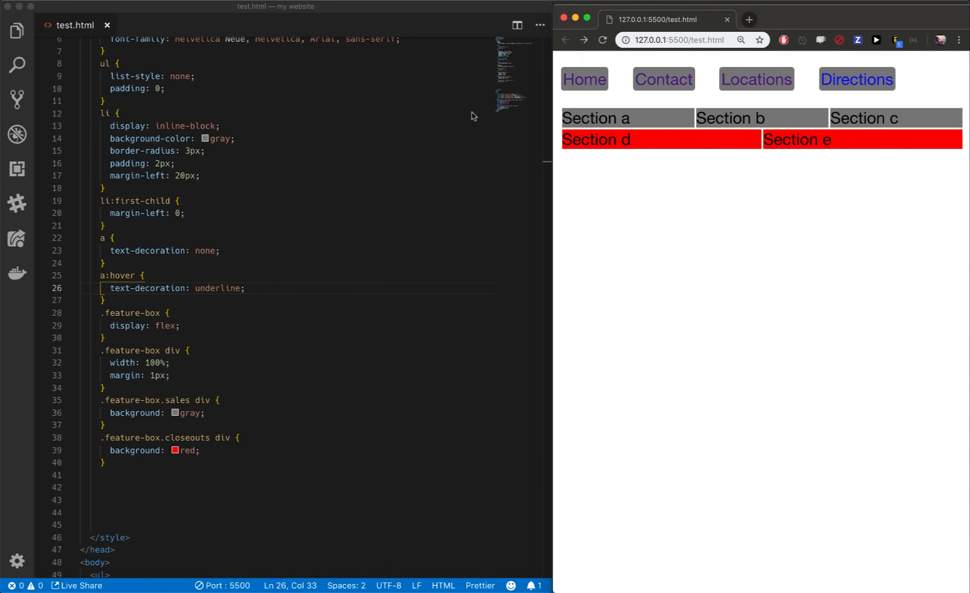
double_click(149, 250)
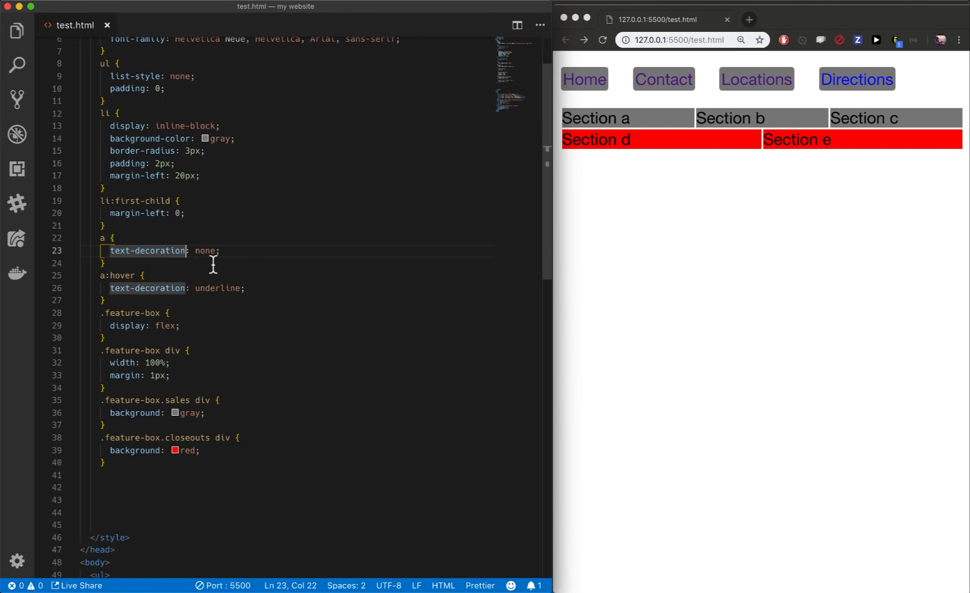
text(li:hover {)
text(background-color: red;)
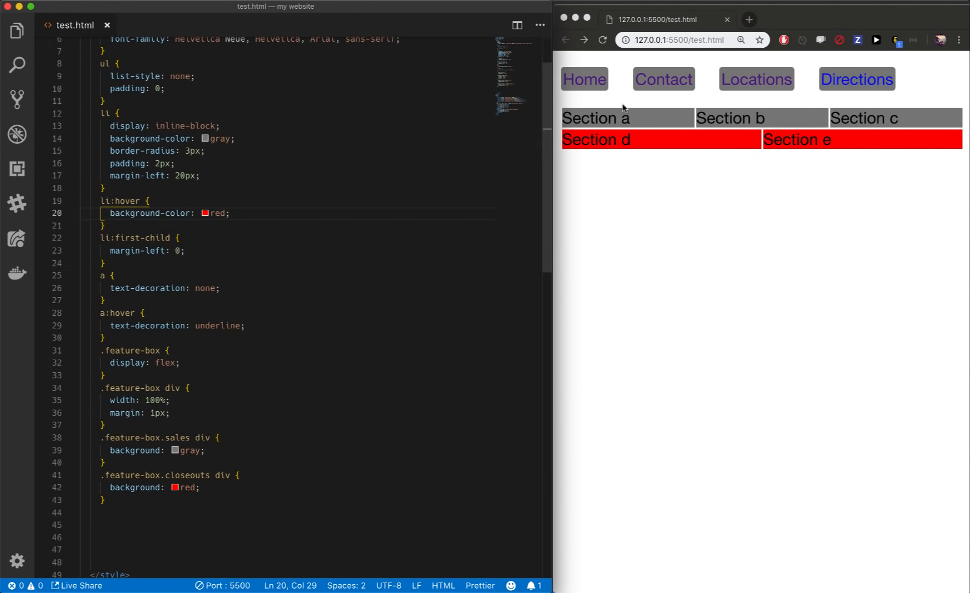
mouse_move(756, 79)
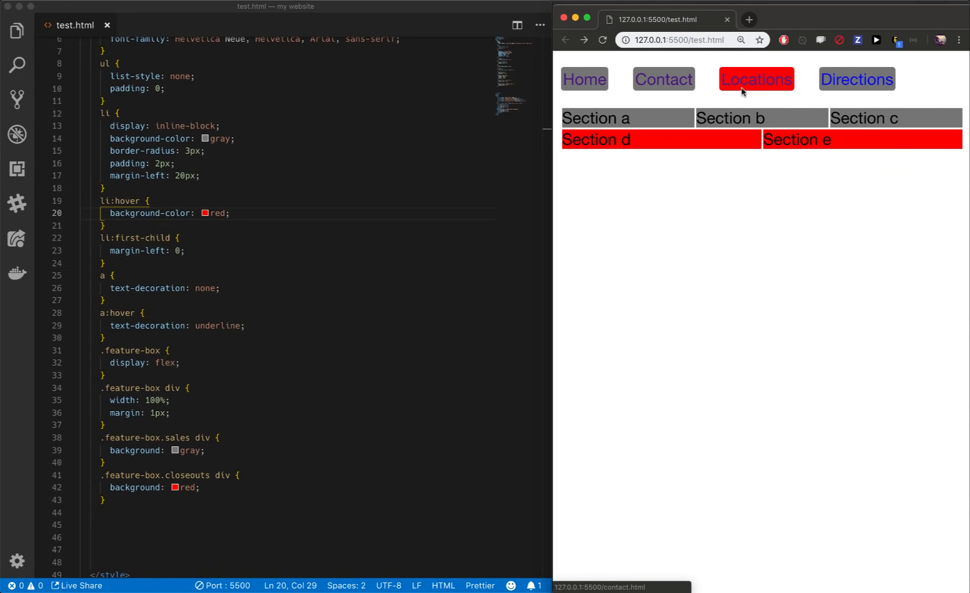
mouse_move(583, 79)
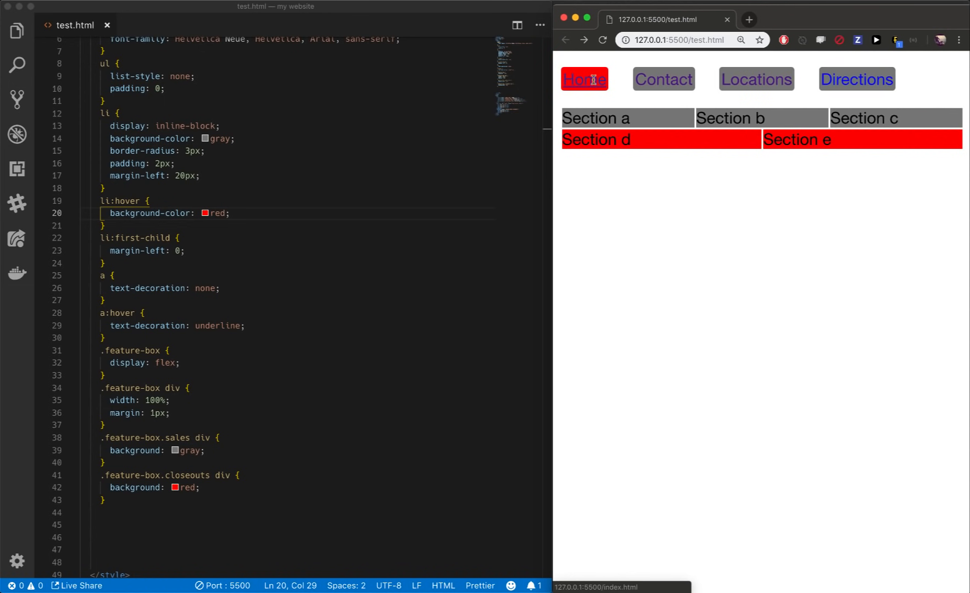
mouse_move(756, 79)
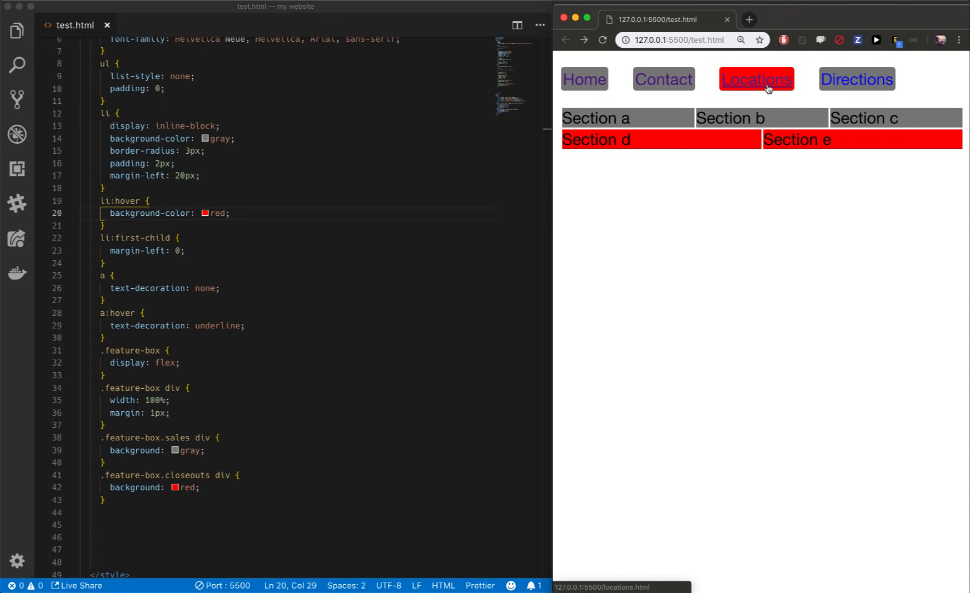
mouse_move(750, 102)
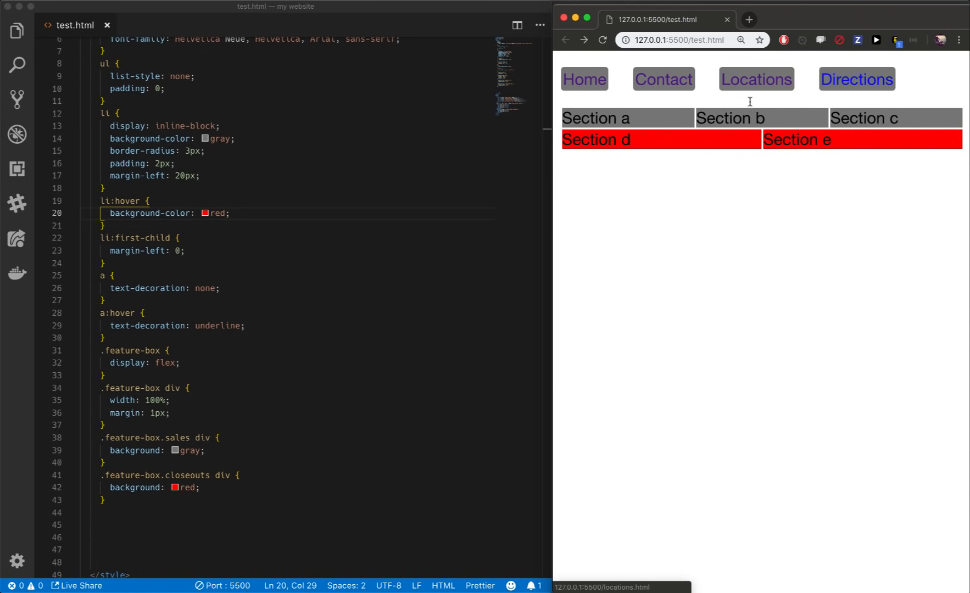